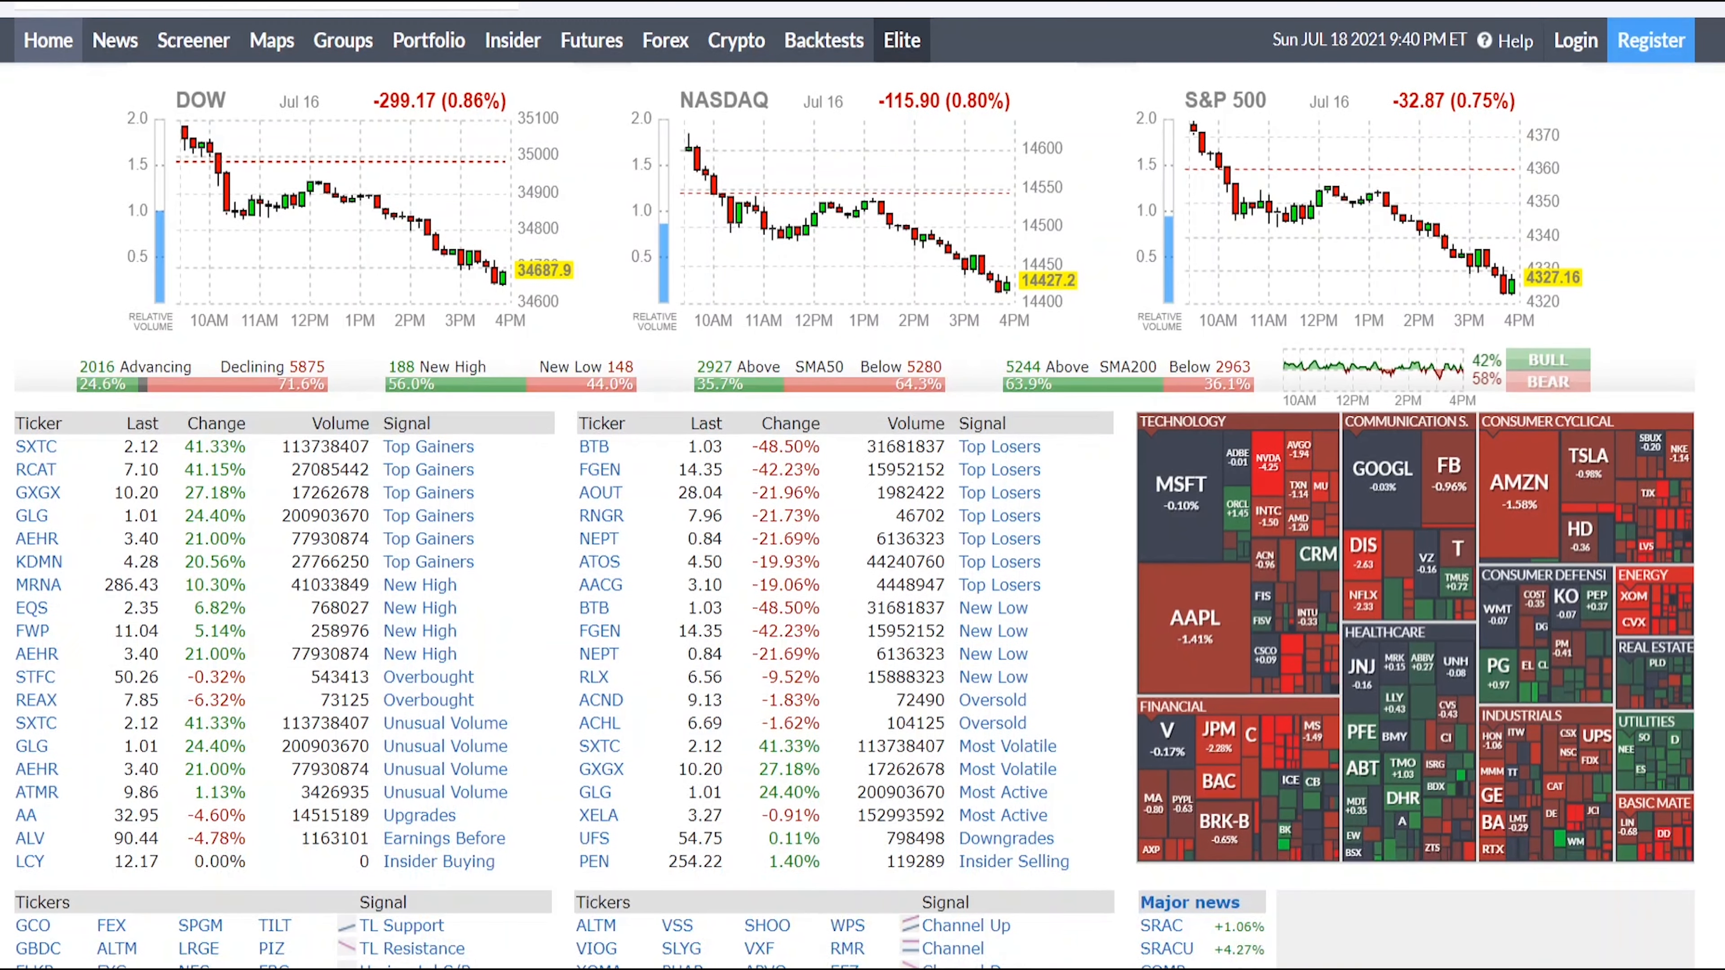
Return to the Finviz home page and browse down it
scroll(up, 3)
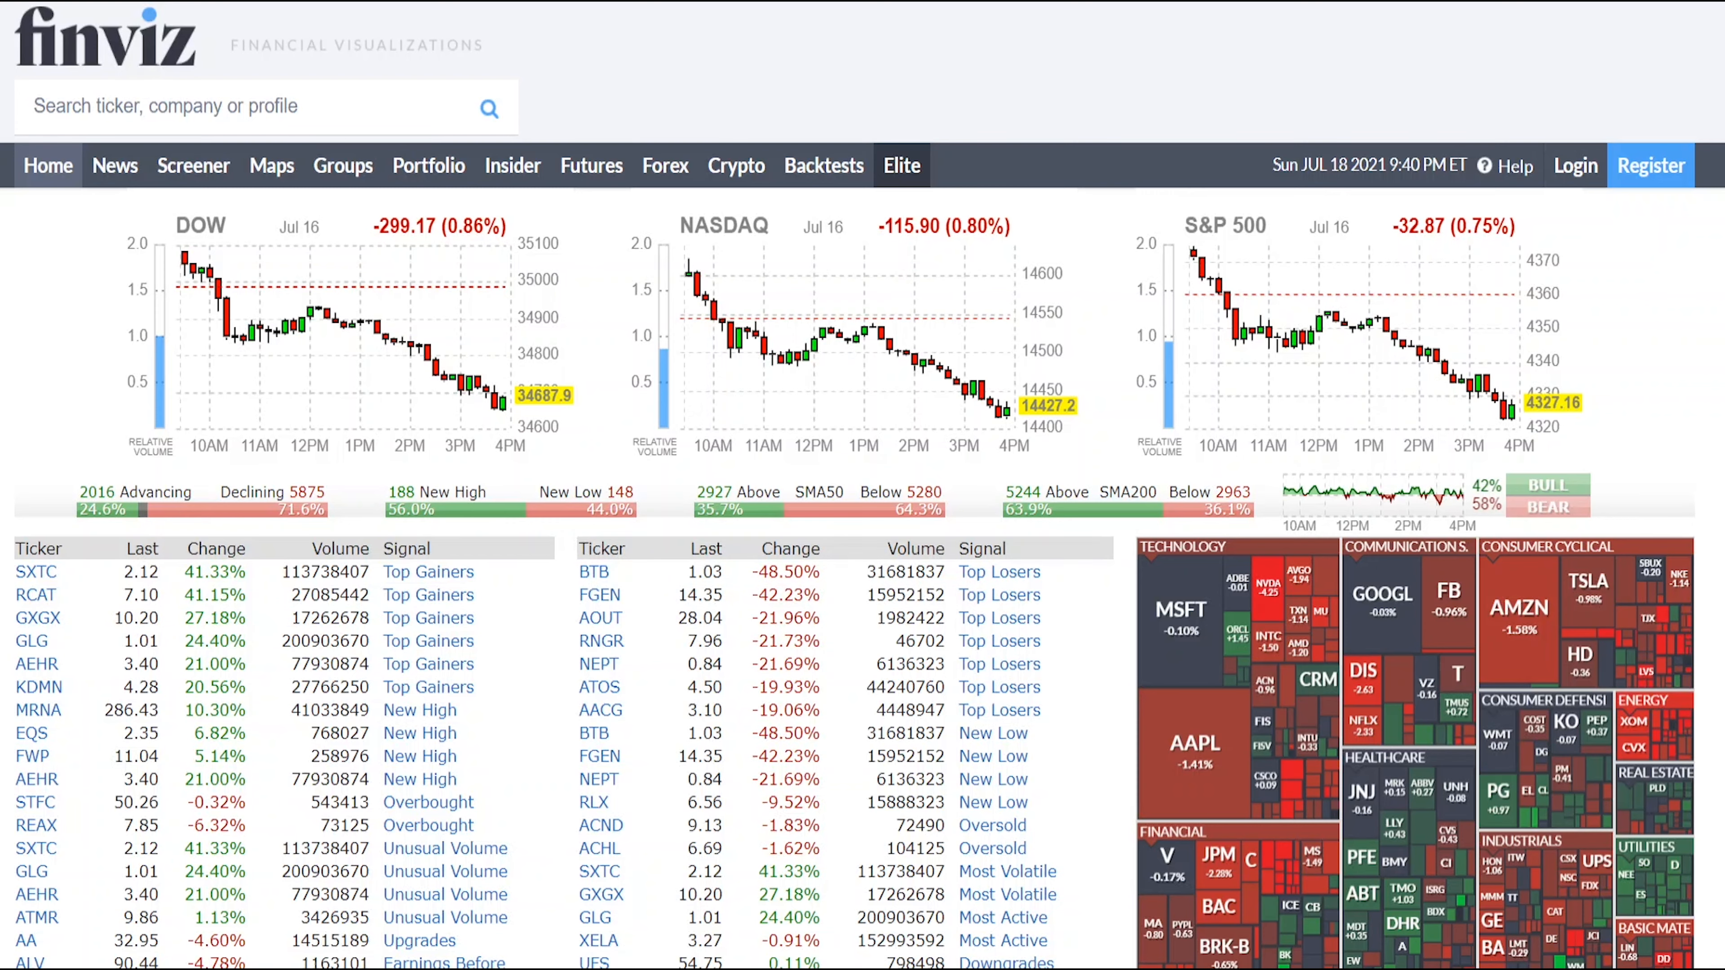
scroll(down, 3)
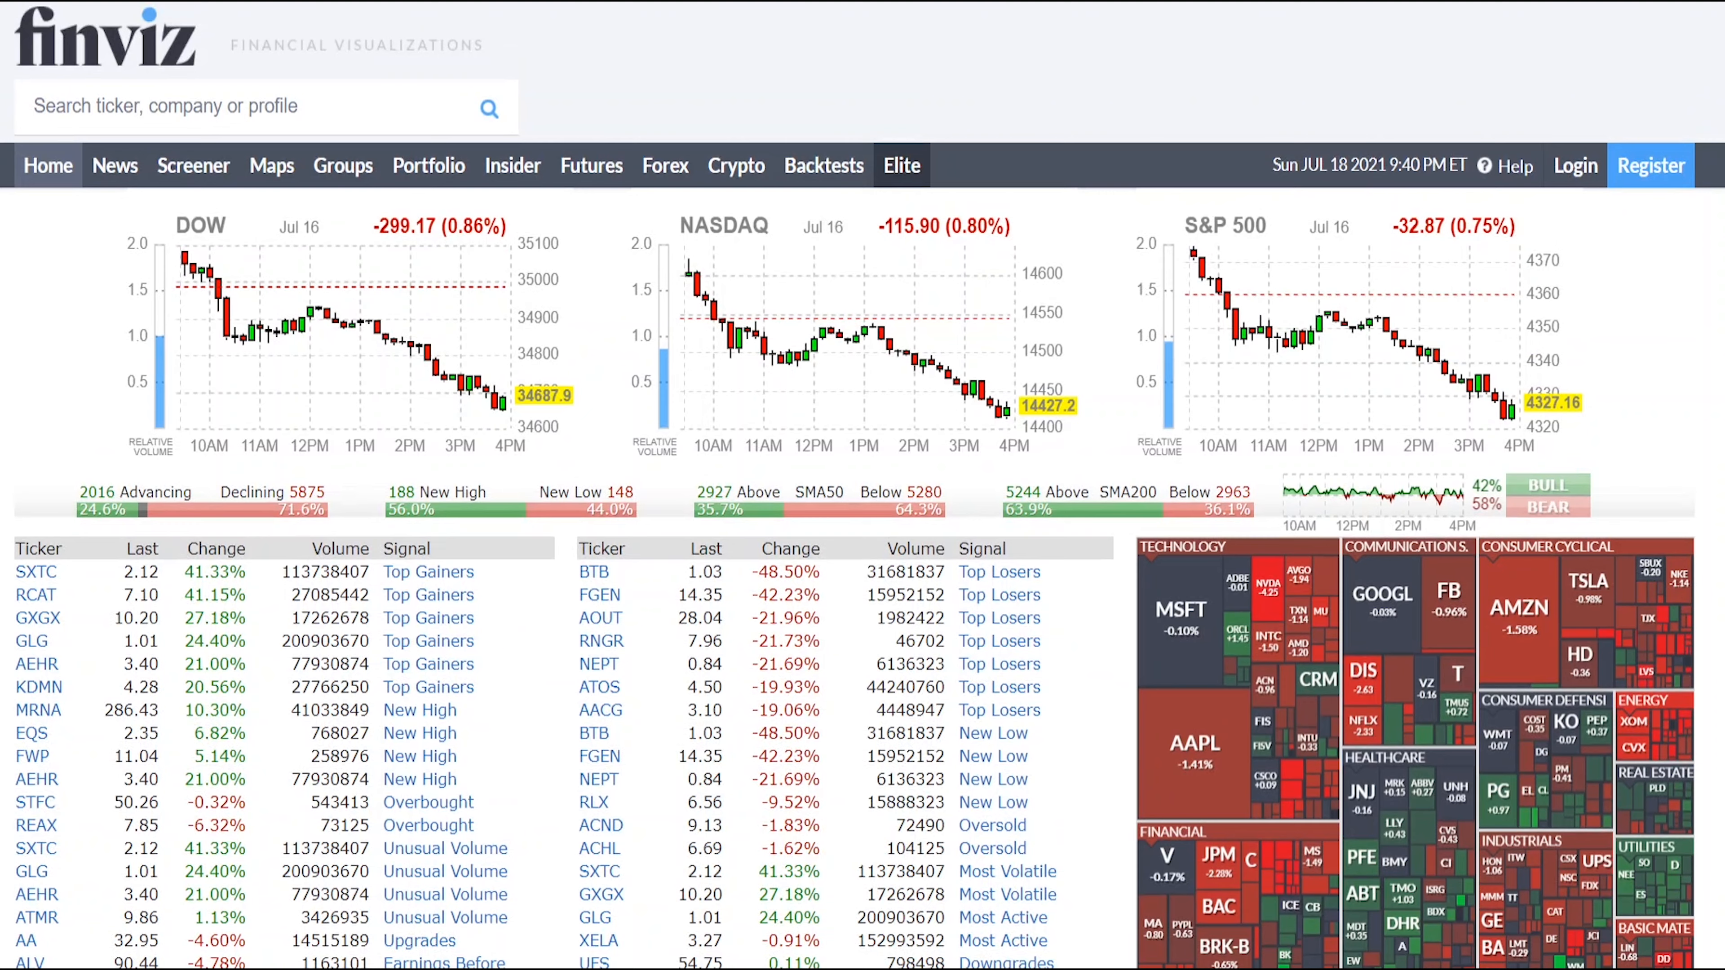
scroll(down, 3)
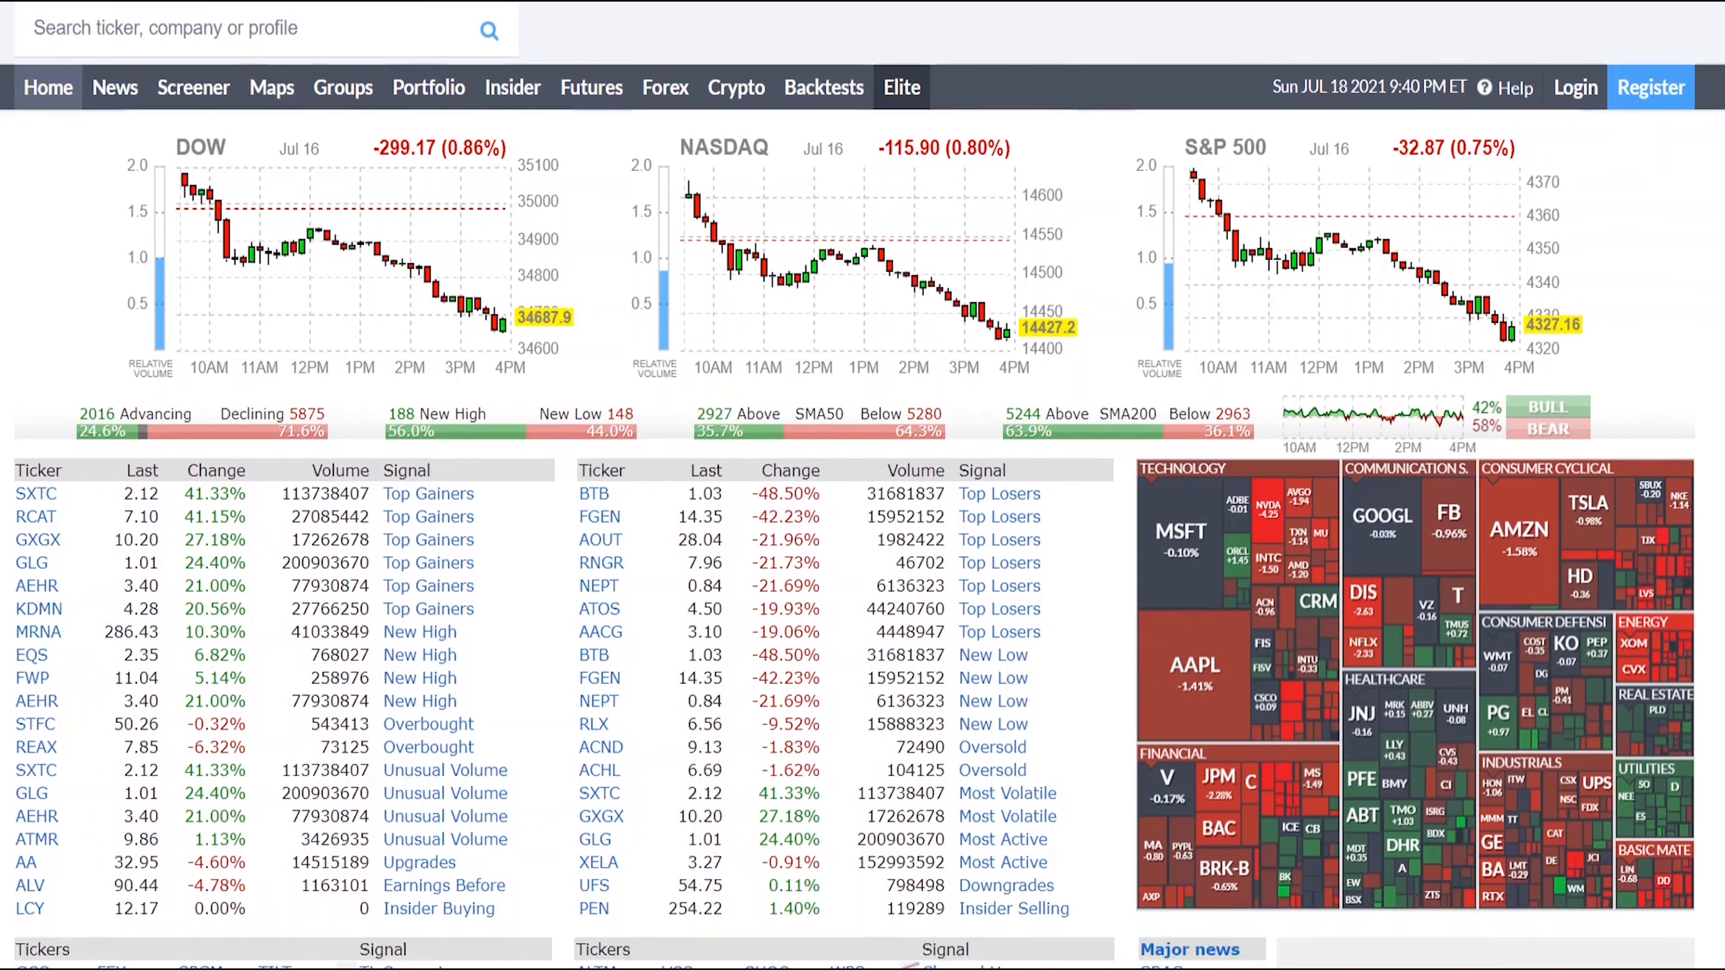
scroll(down, 3)
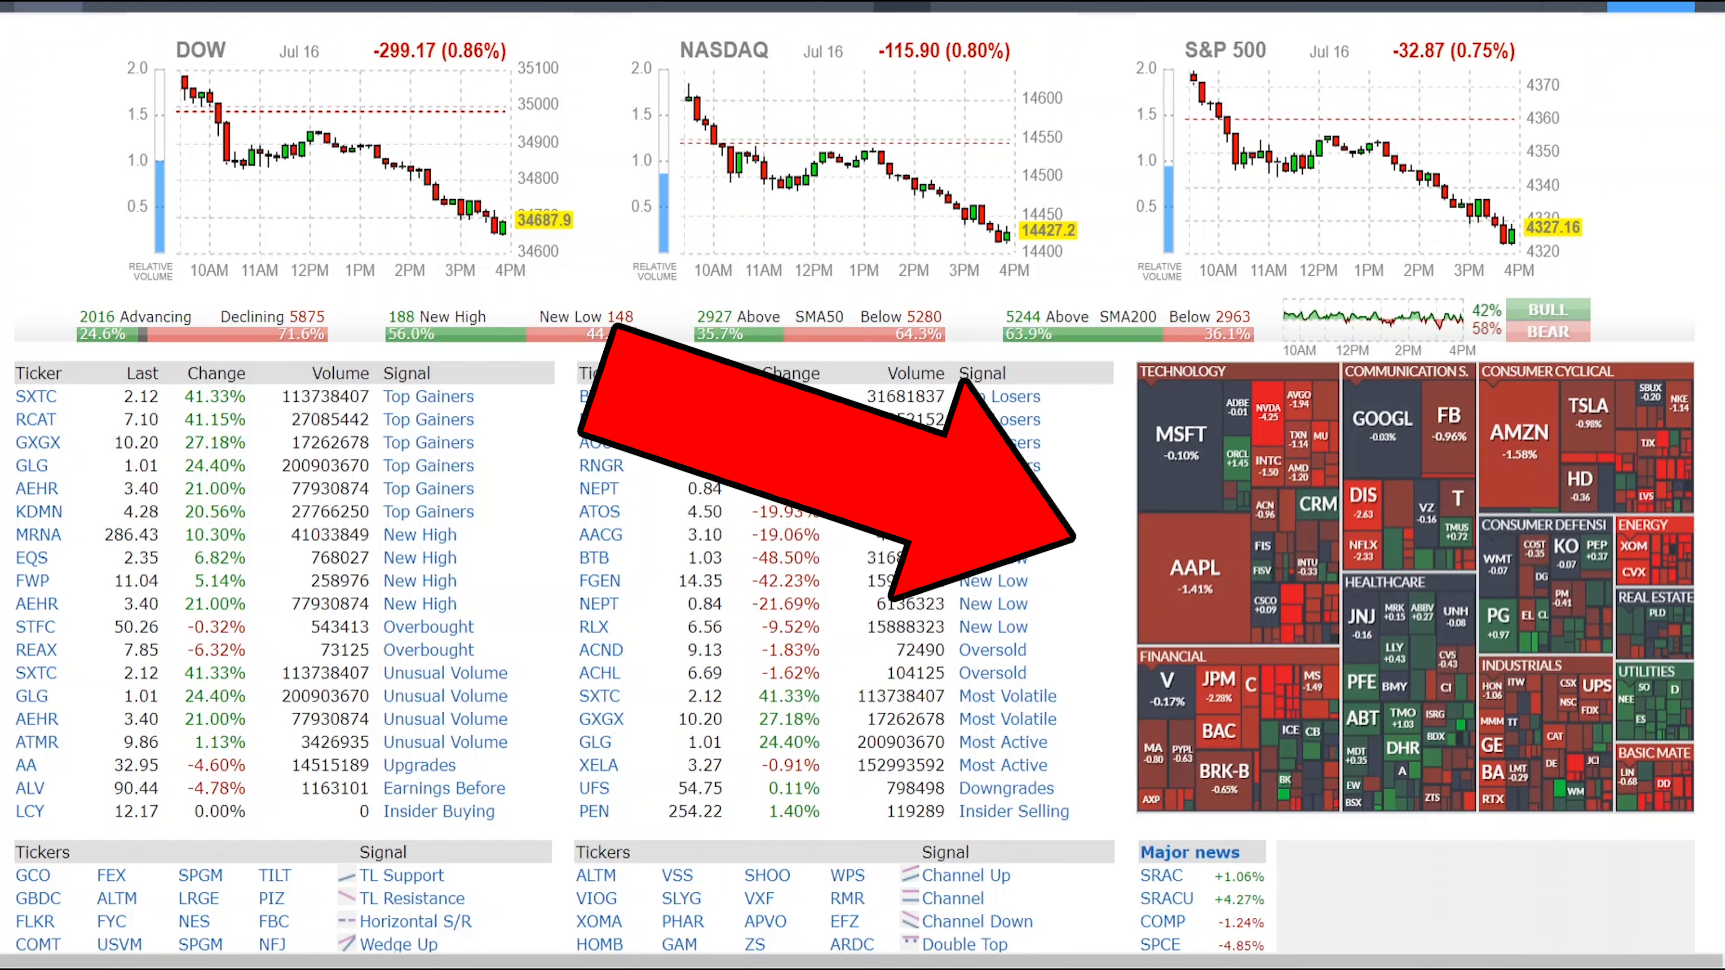
scroll(down, 3)
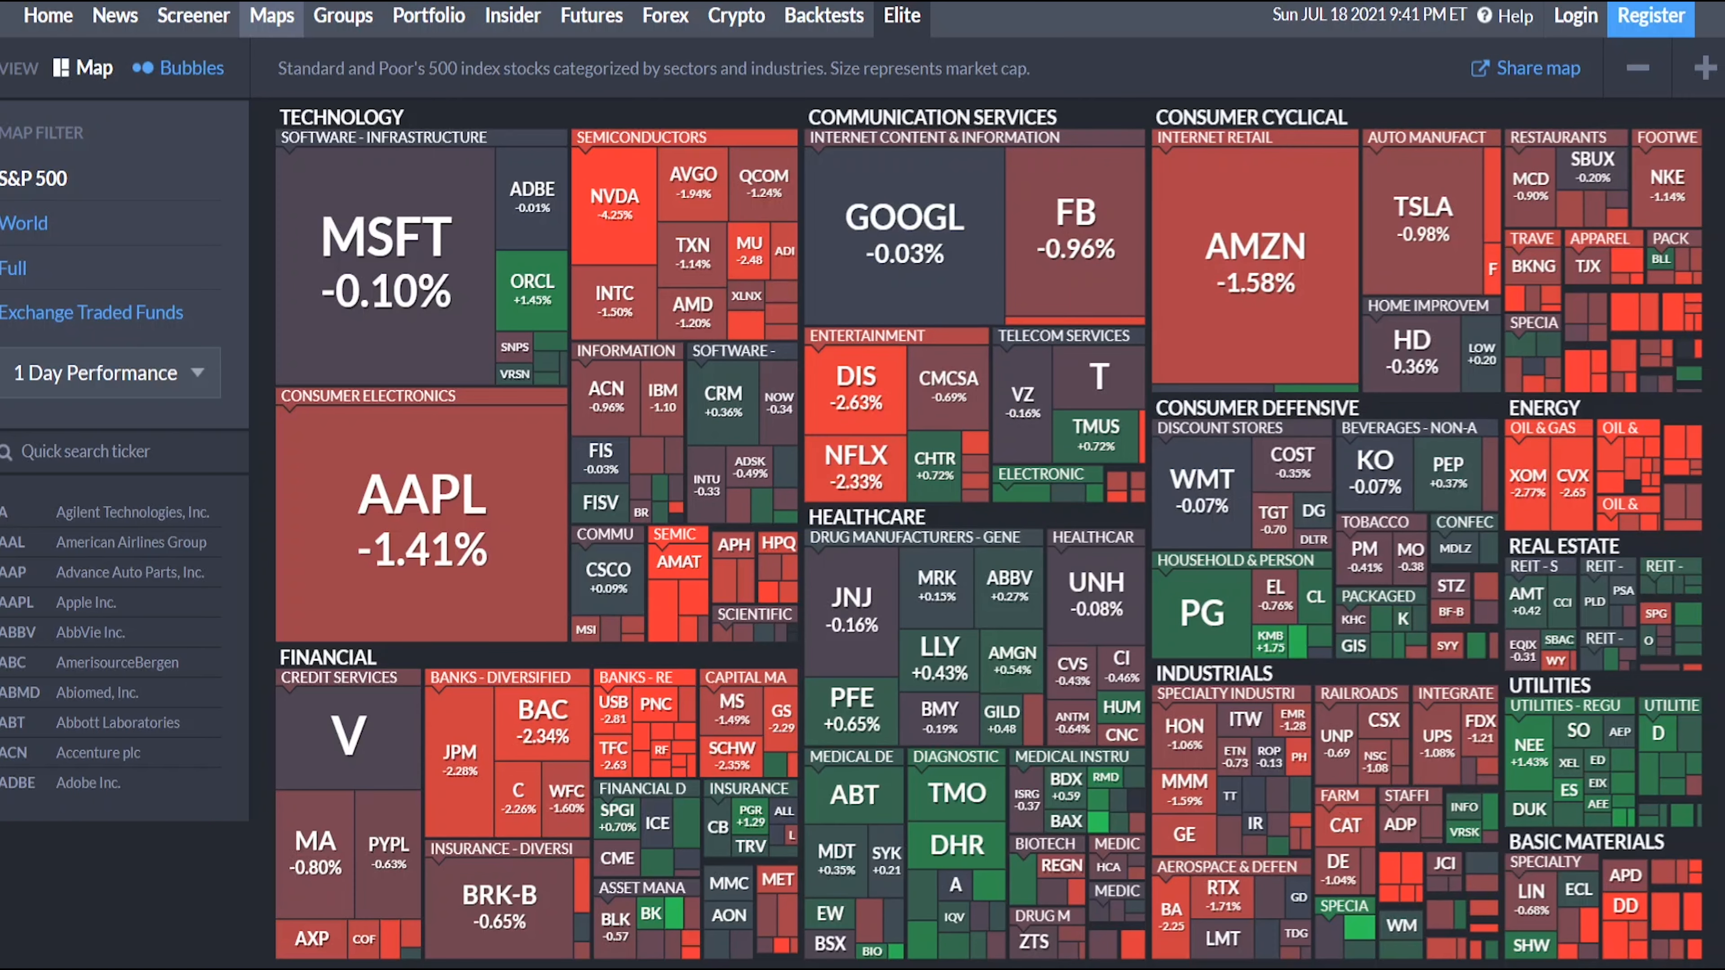
click(47, 14)
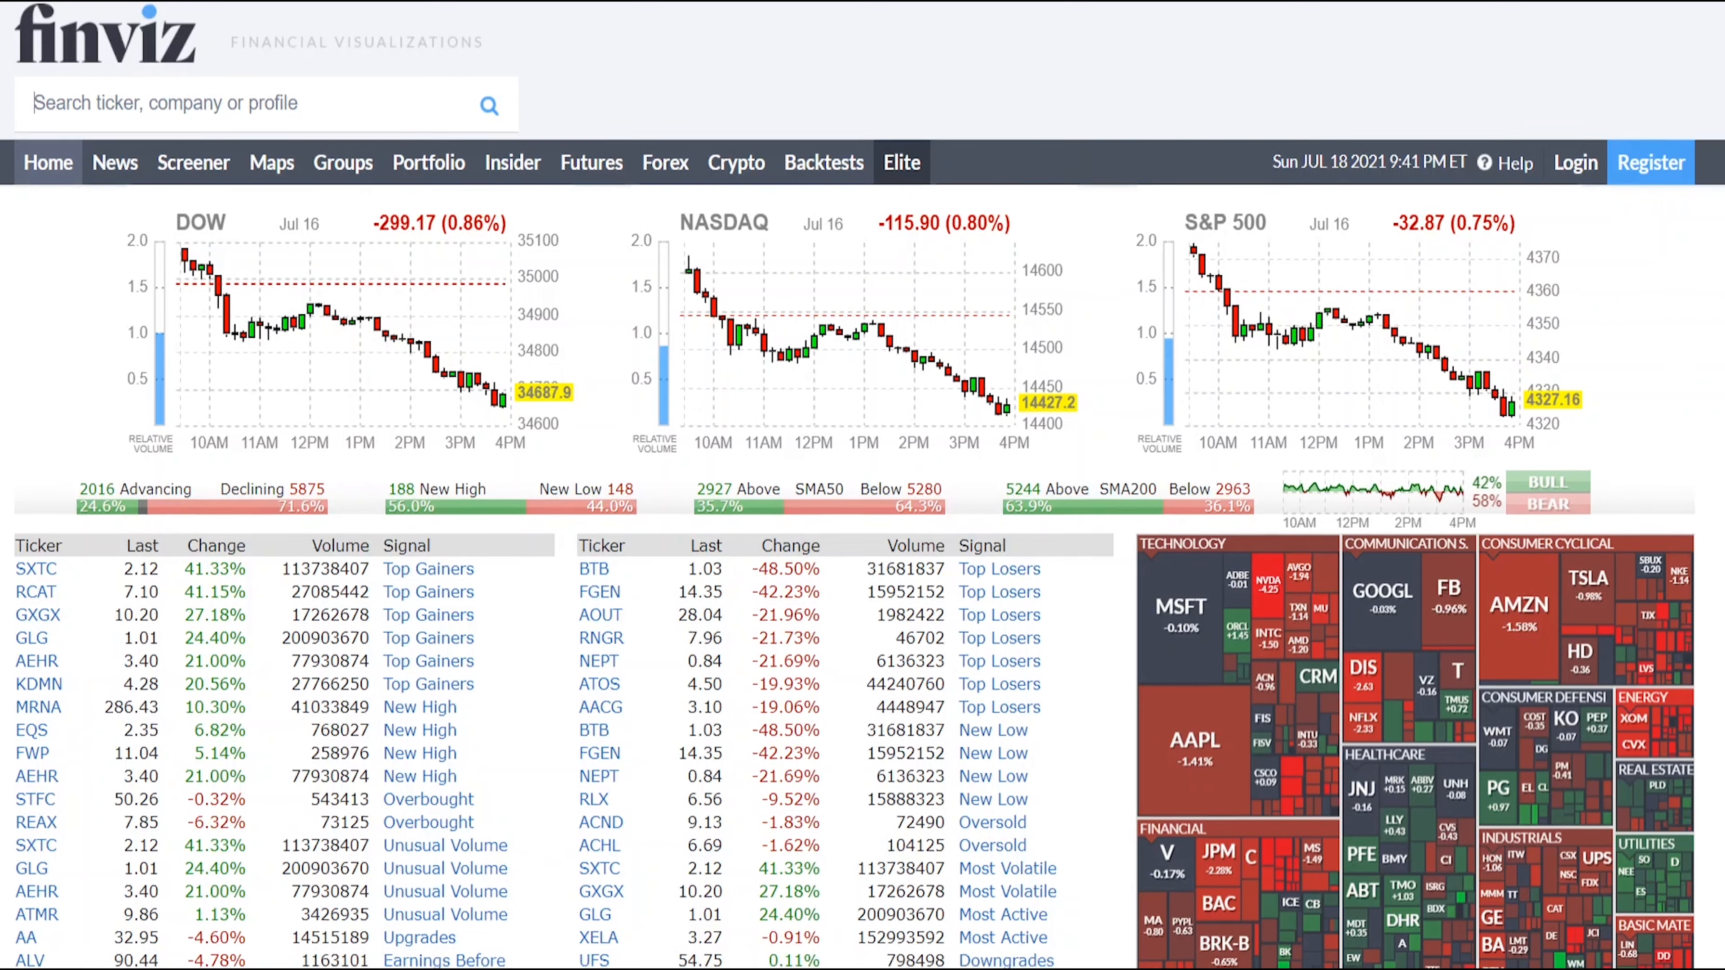
scroll(down, 3)
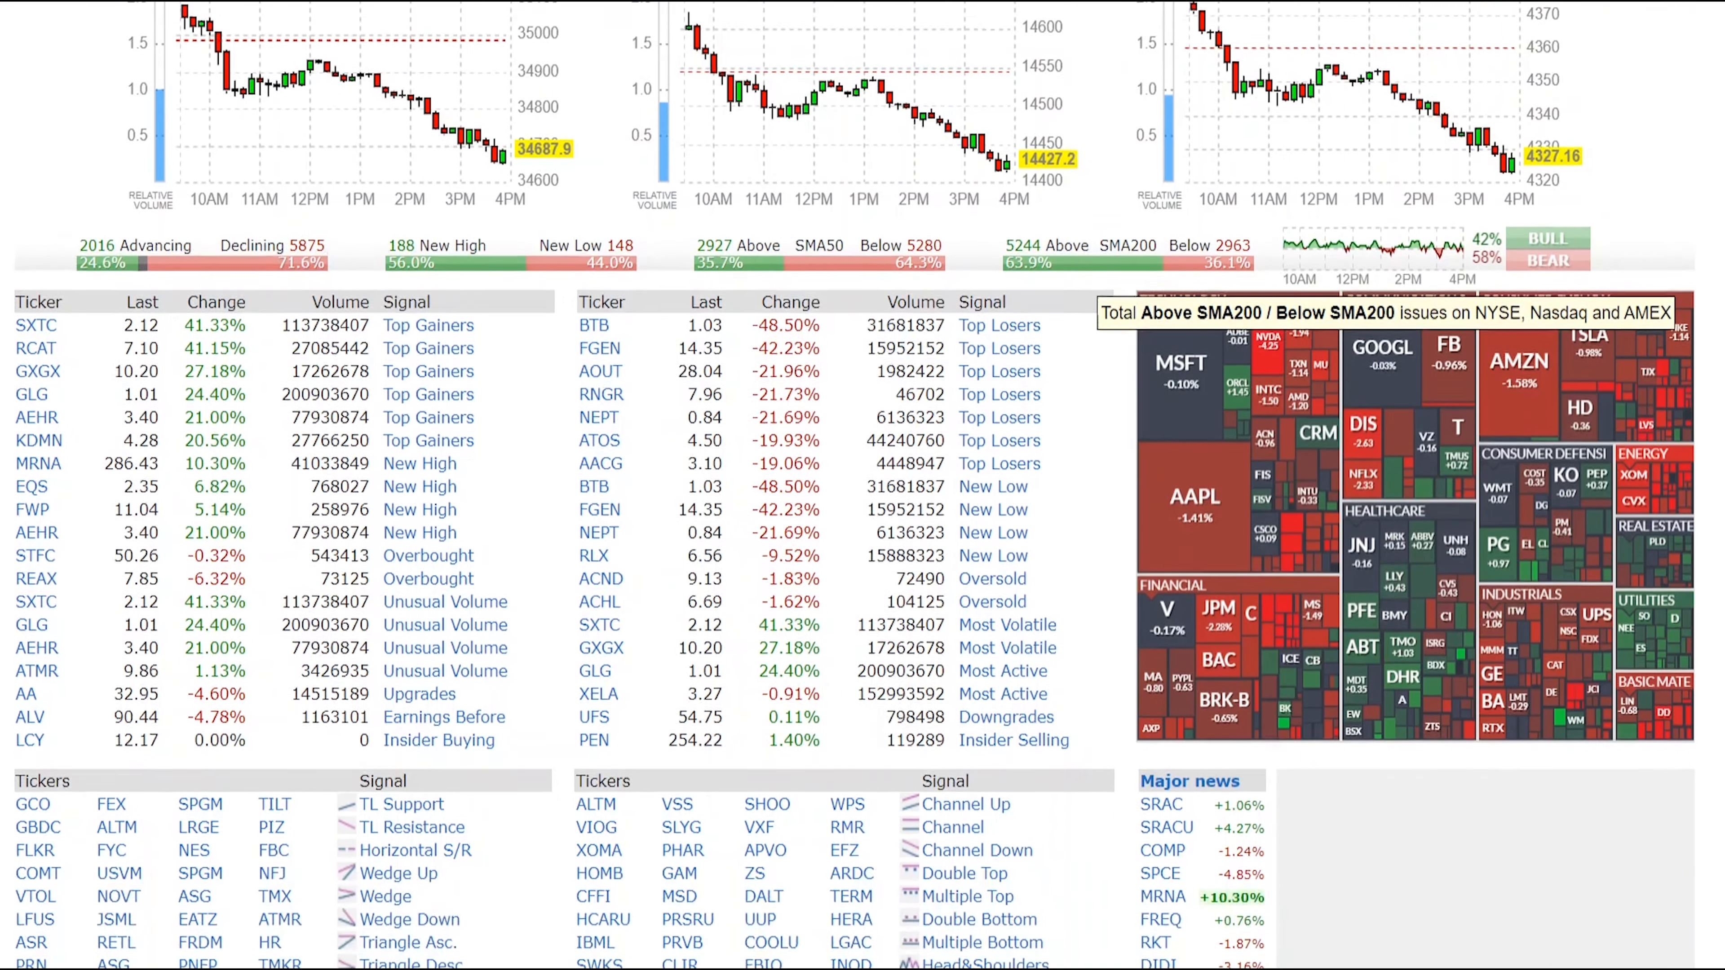
scroll(down, 3)
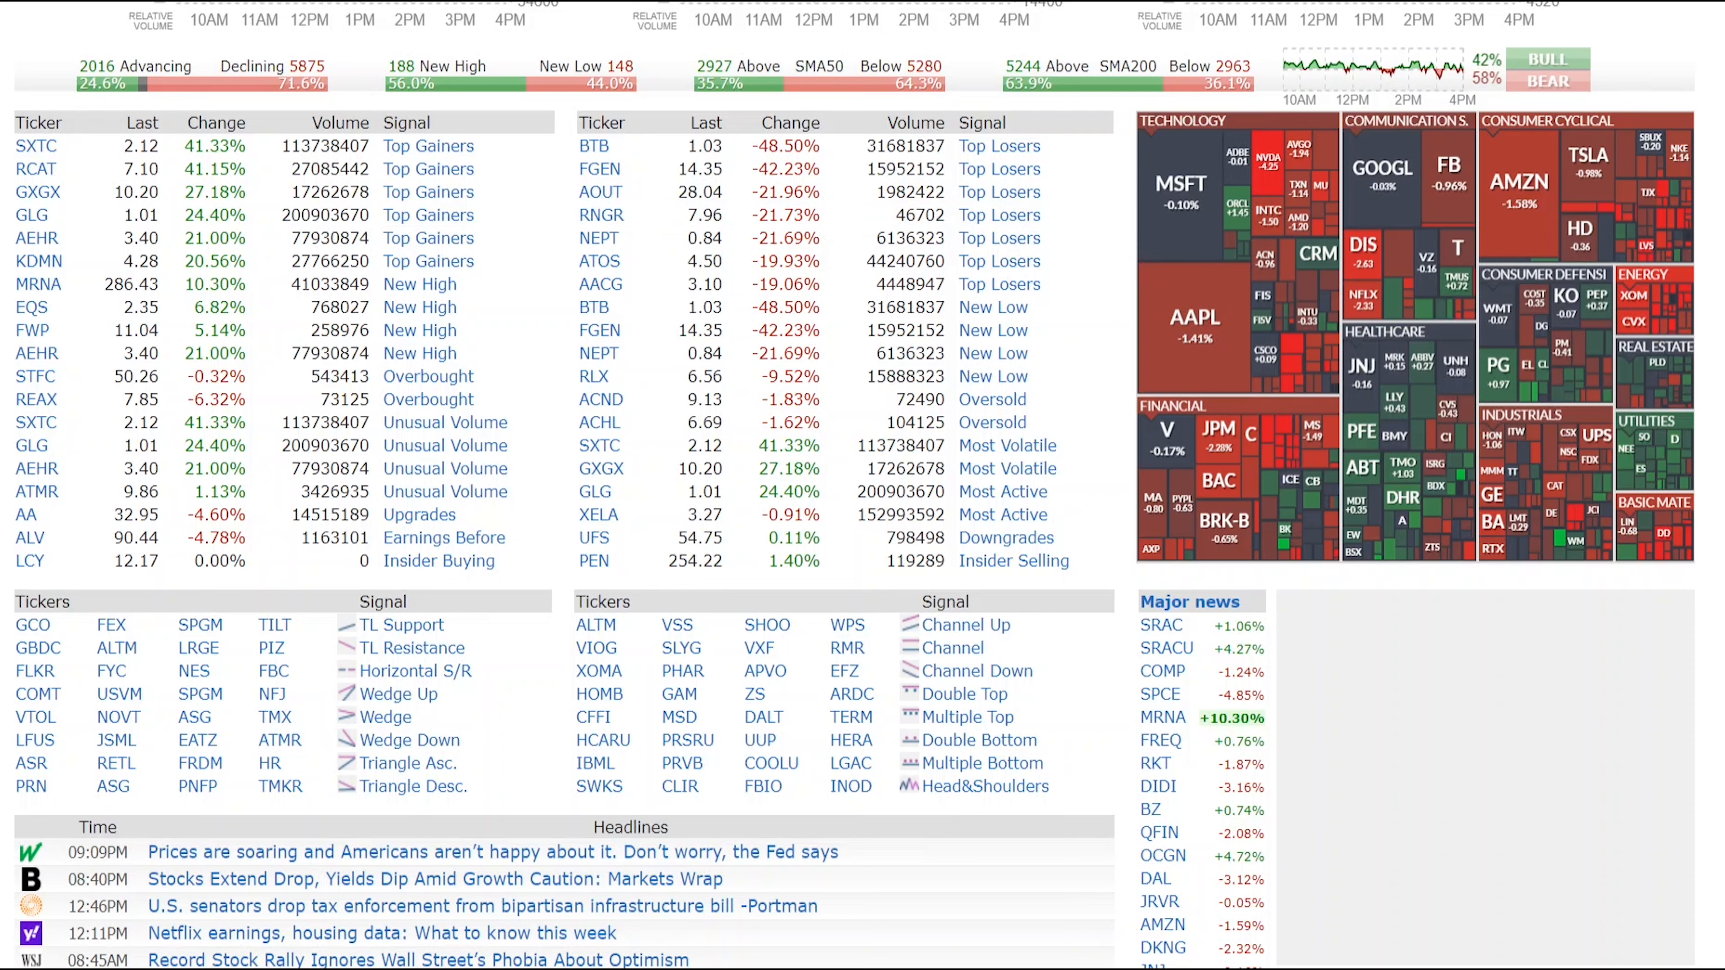
mouse_move(990, 323)
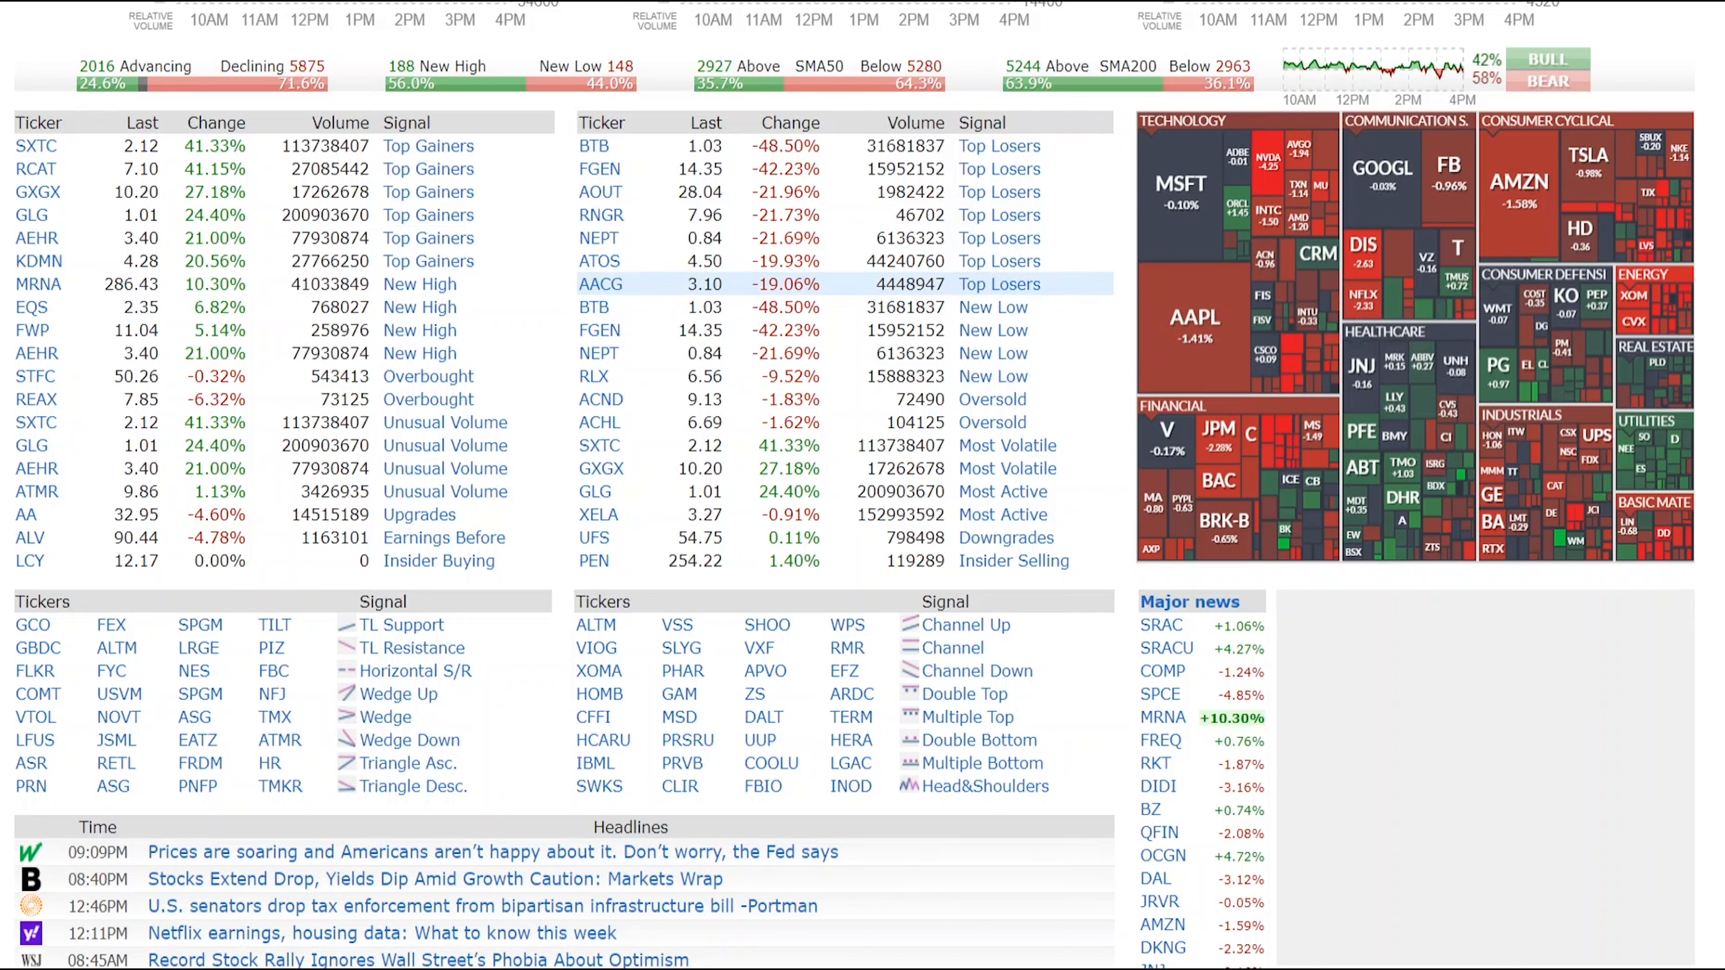
mouse_move(599, 238)
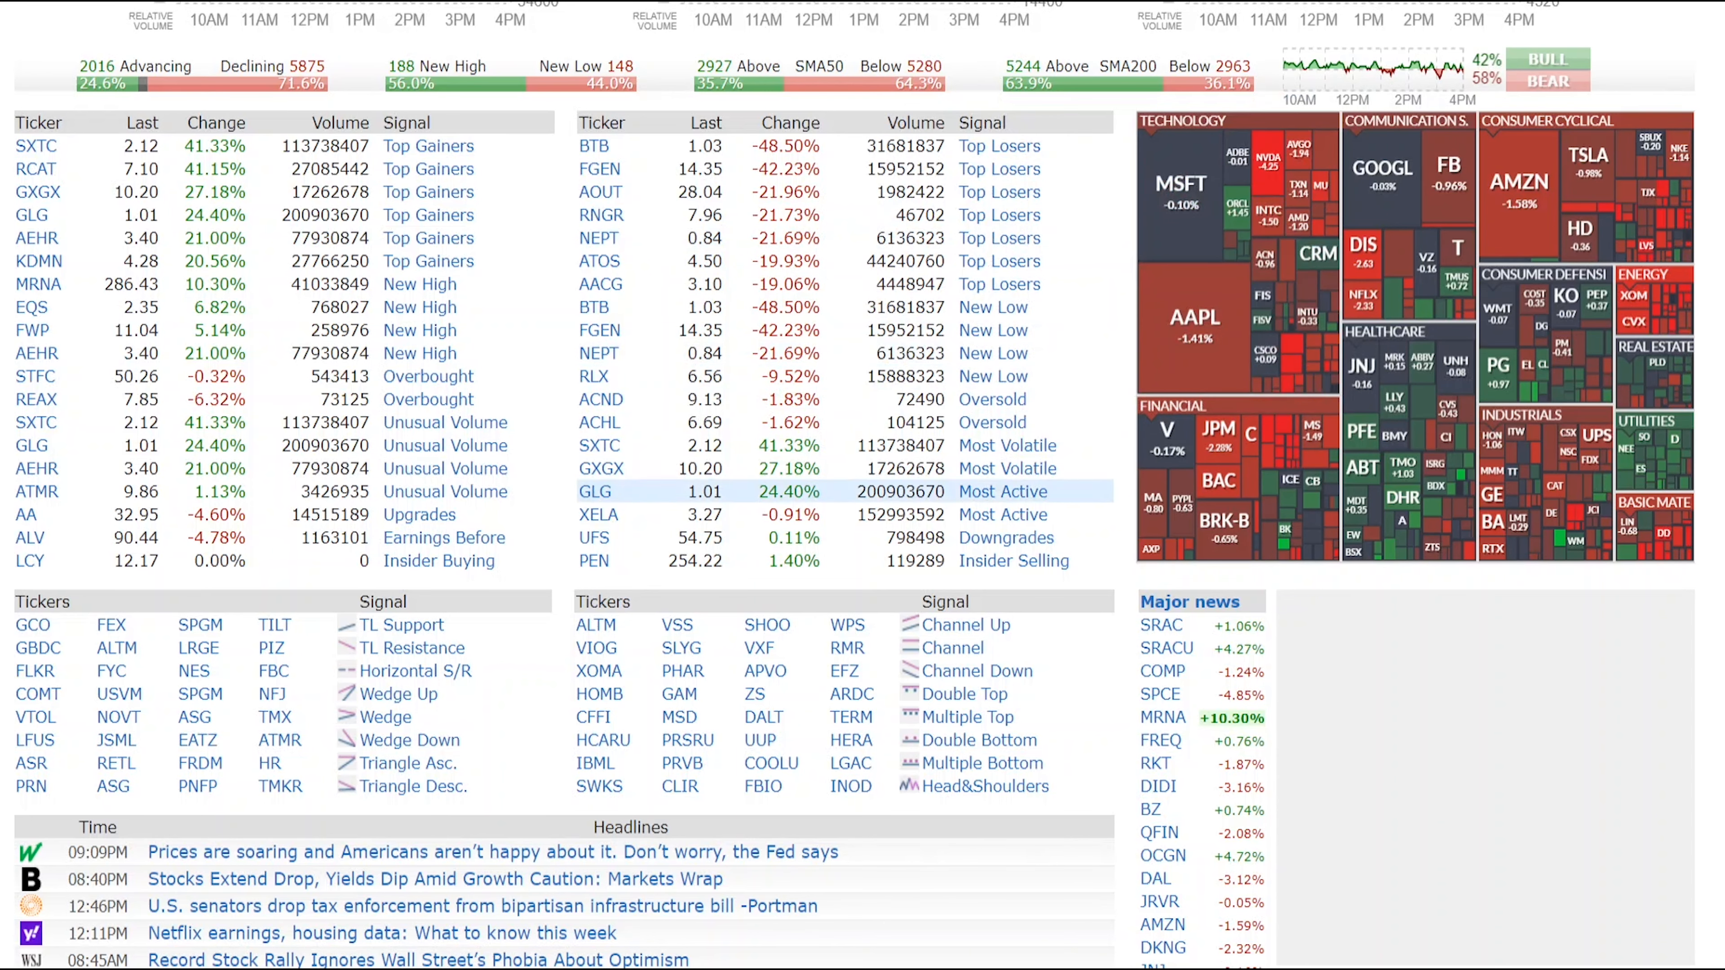
mouse_move(1005, 467)
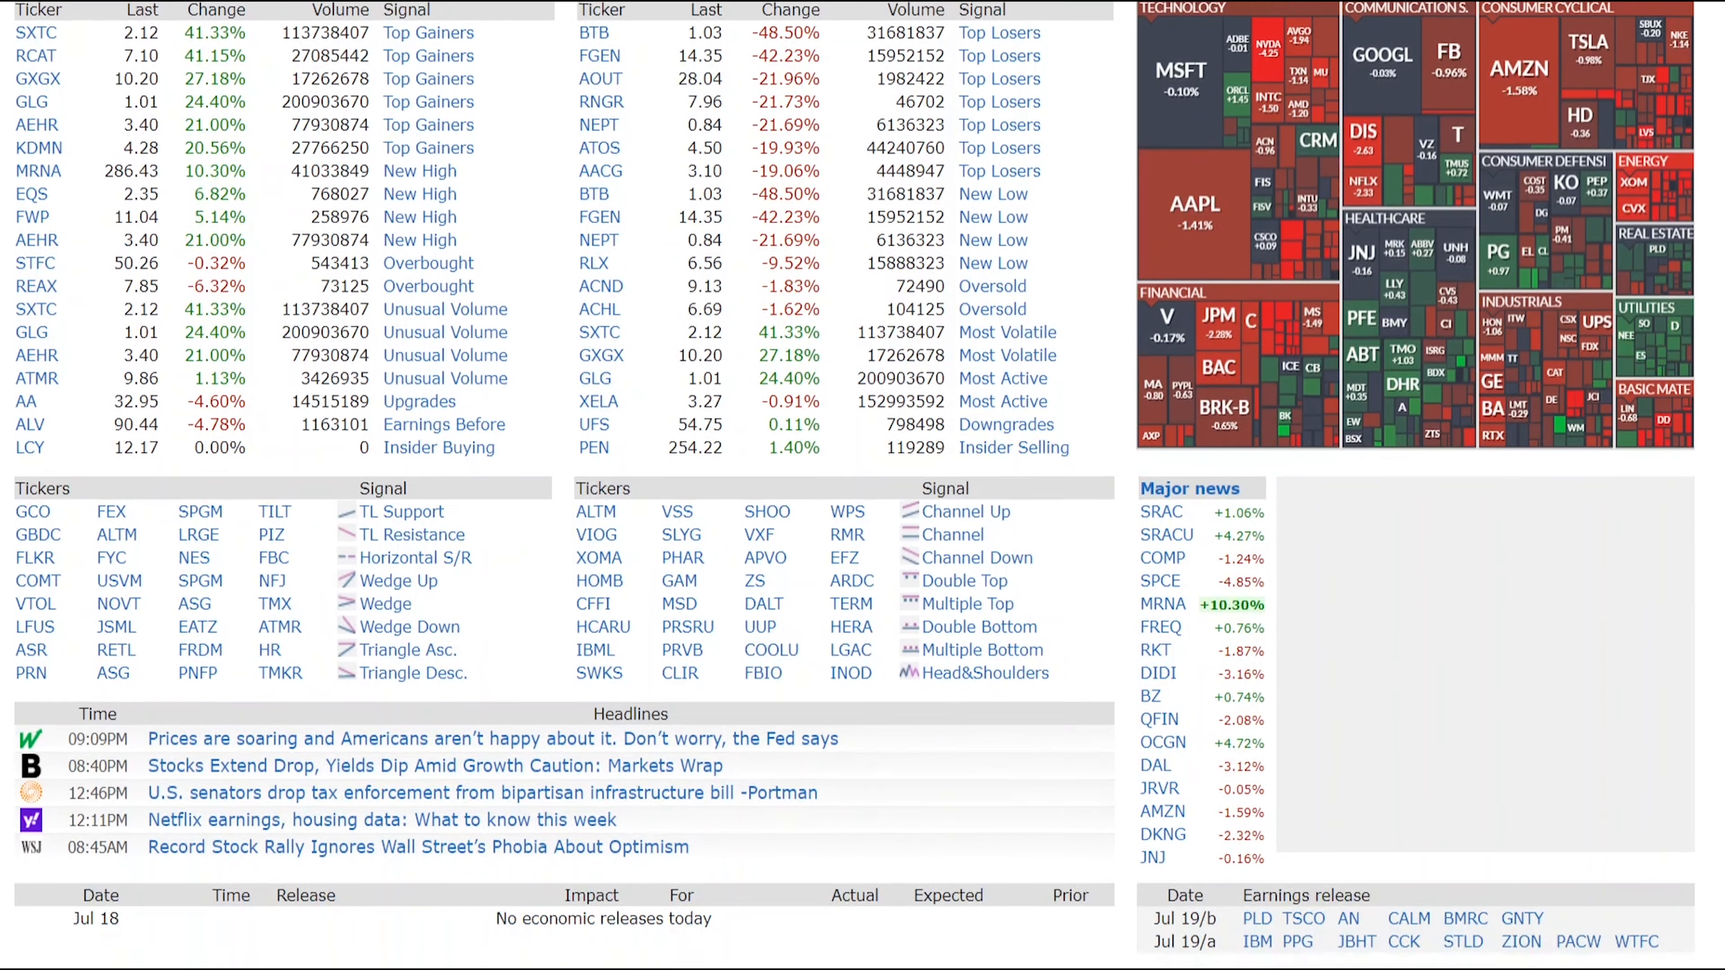
scroll(down, 3)
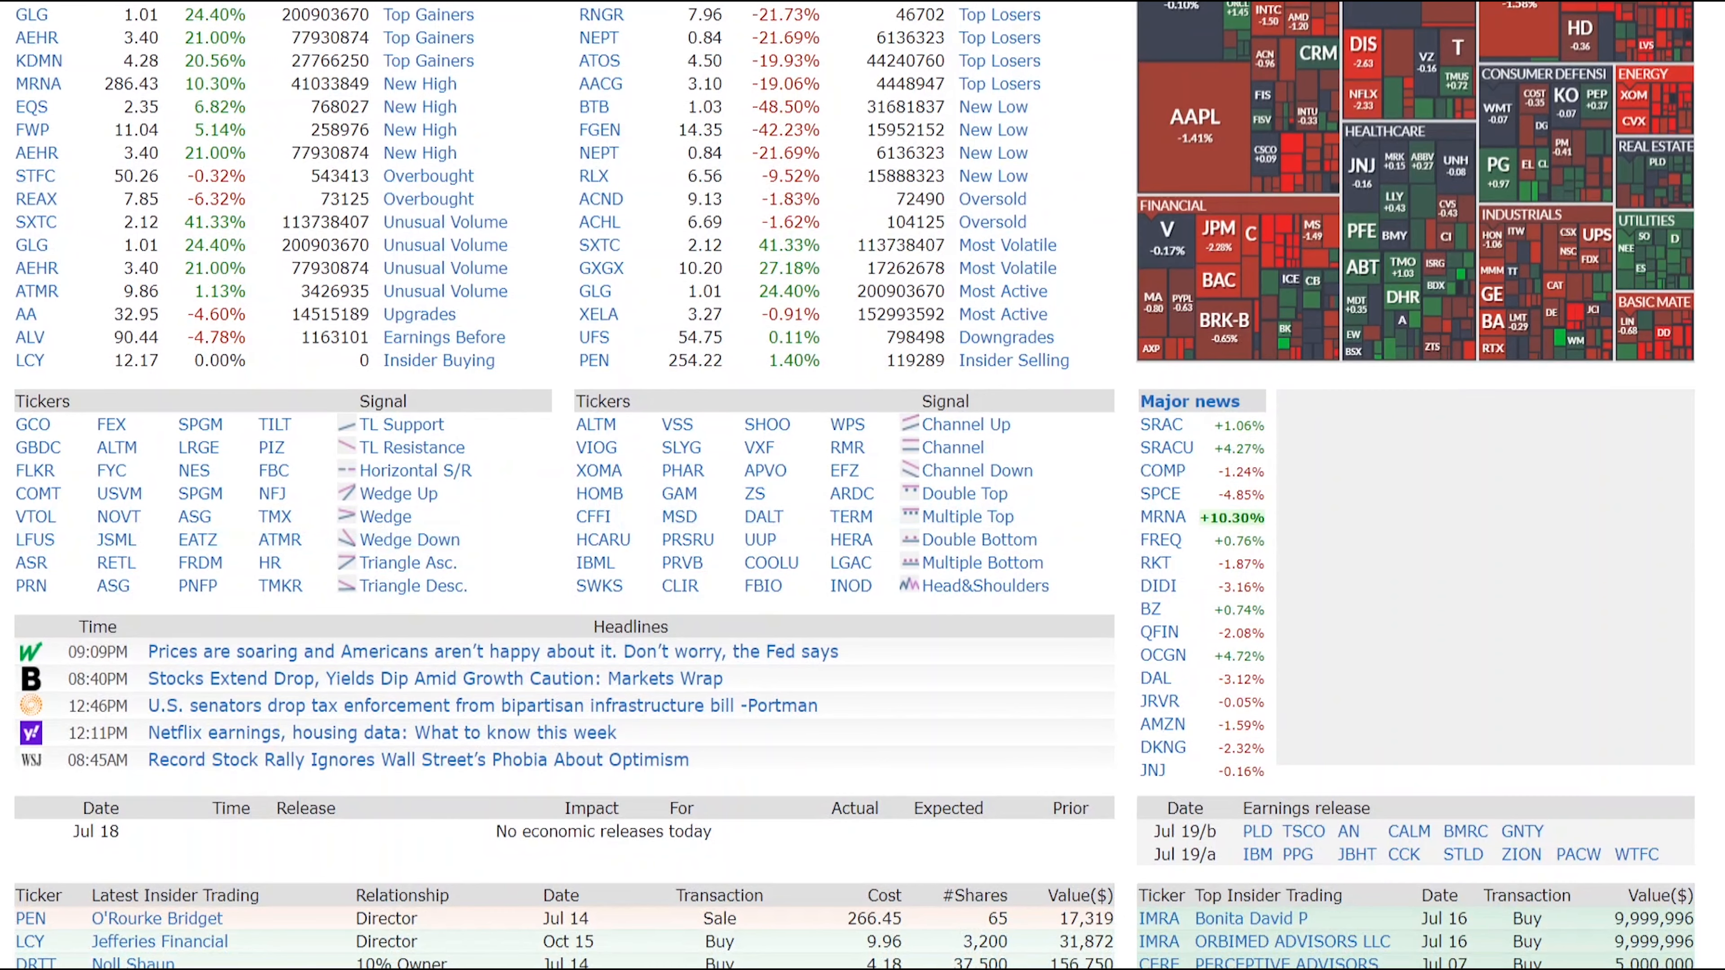
Open the stock screener showing its full filter grid with 8,216 stocks listed
click(194, 167)
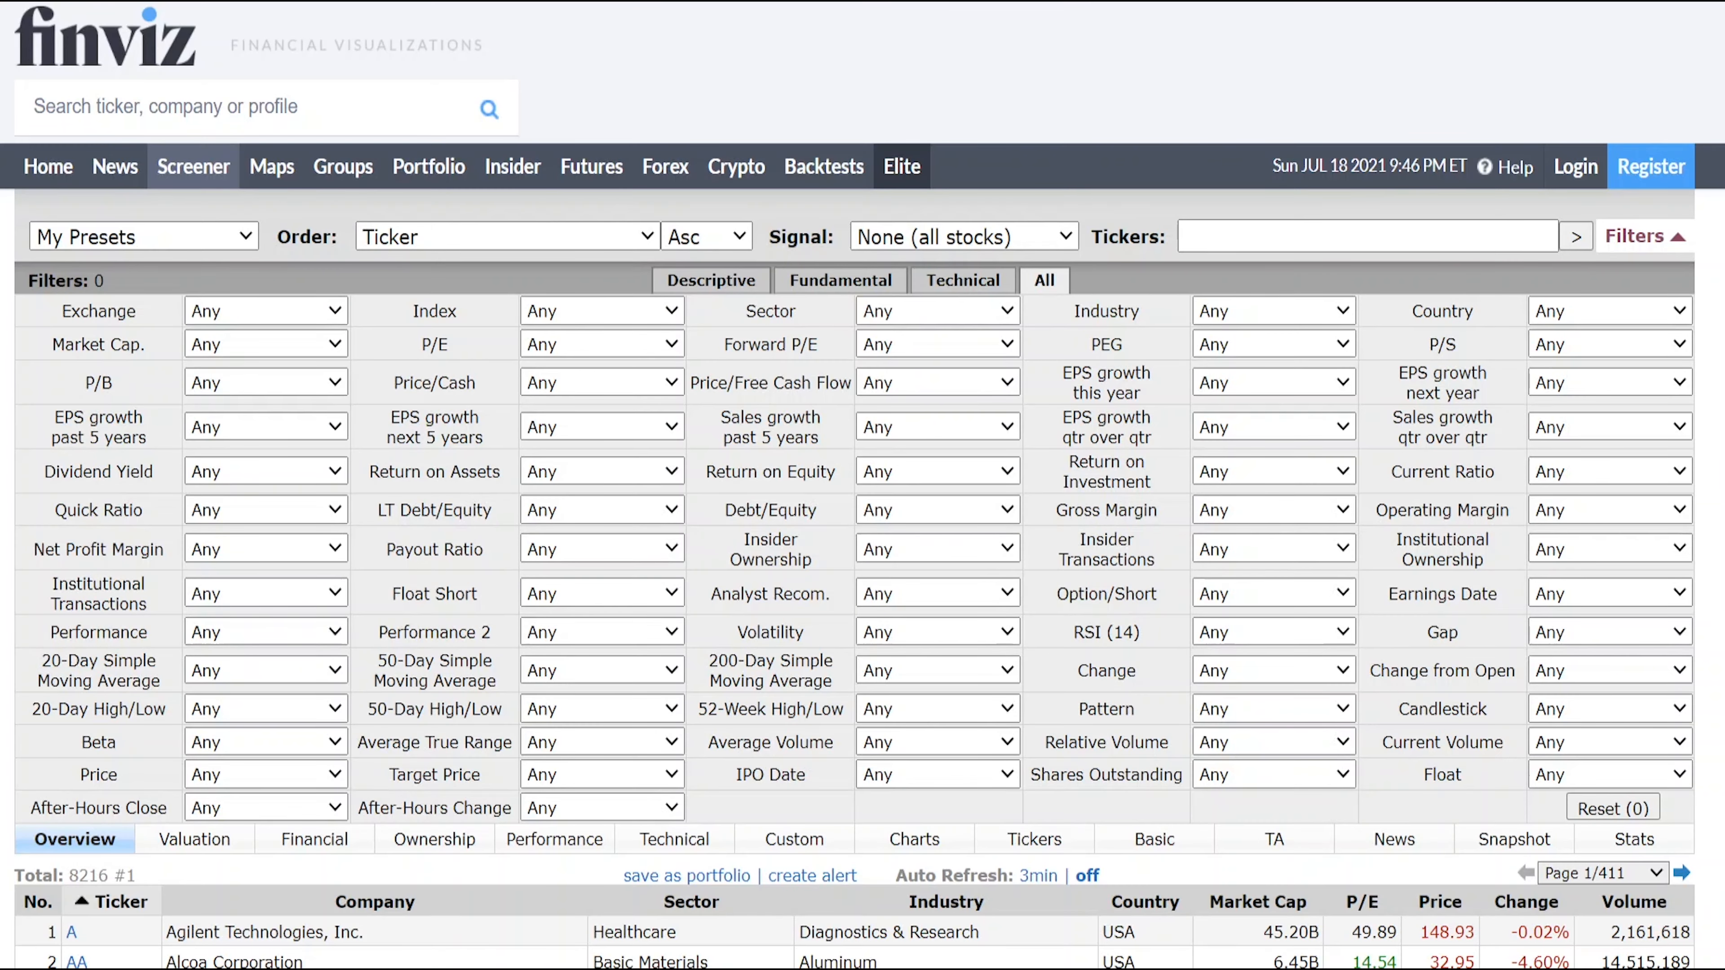
mouse_move(397, 342)
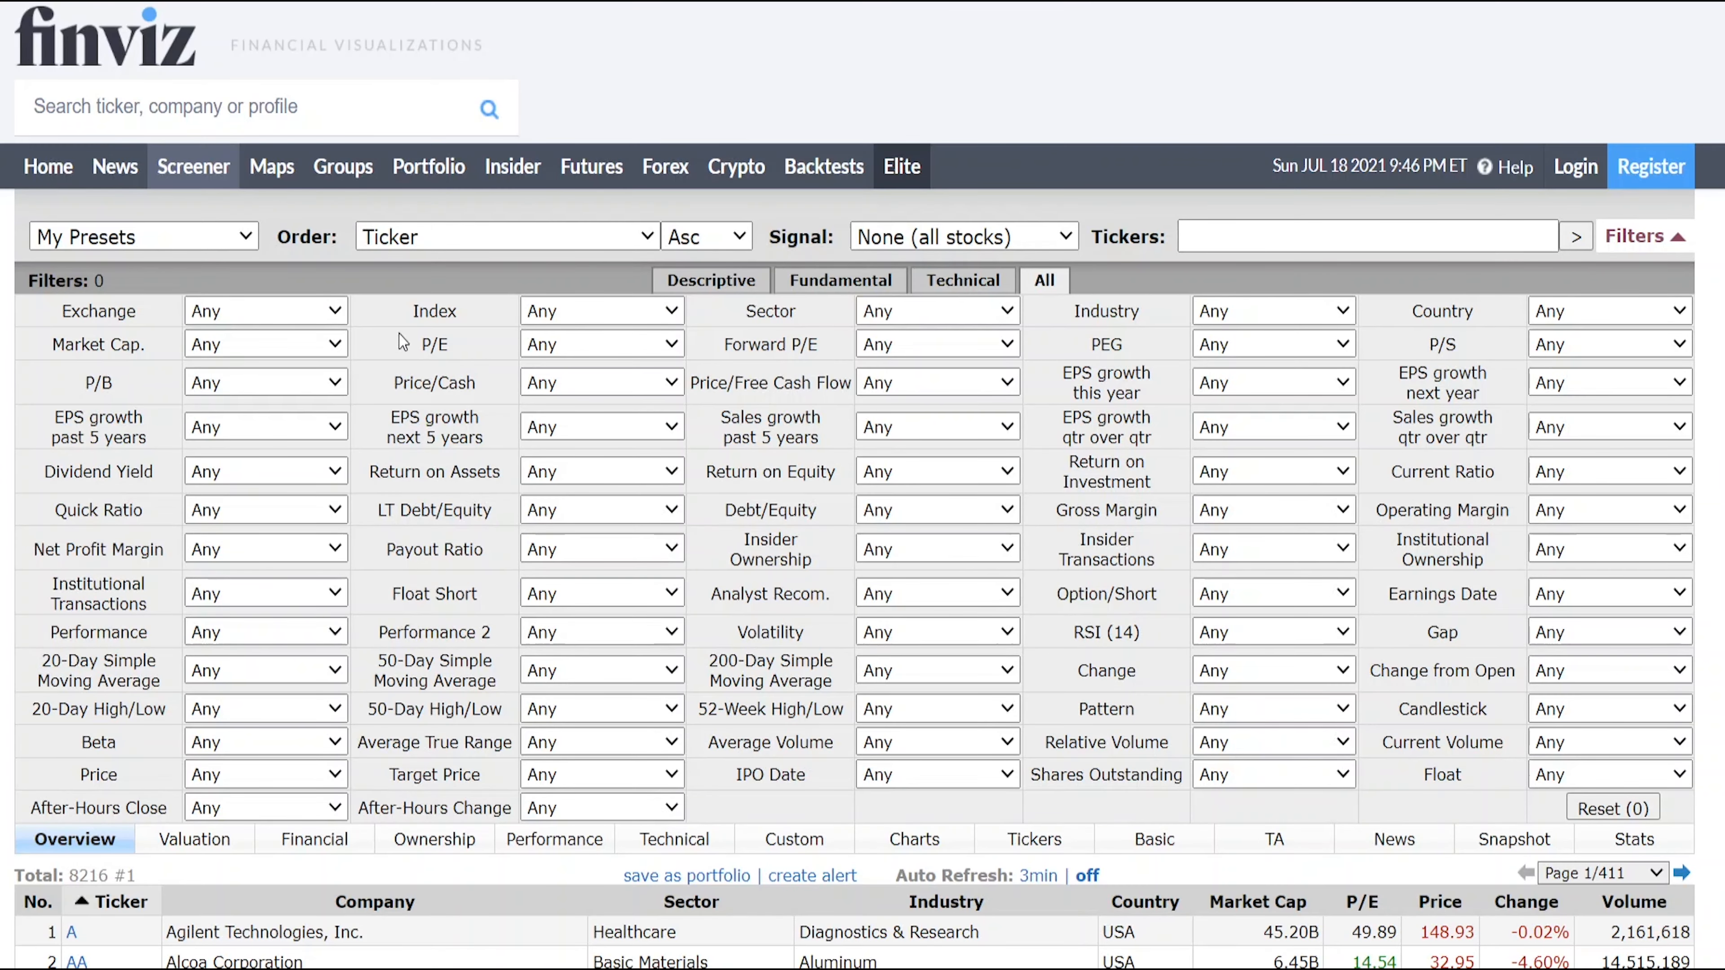
mouse_move(215, 185)
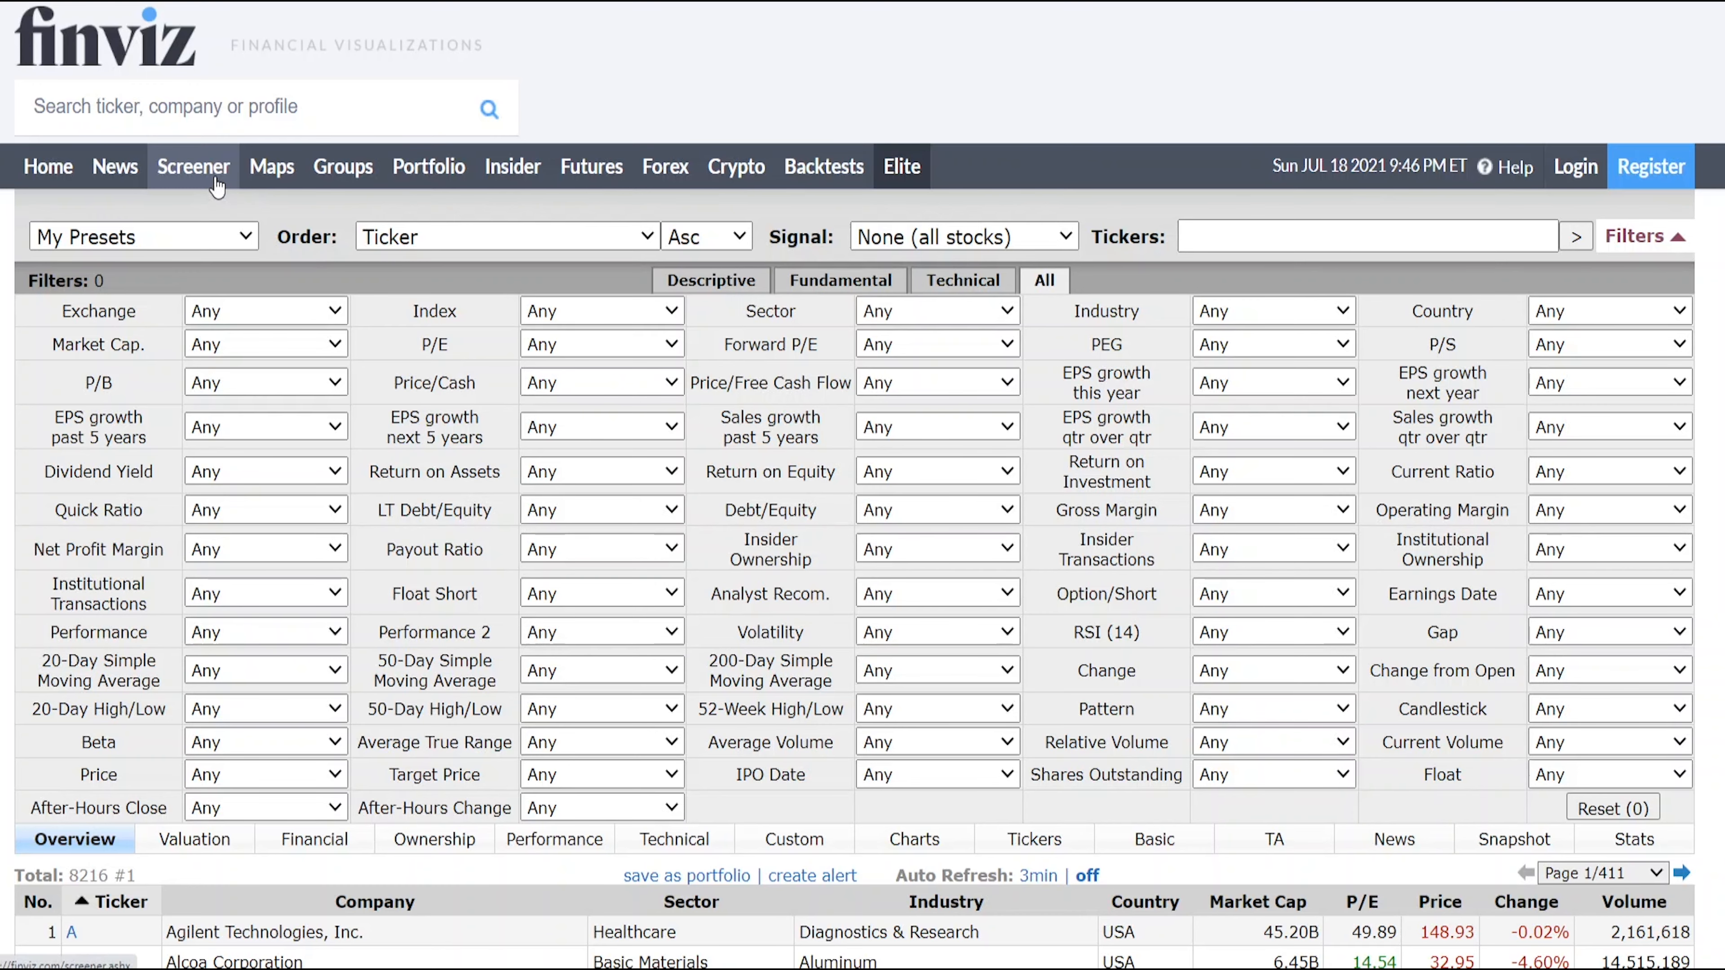
scroll(down, 3)
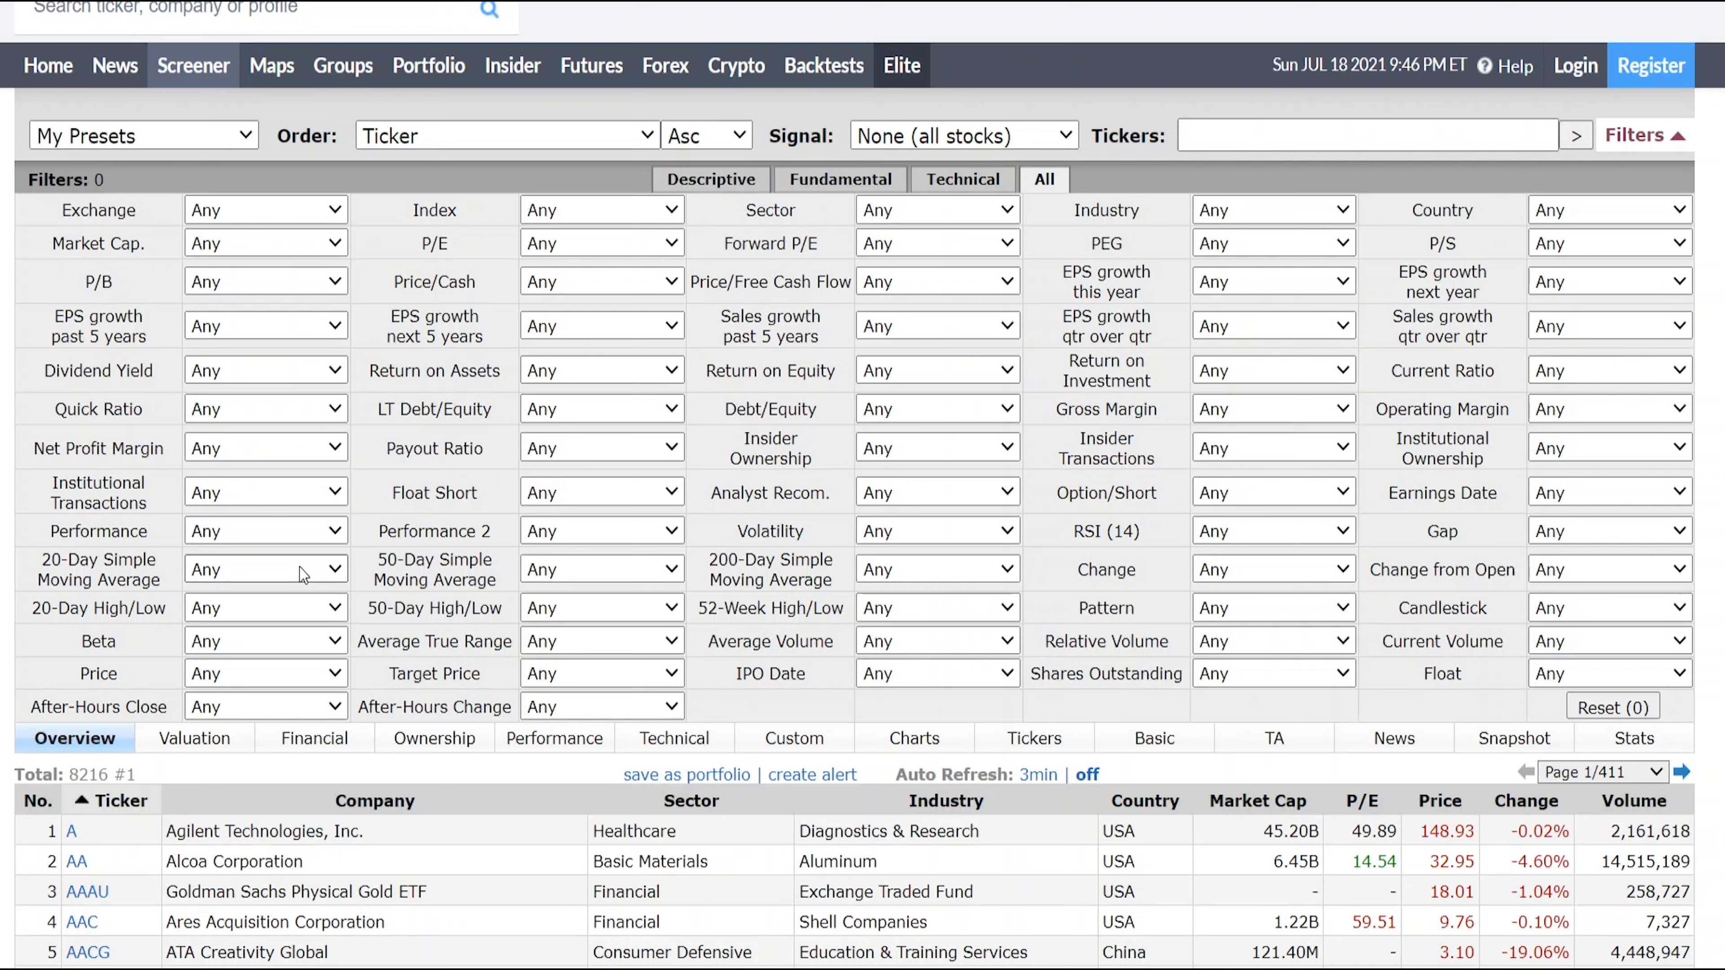
Set 20-Day SMA to 'Price above SMA20' and 50-Day SMA to 'Price above SMA50', leaving 1,922 stocks
click(265, 568)
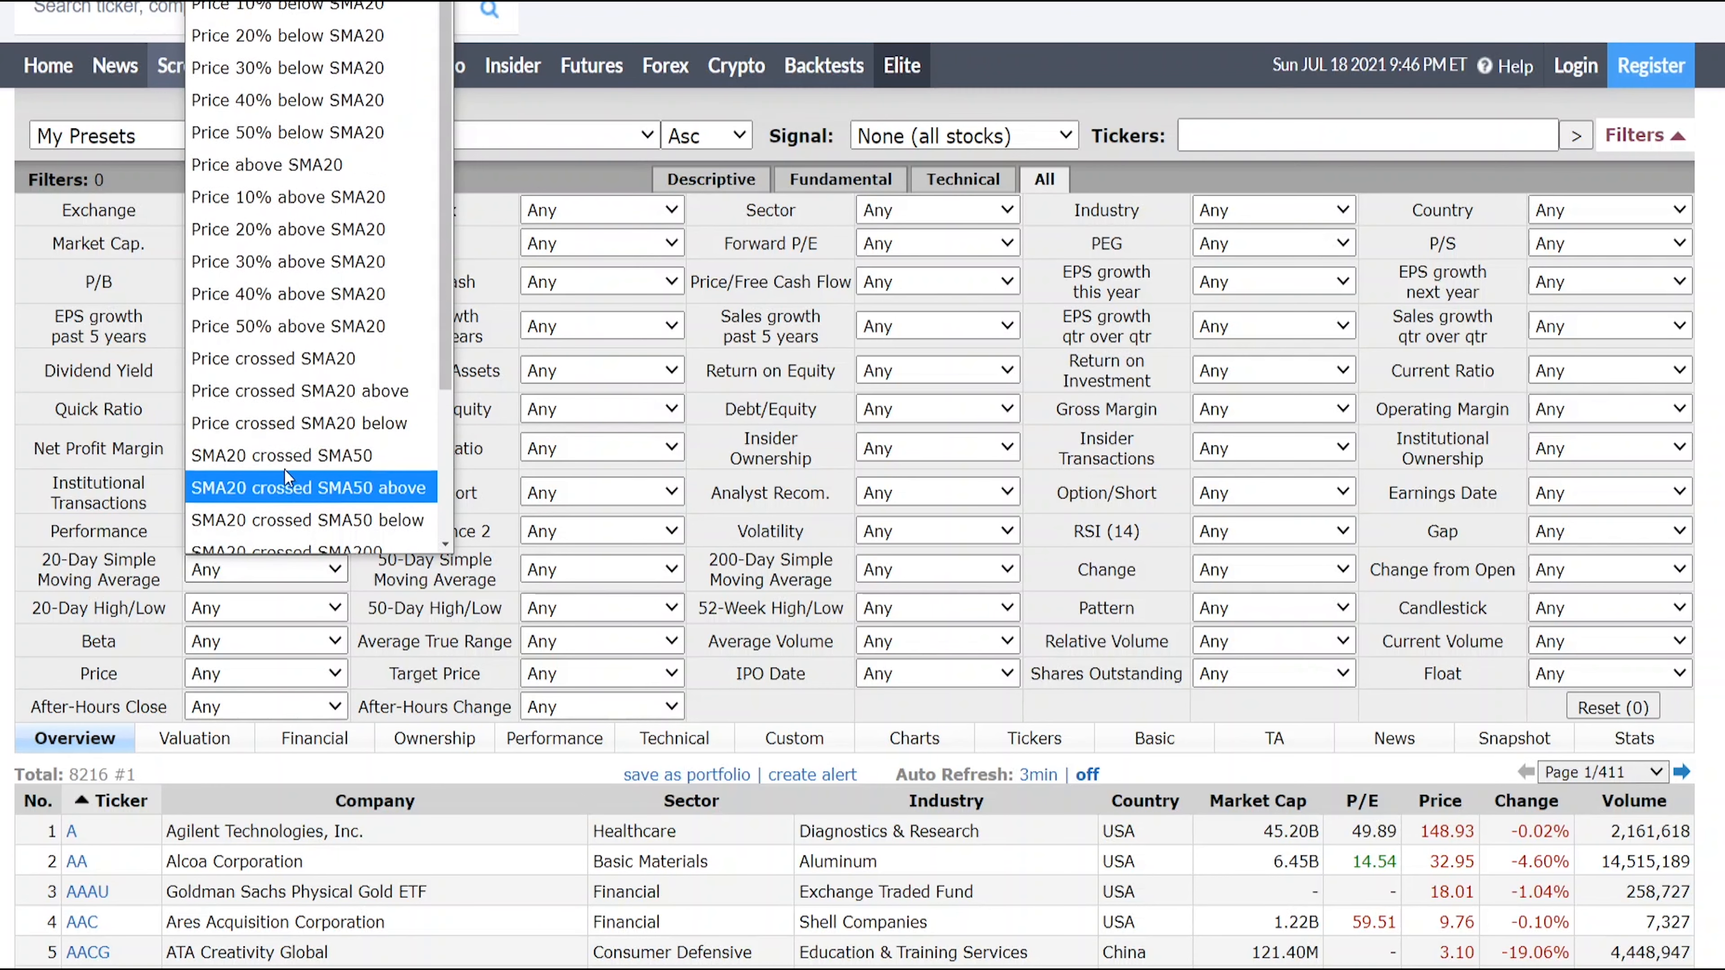
mouse_move(260, 176)
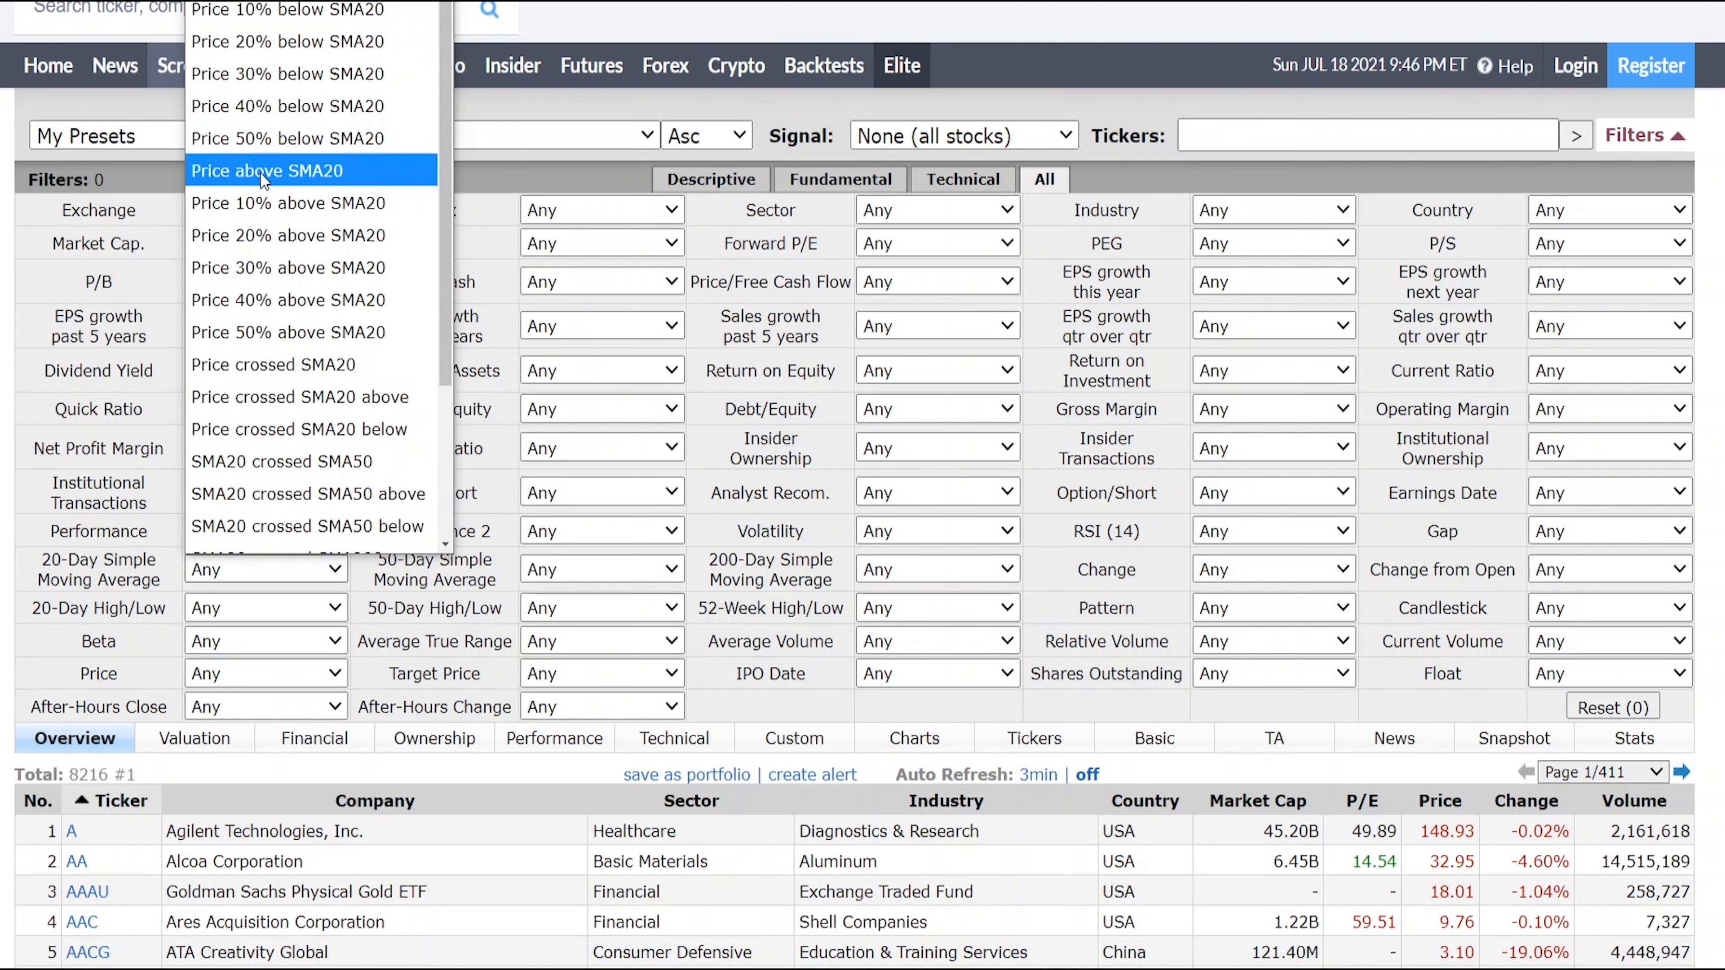
click(255, 171)
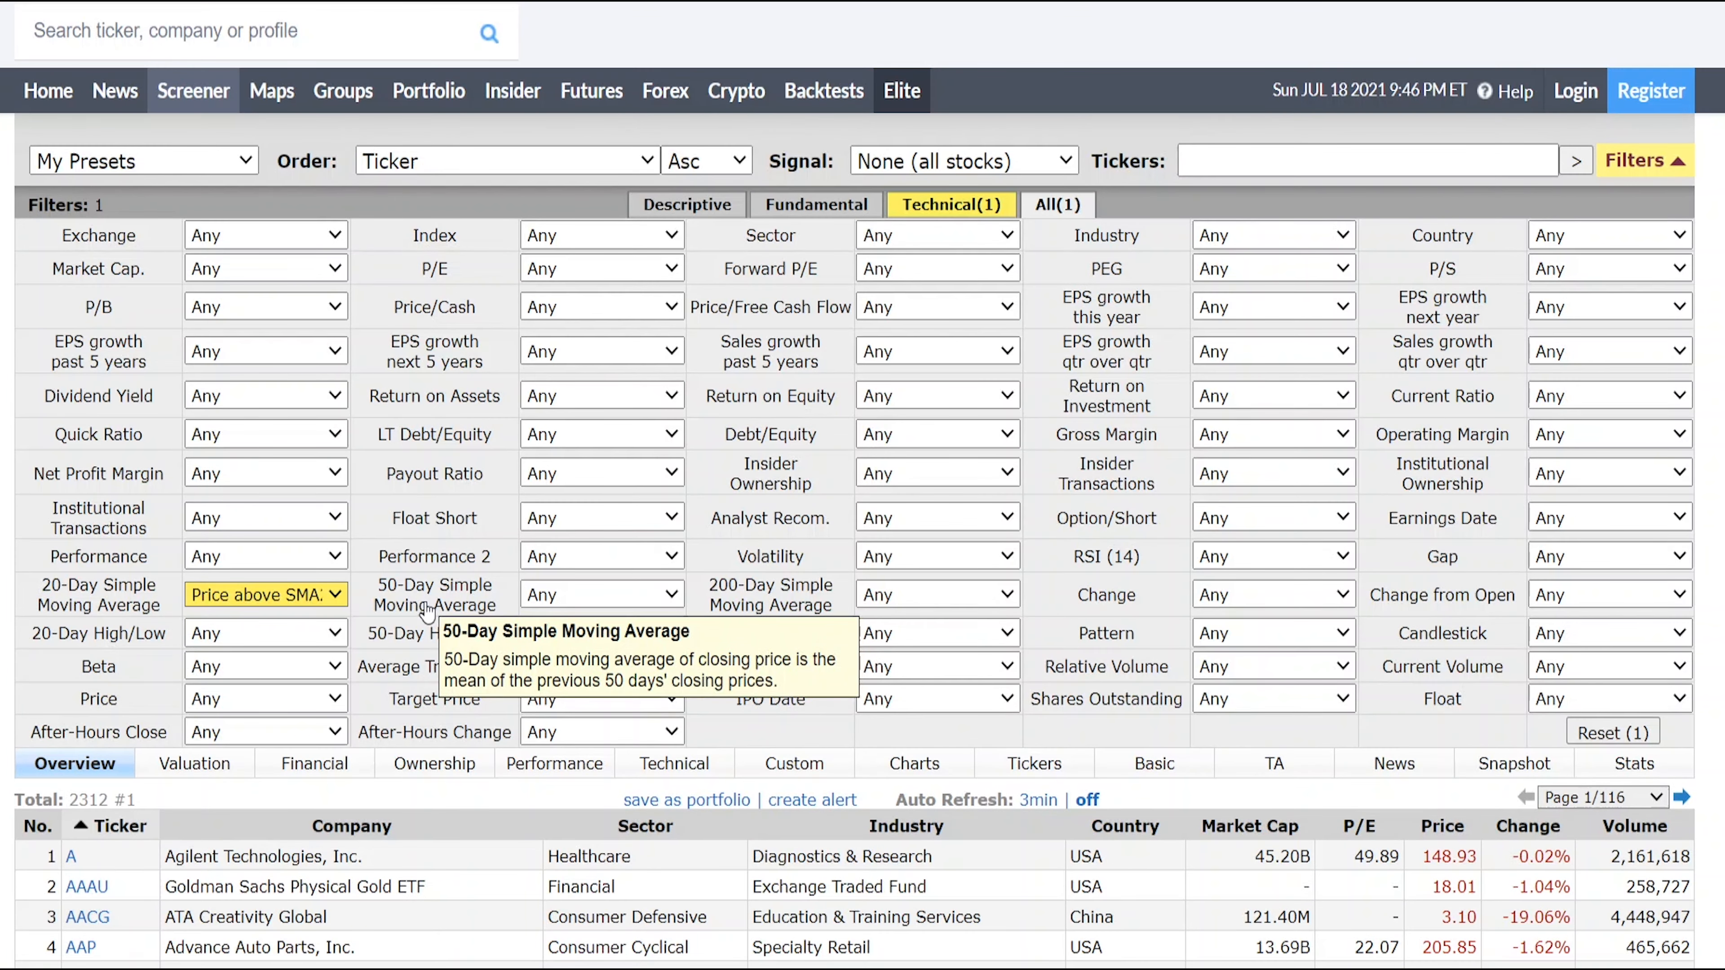
click(601, 594)
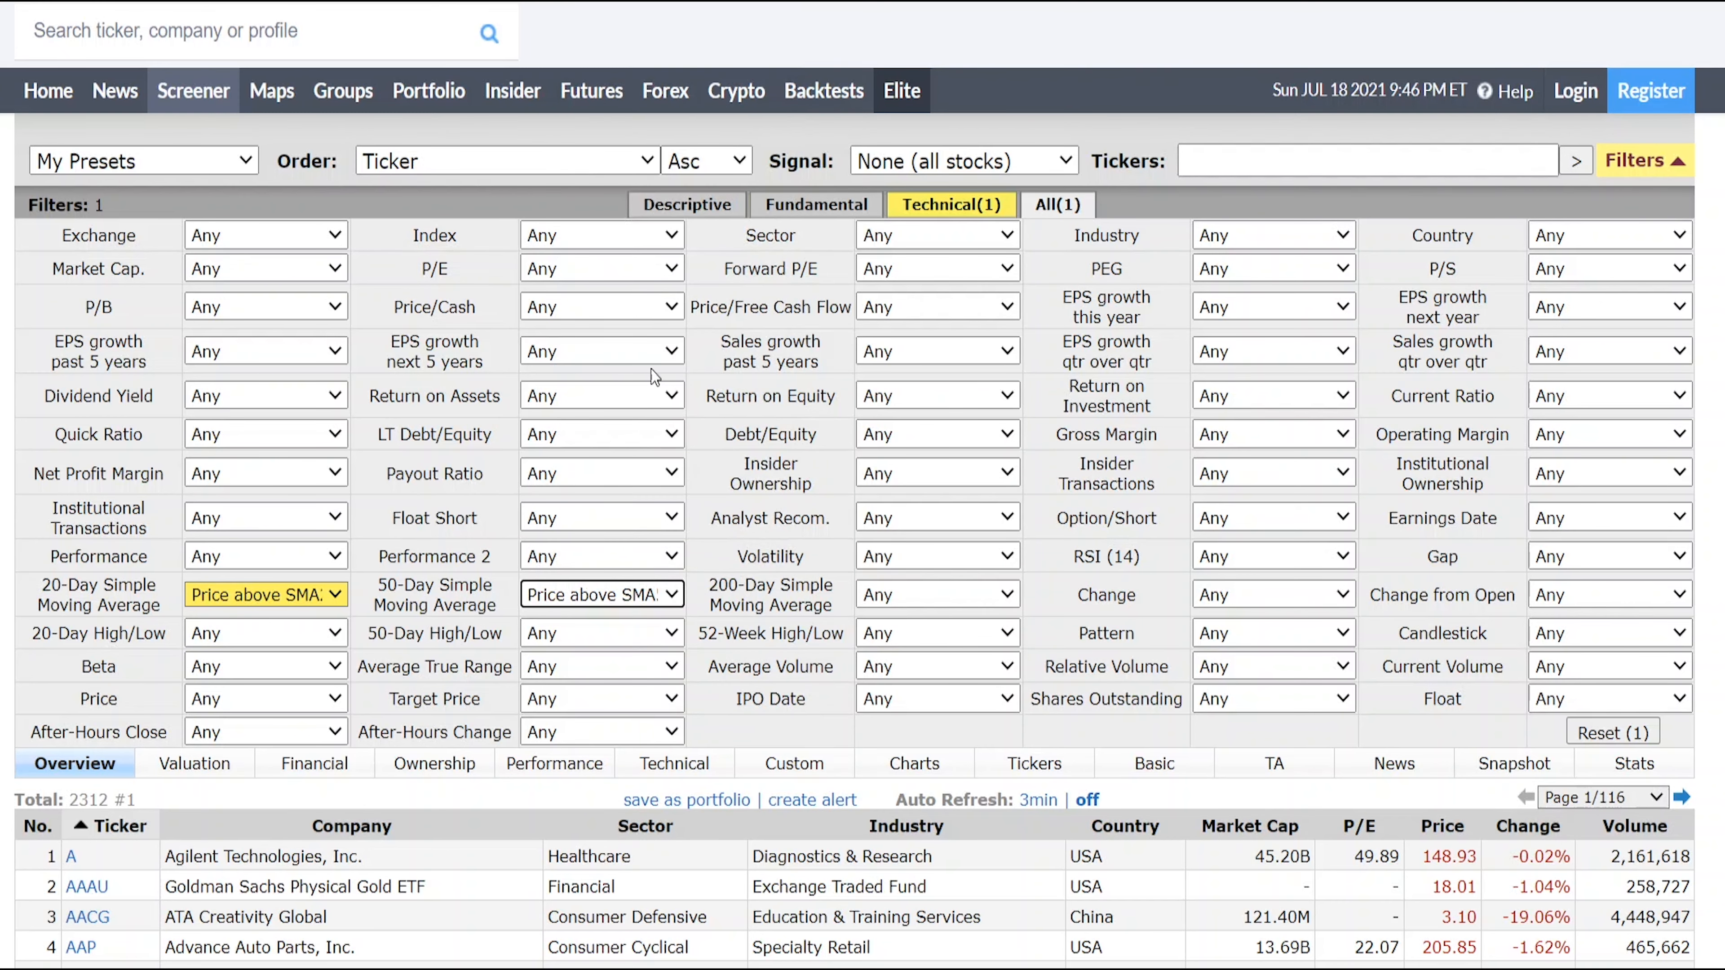
click(601, 594)
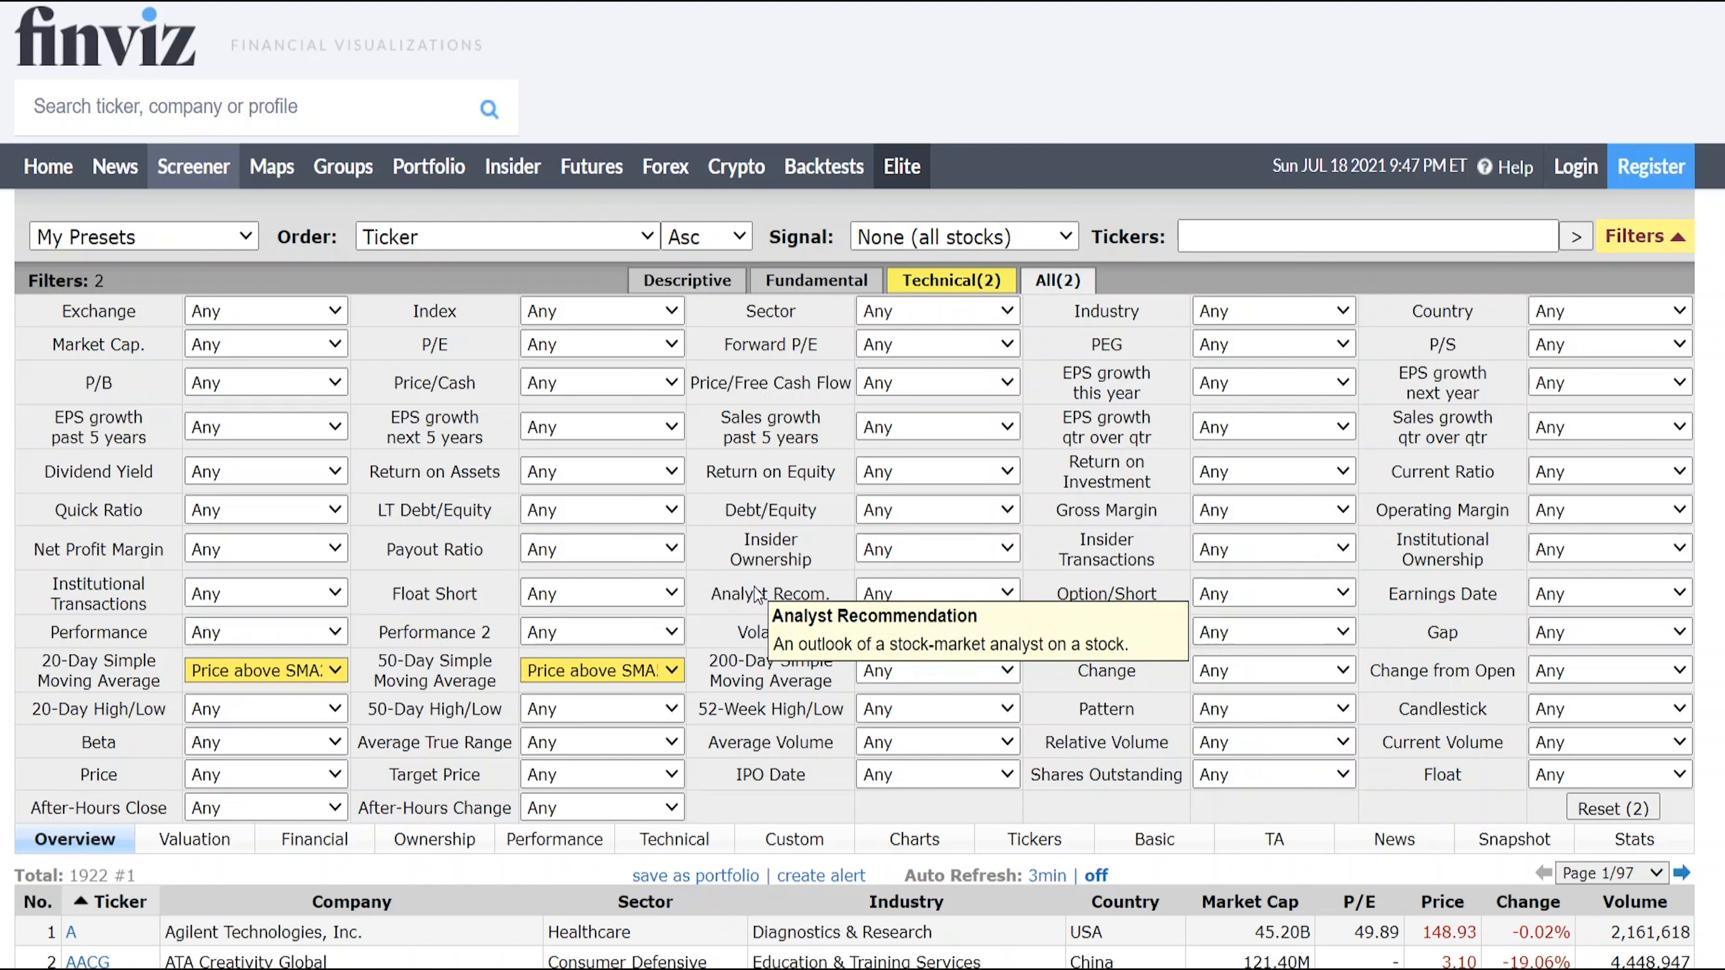
mouse_move(770, 661)
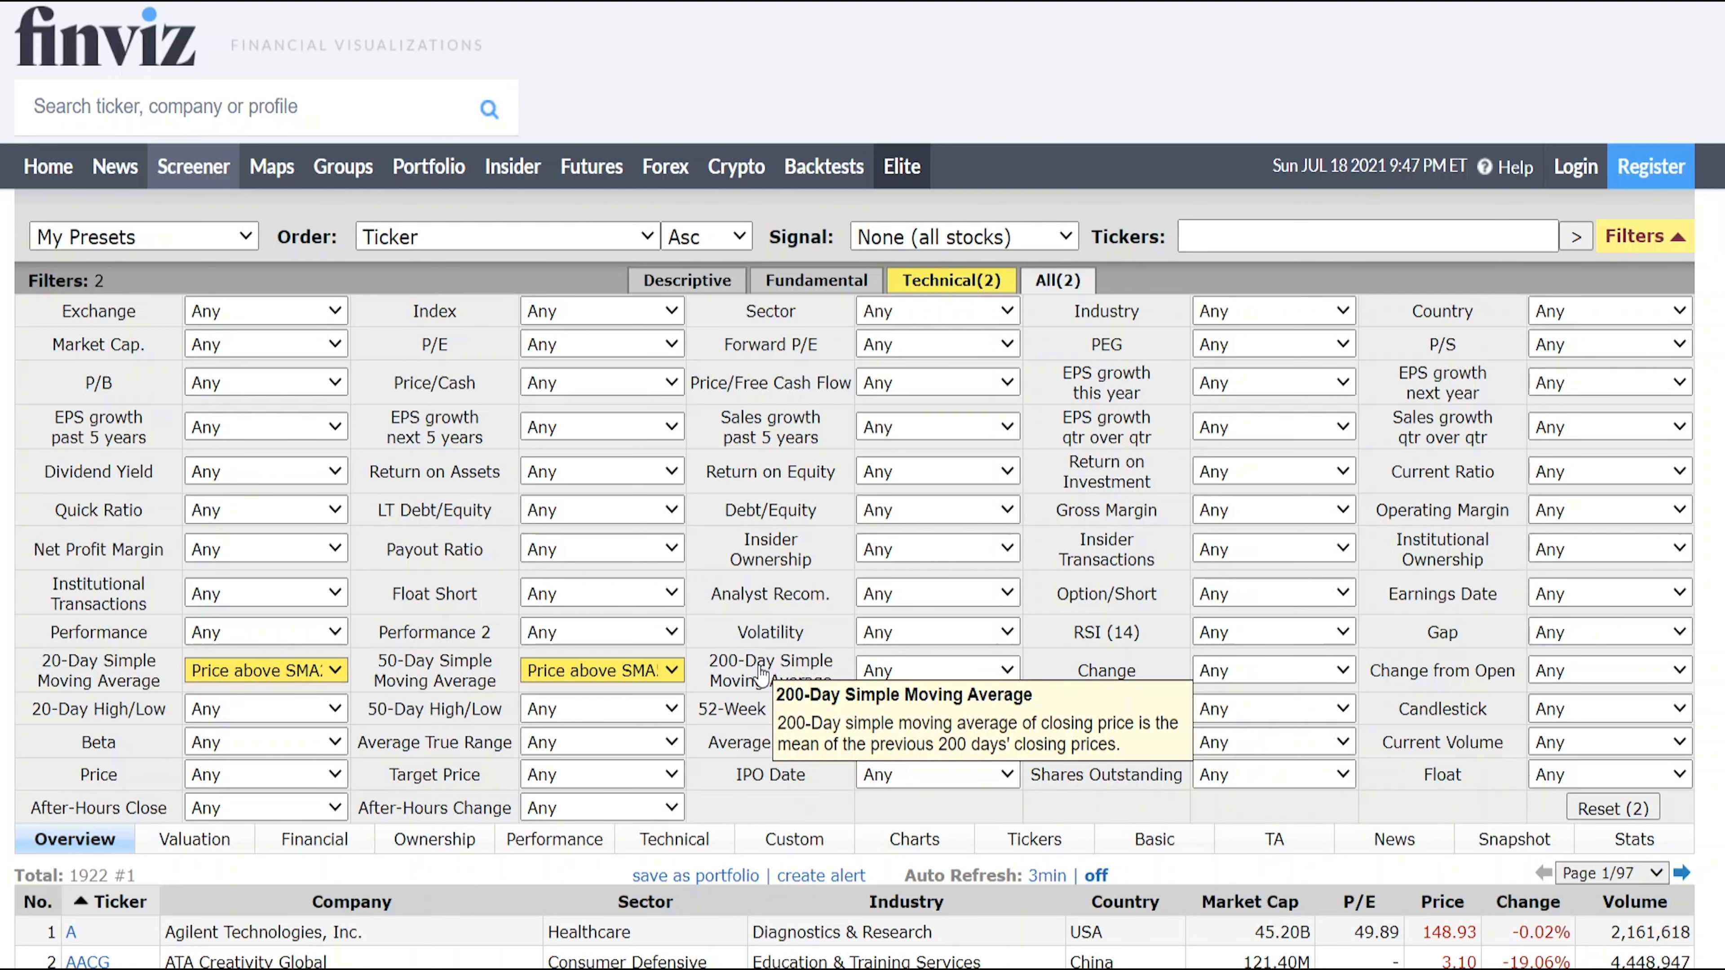
mouse_move(1106, 708)
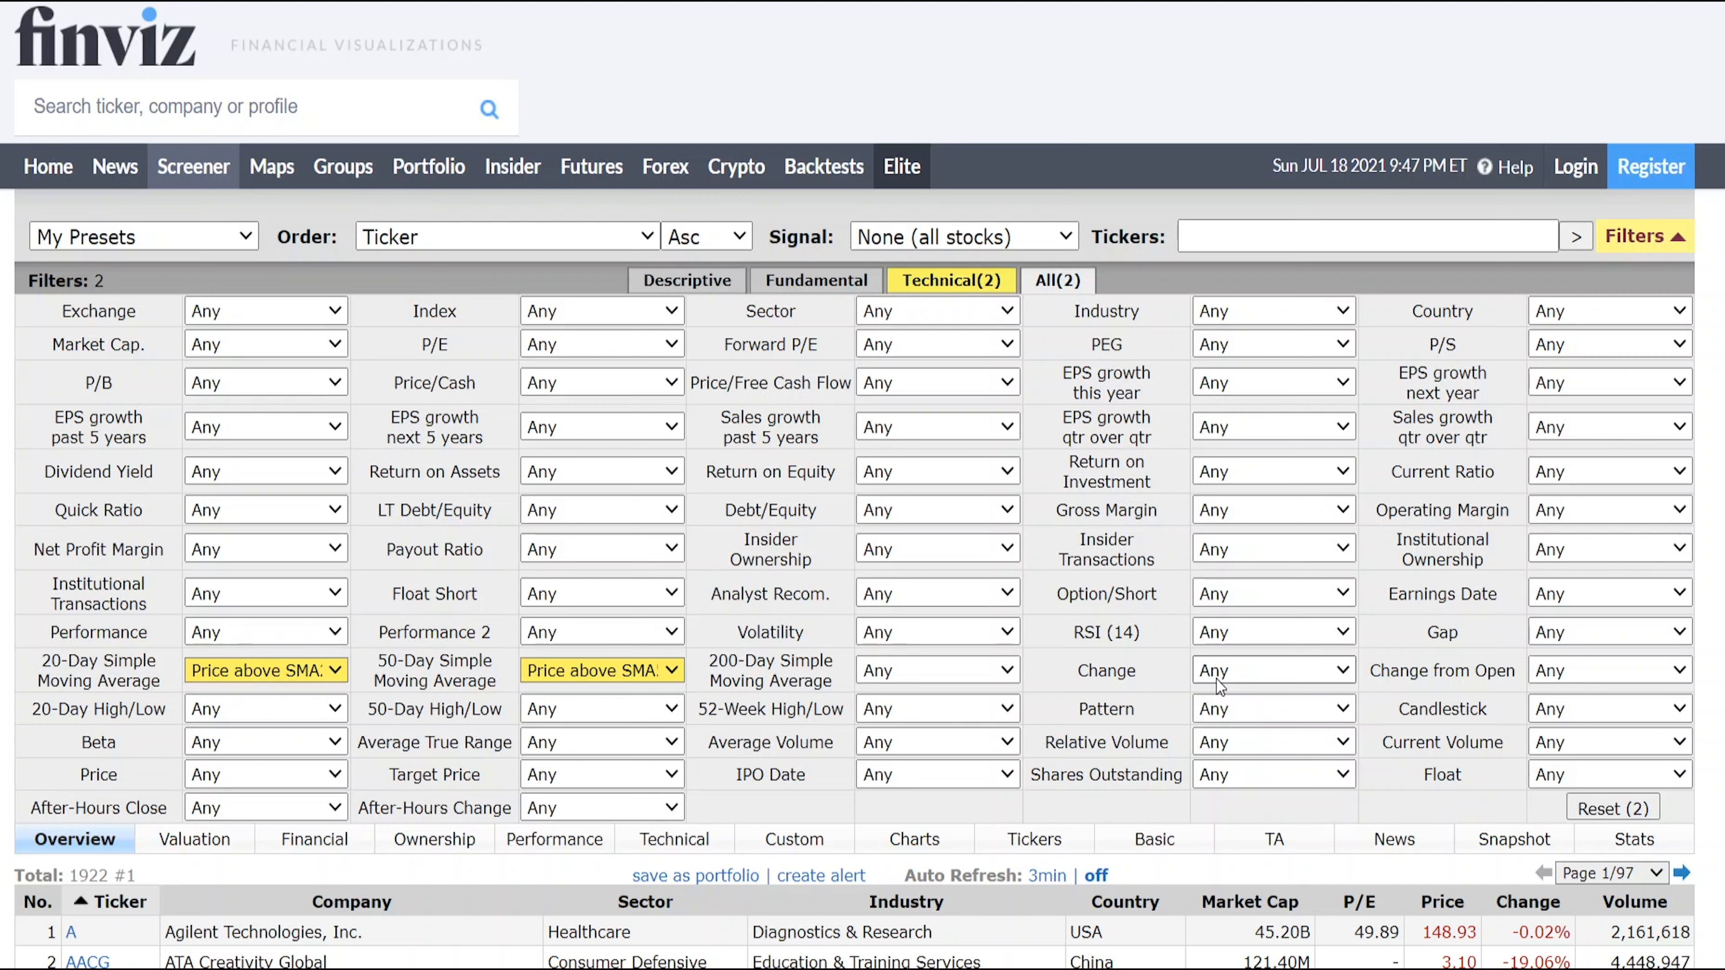
Require Change and Change from Open both up at least 1%
click(1273, 671)
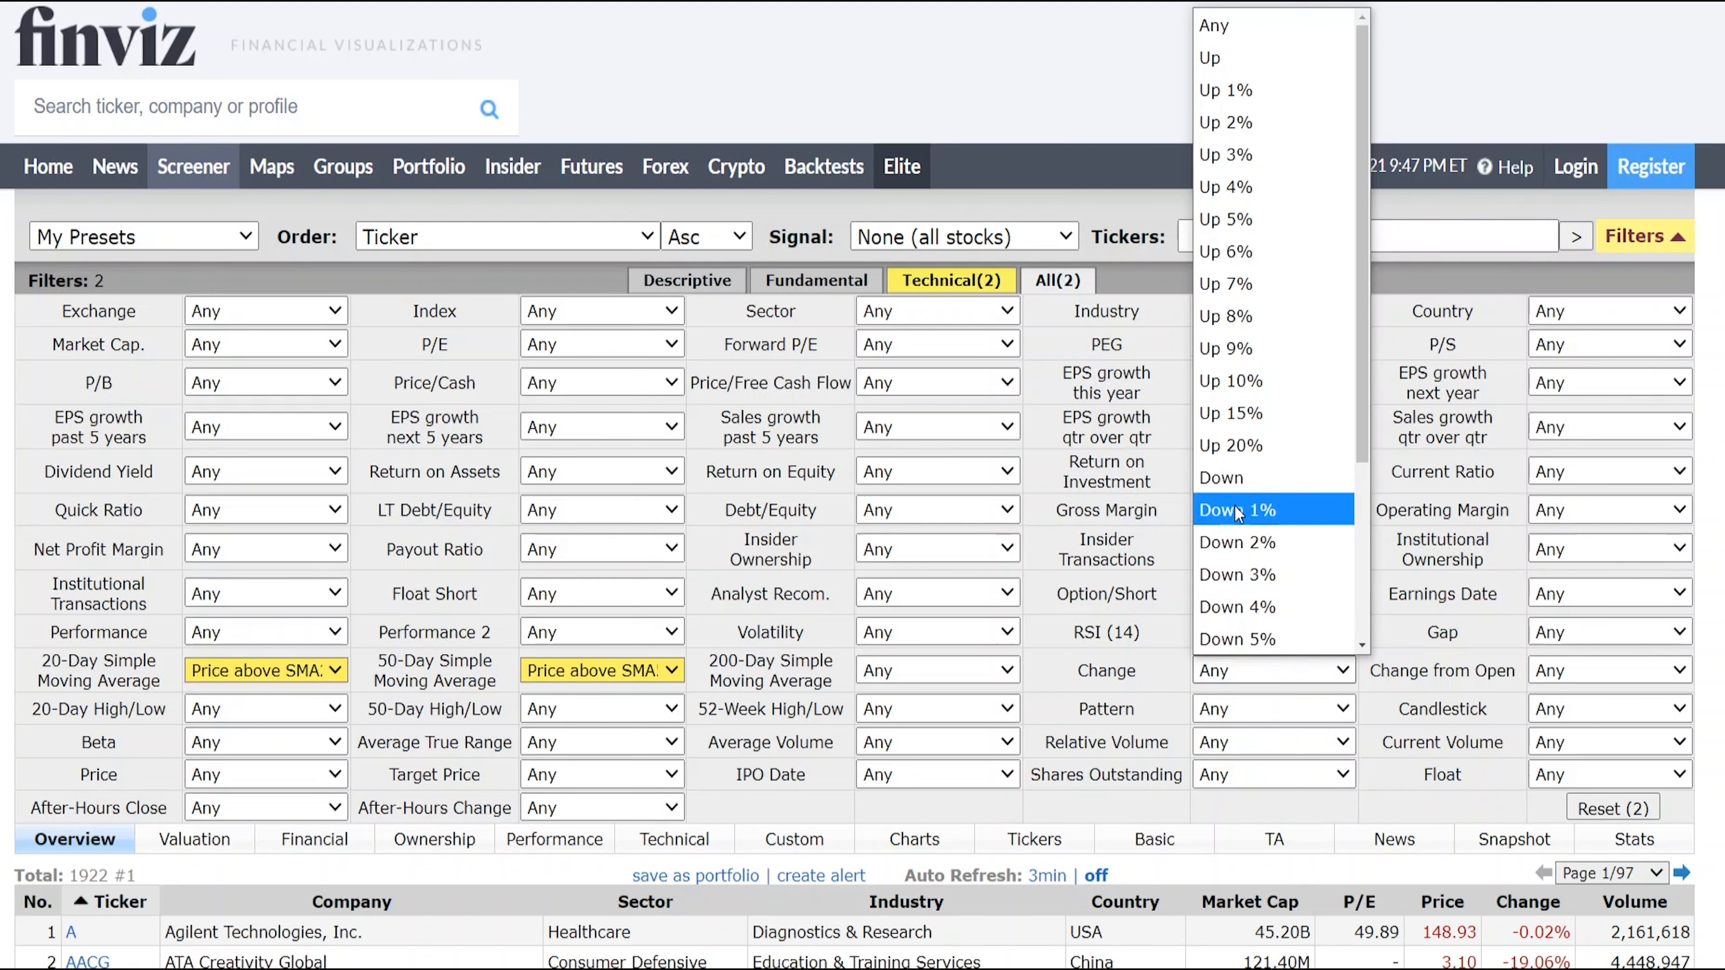
mouse_move(1225, 90)
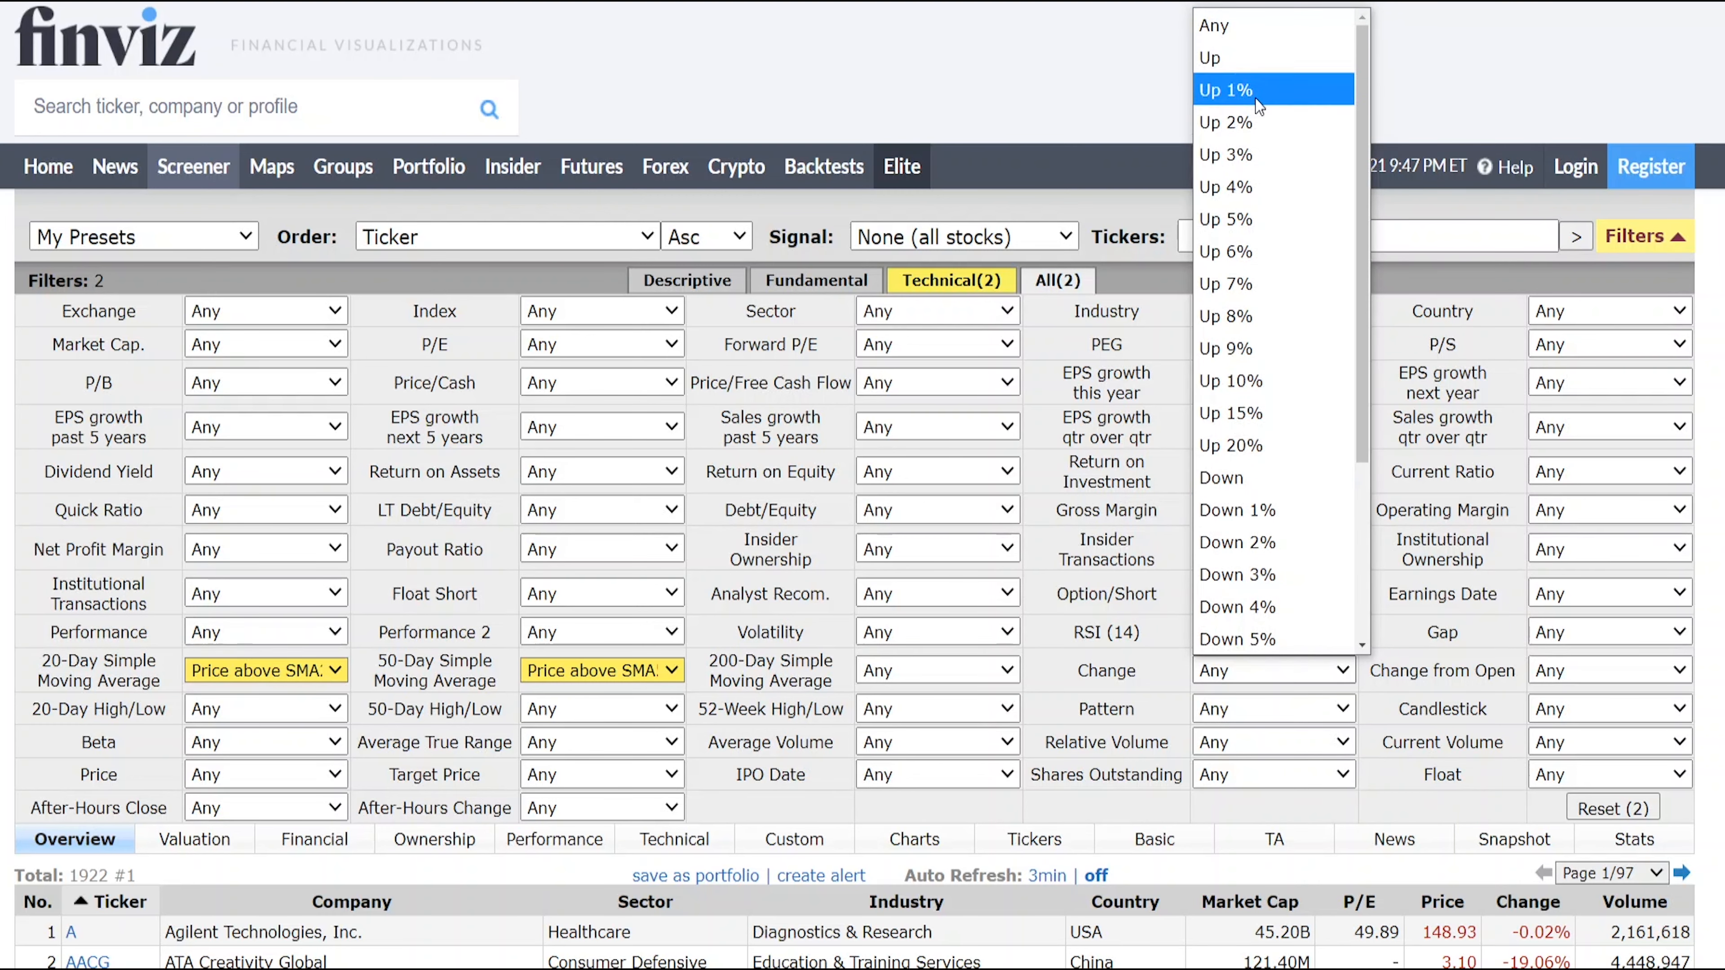
click(1223, 89)
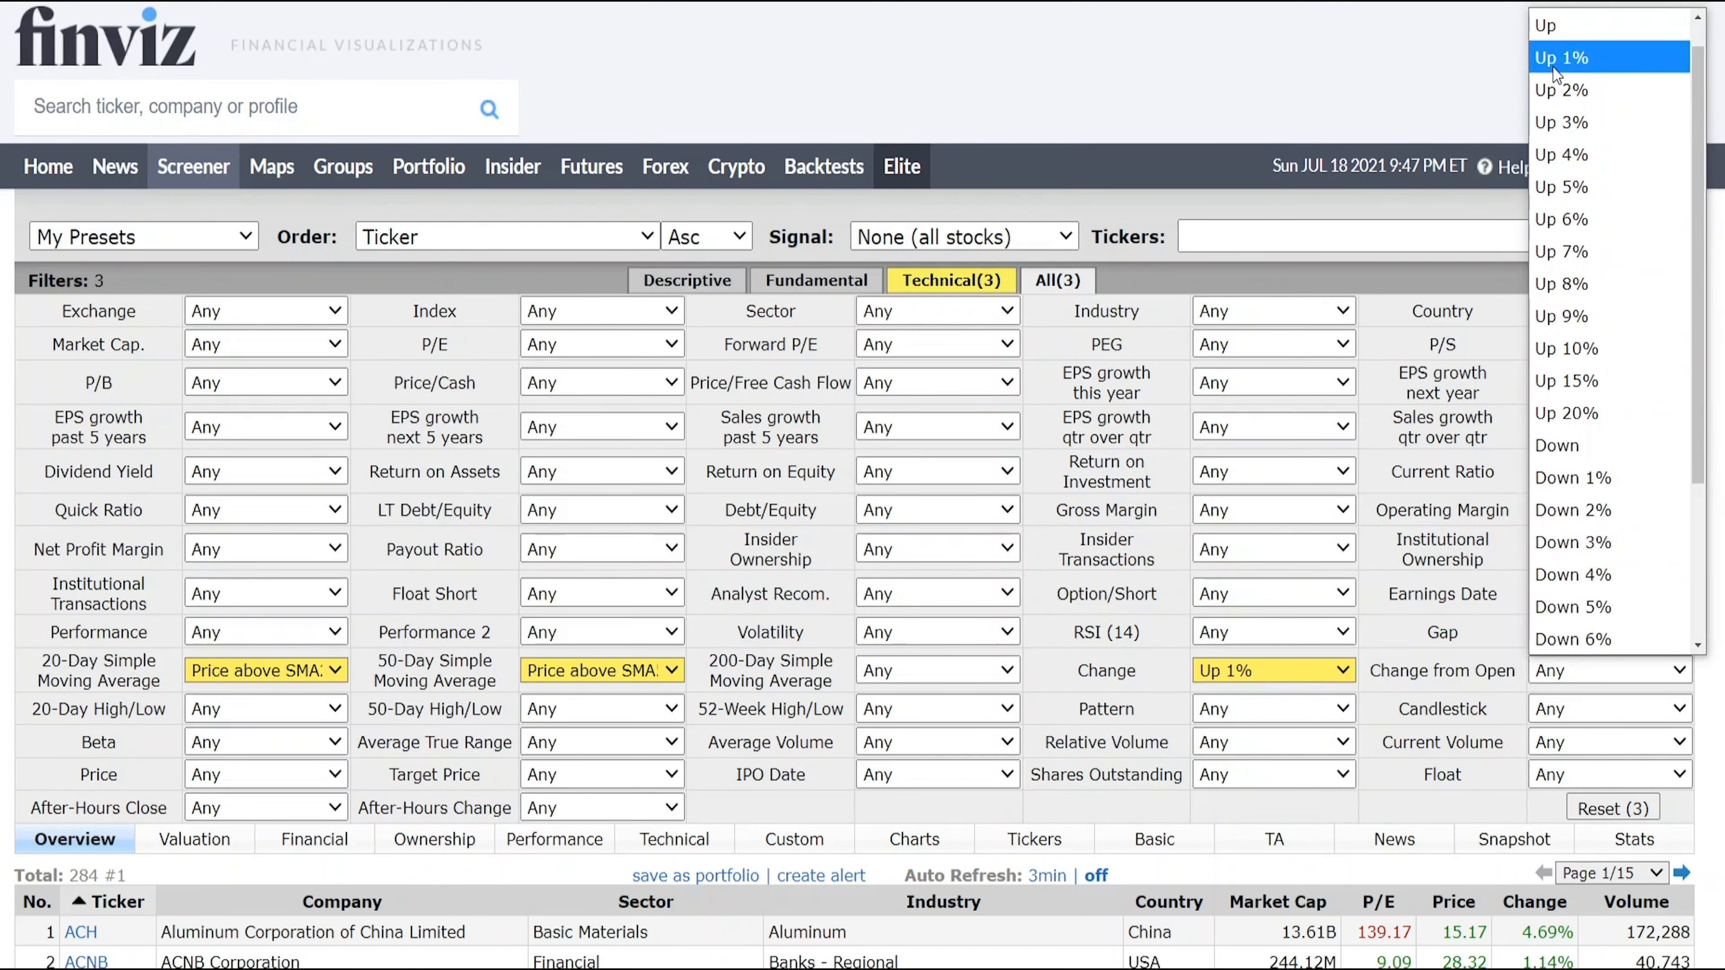
click(1558, 57)
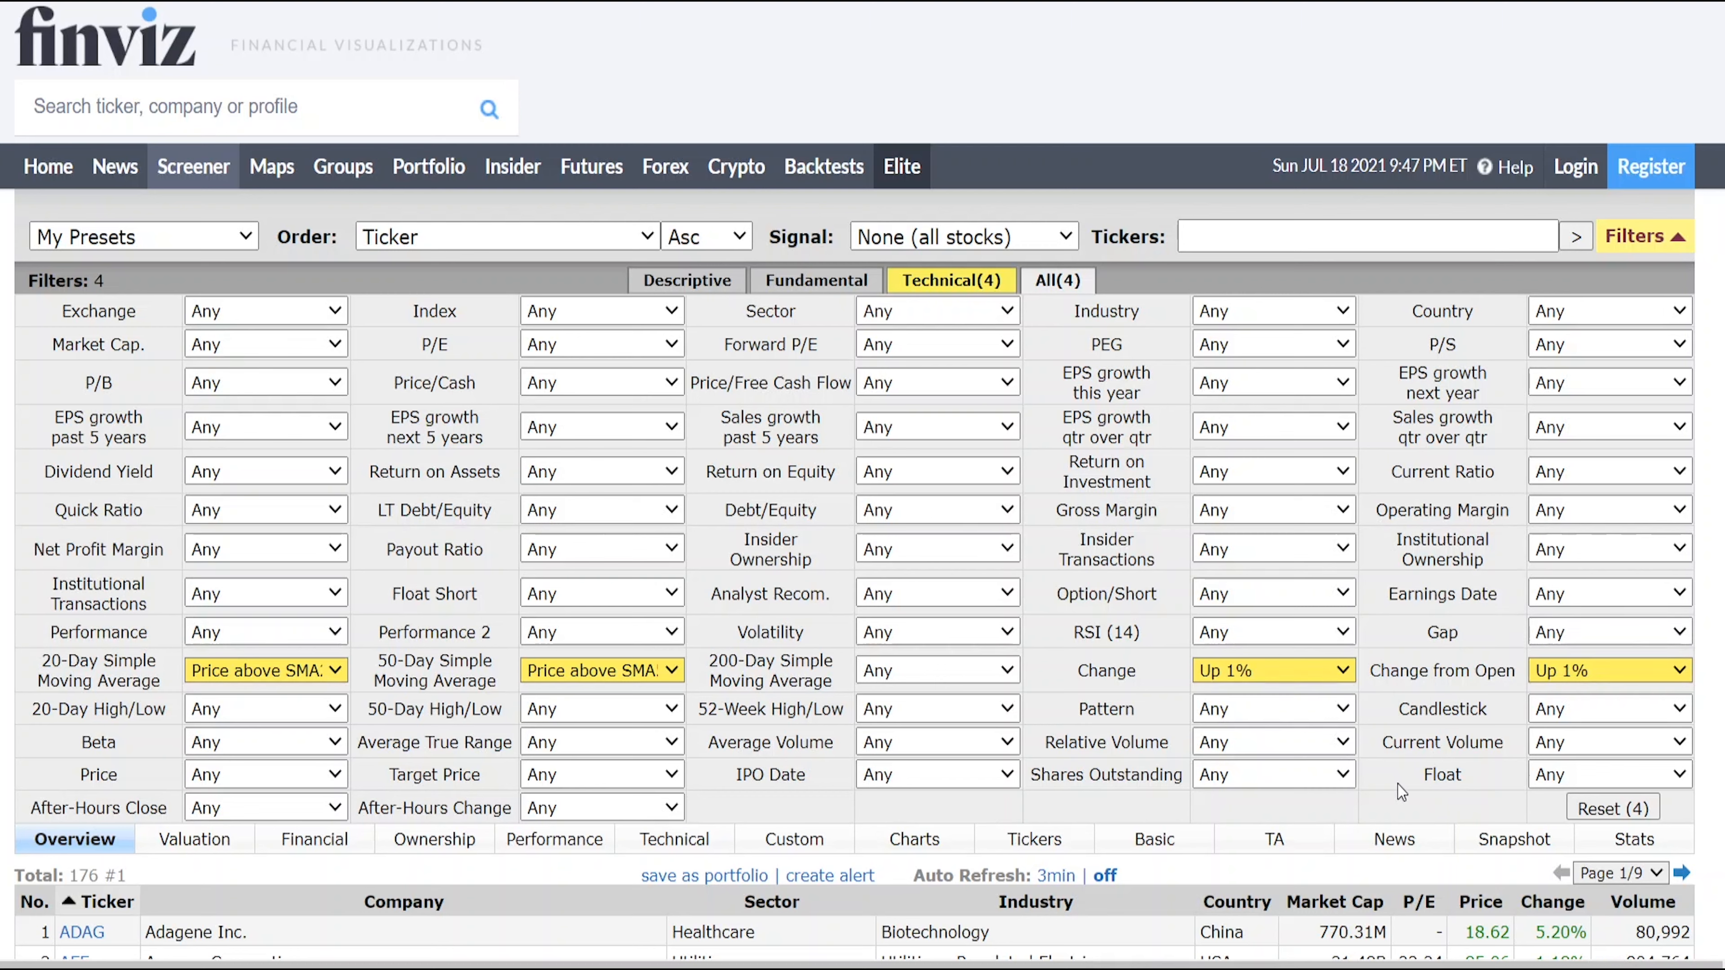
Require Average Volume over 1M, narrowing results to 37 stocks
click(936, 741)
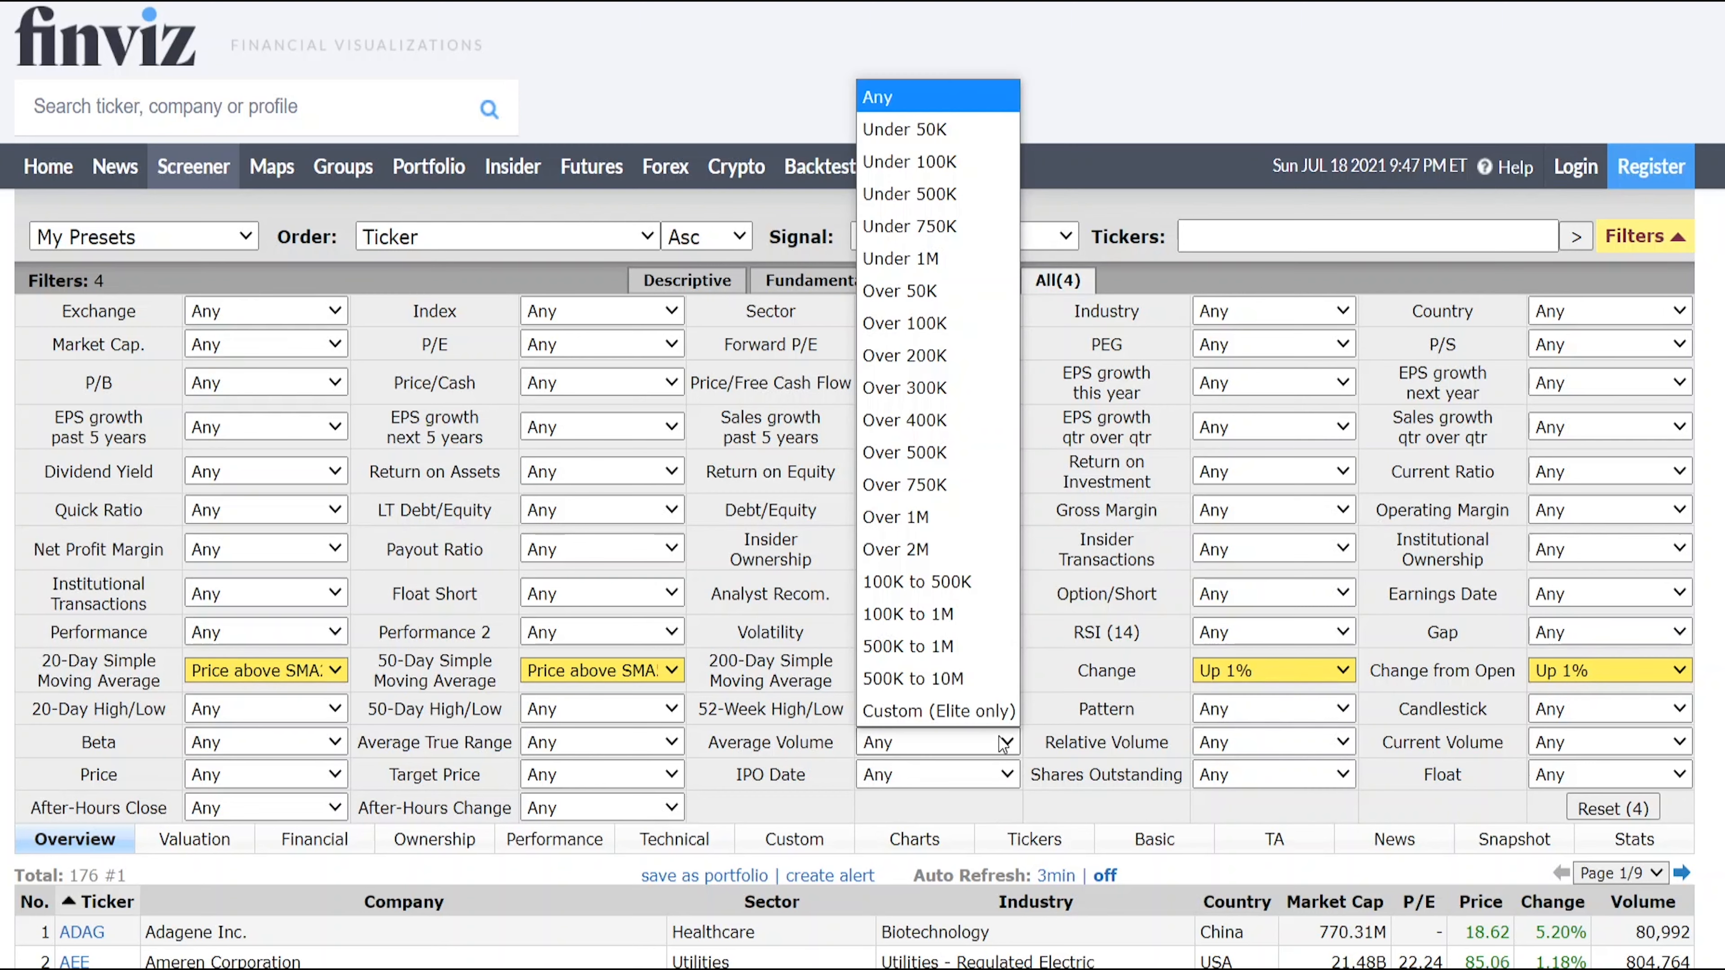
click(896, 518)
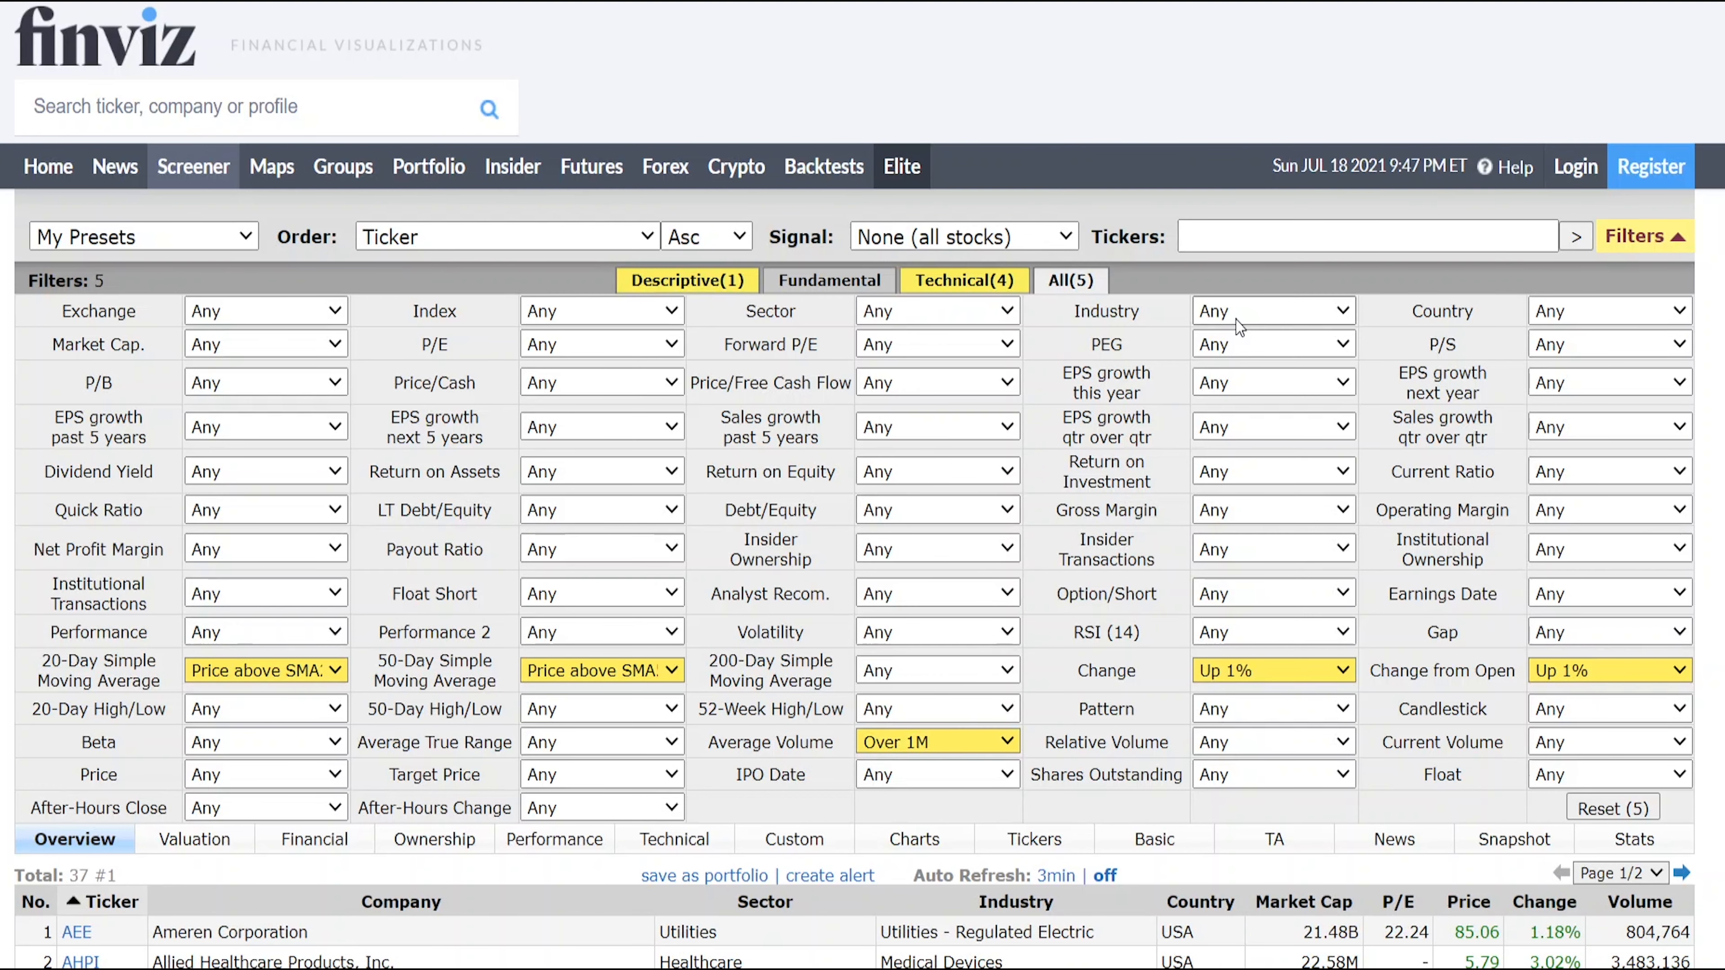
click(1273, 310)
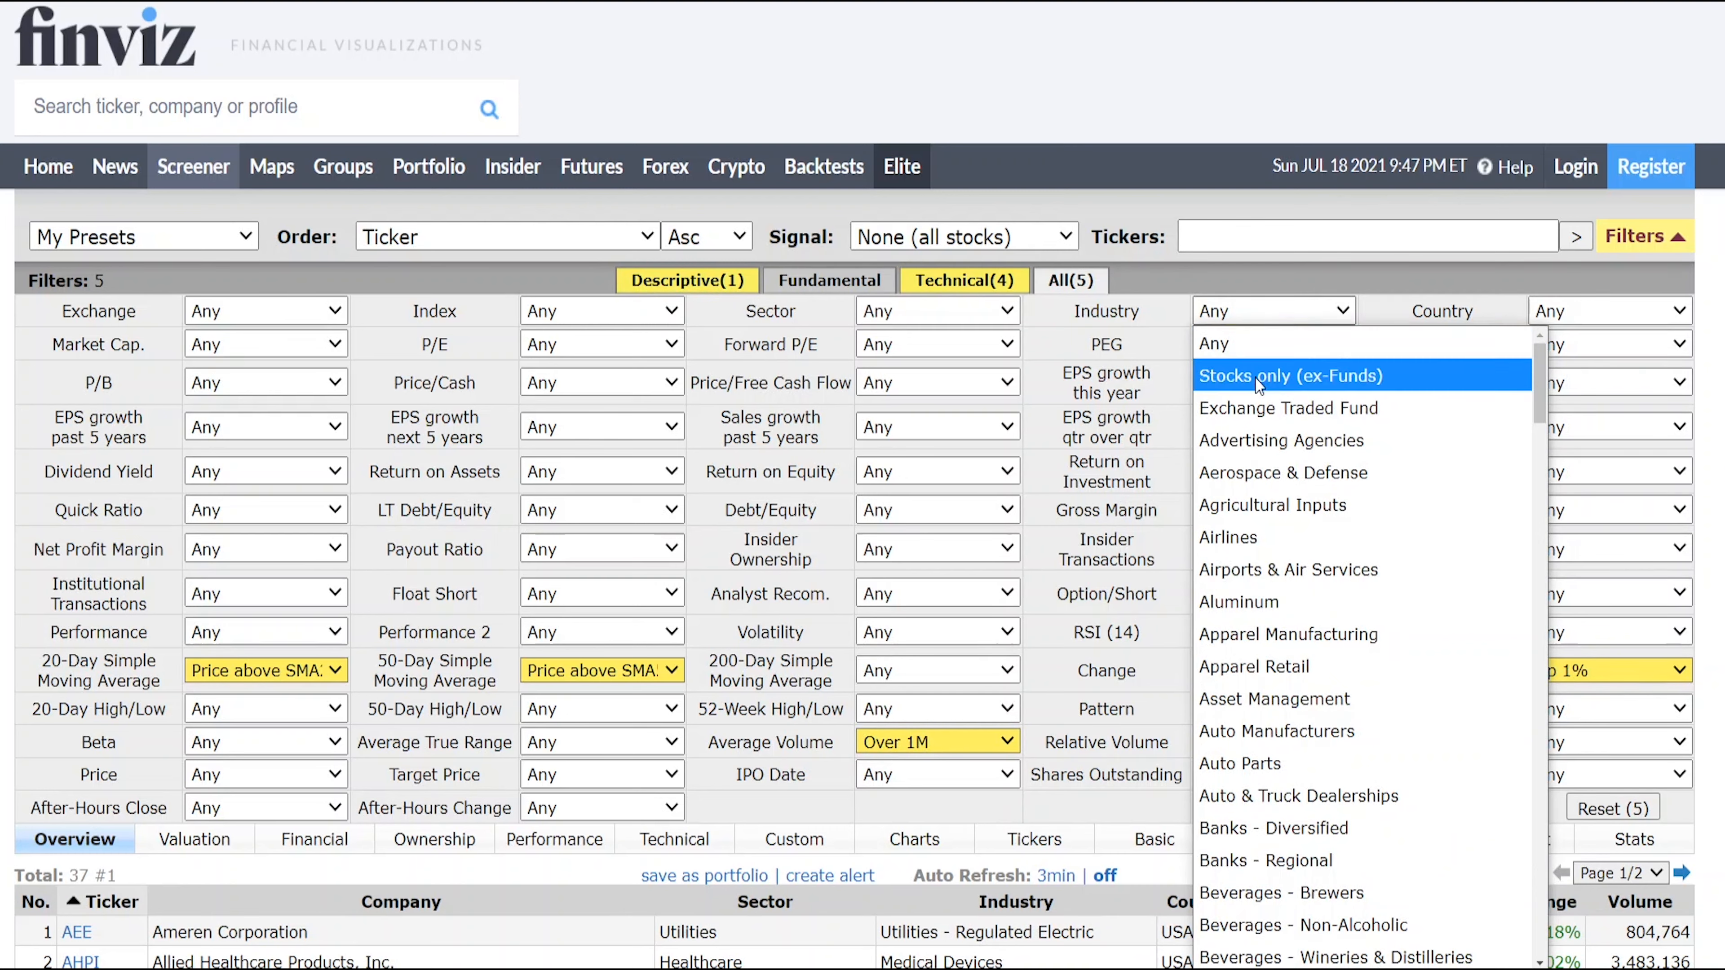
Set Industry to 'Stocks only (ex-Funds)', trimming results to 29 stocks
click(1289, 376)
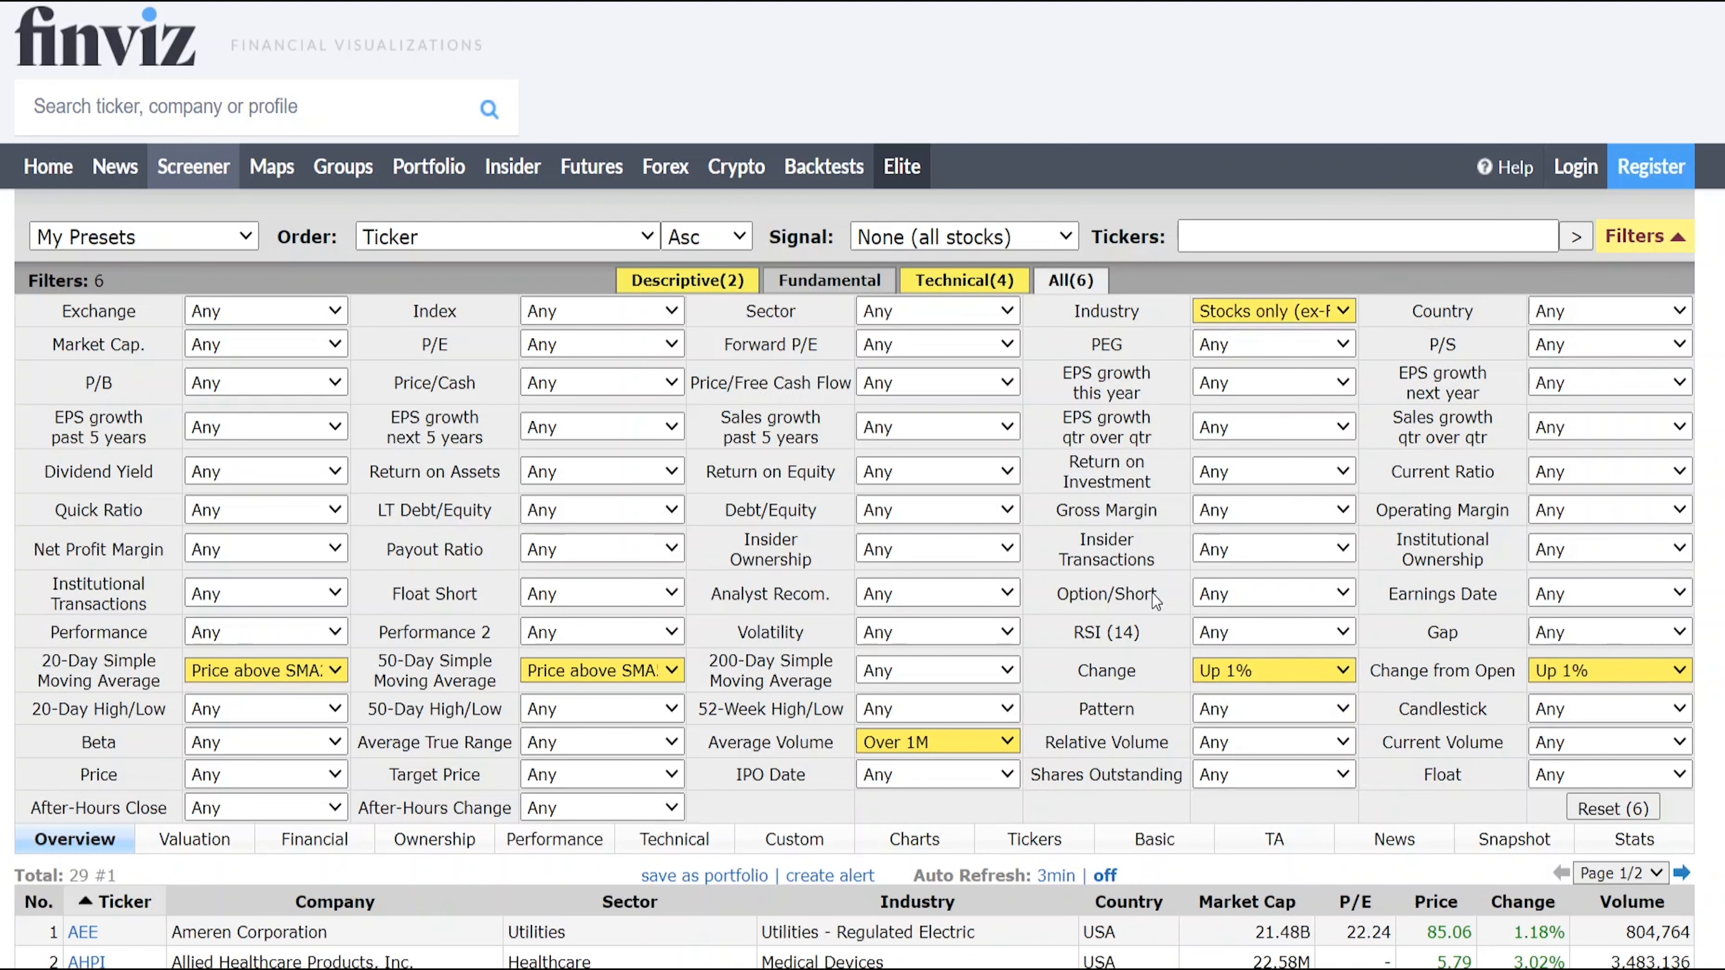
mouse_move(1105, 593)
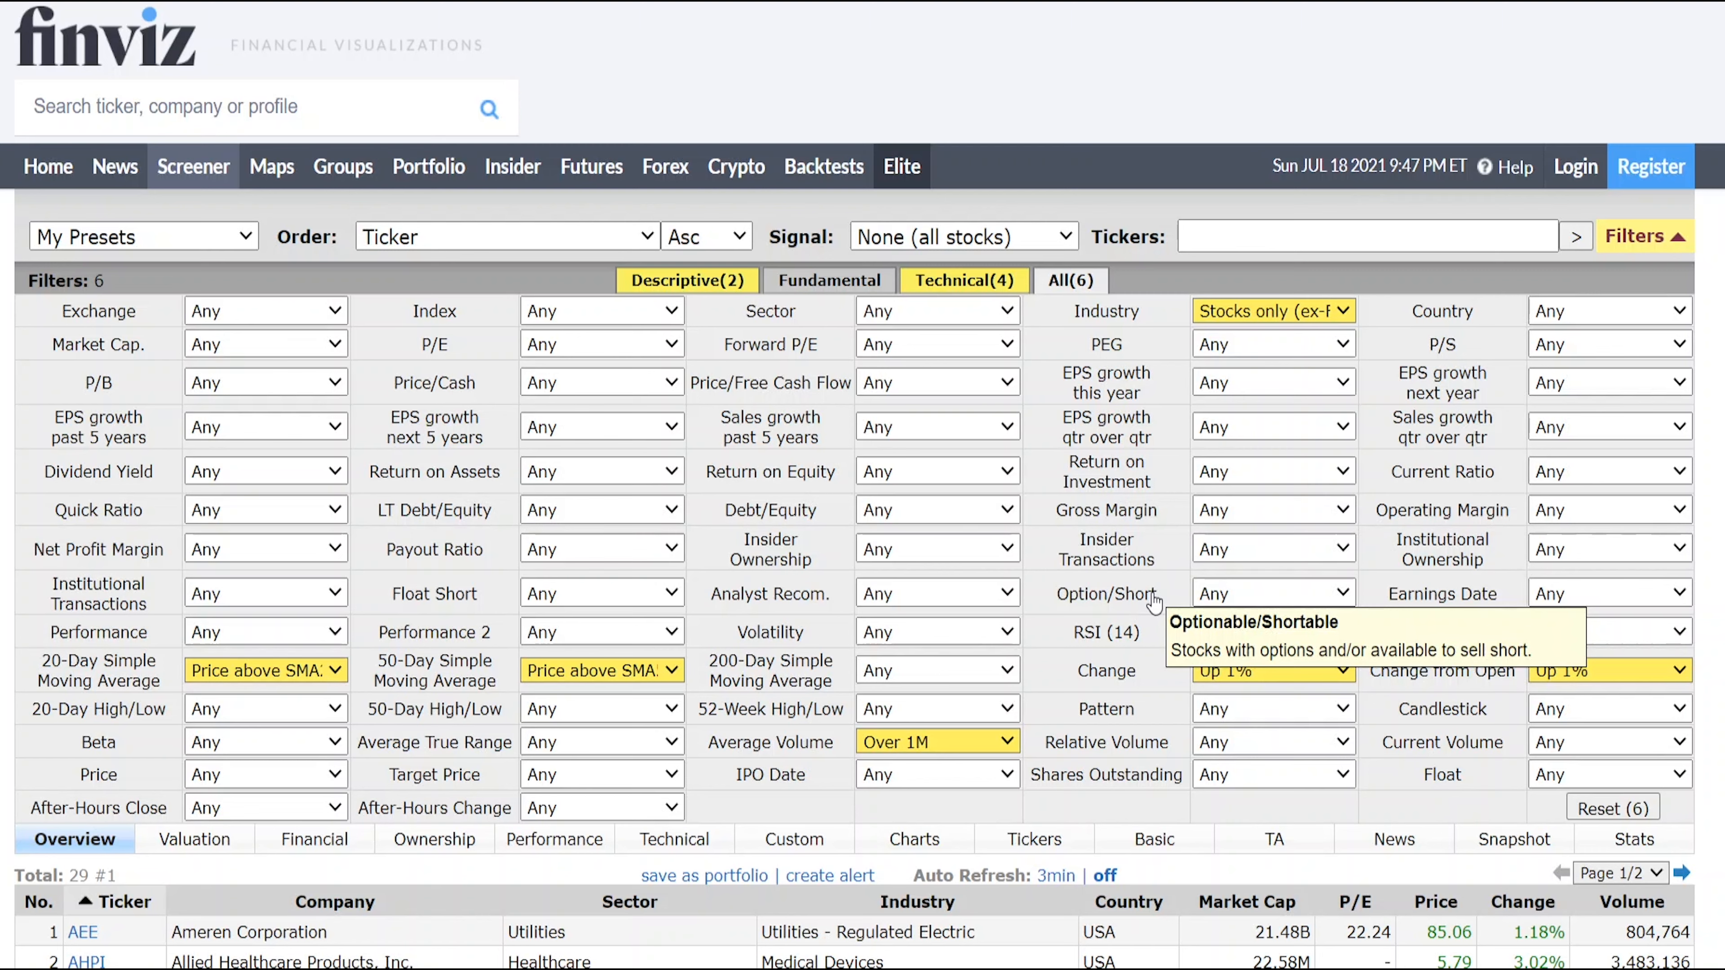
mouse_move(1166, 367)
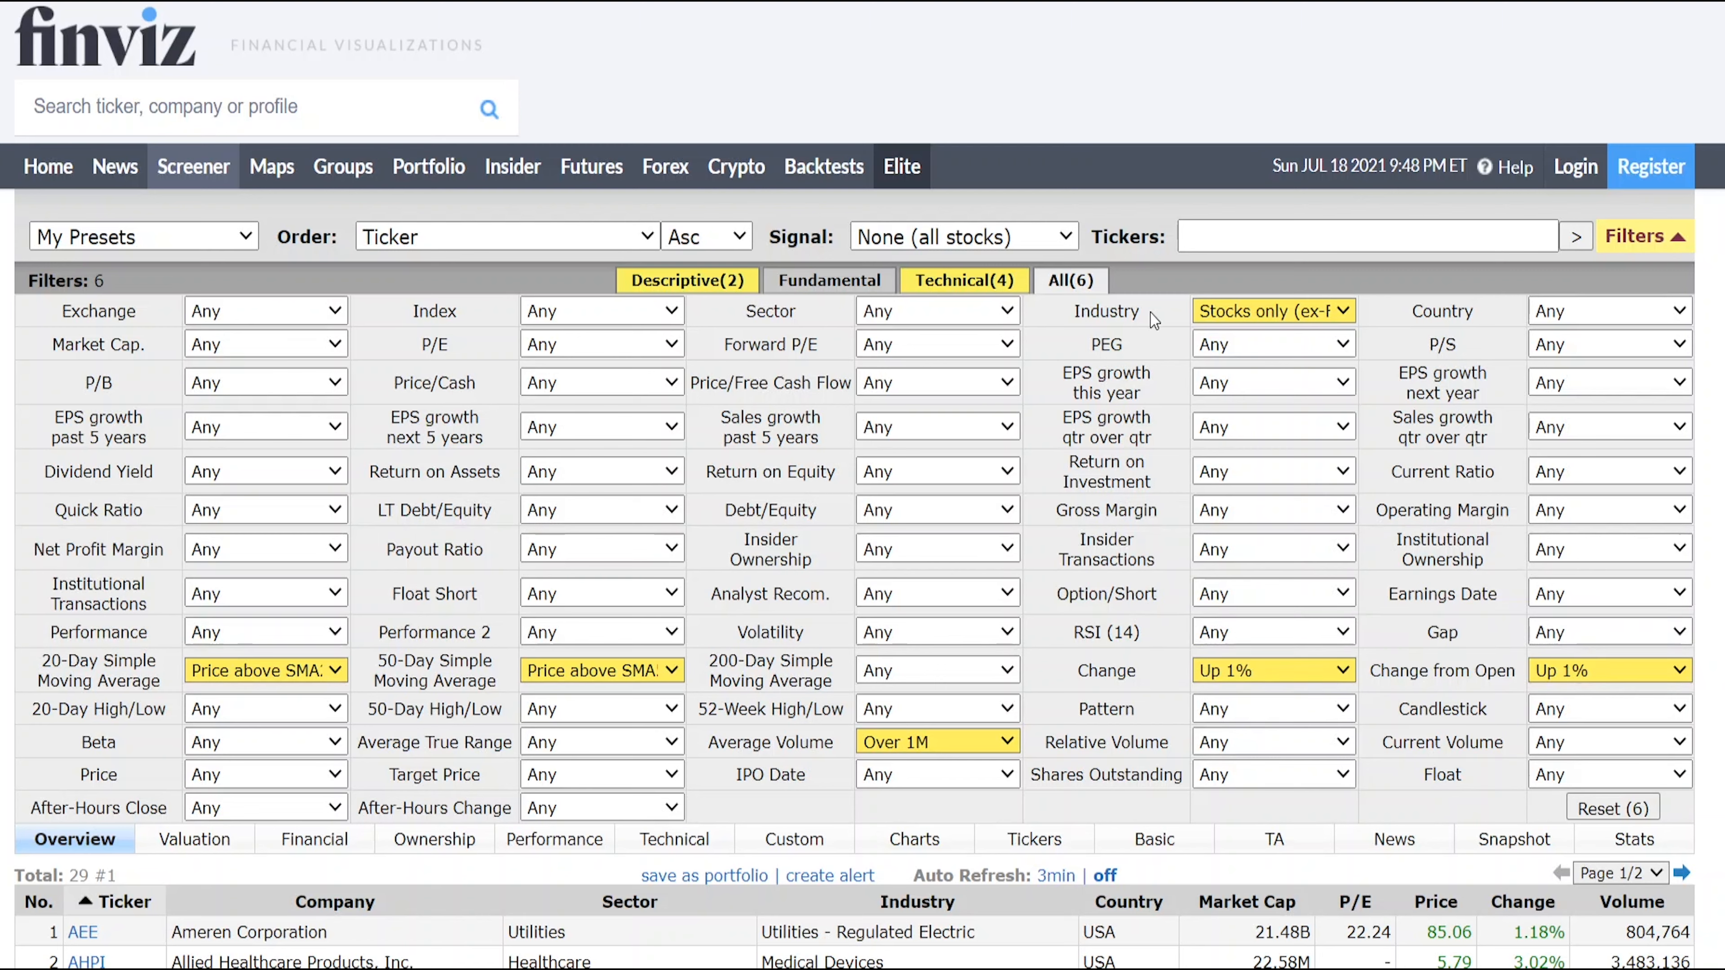
click(1273, 310)
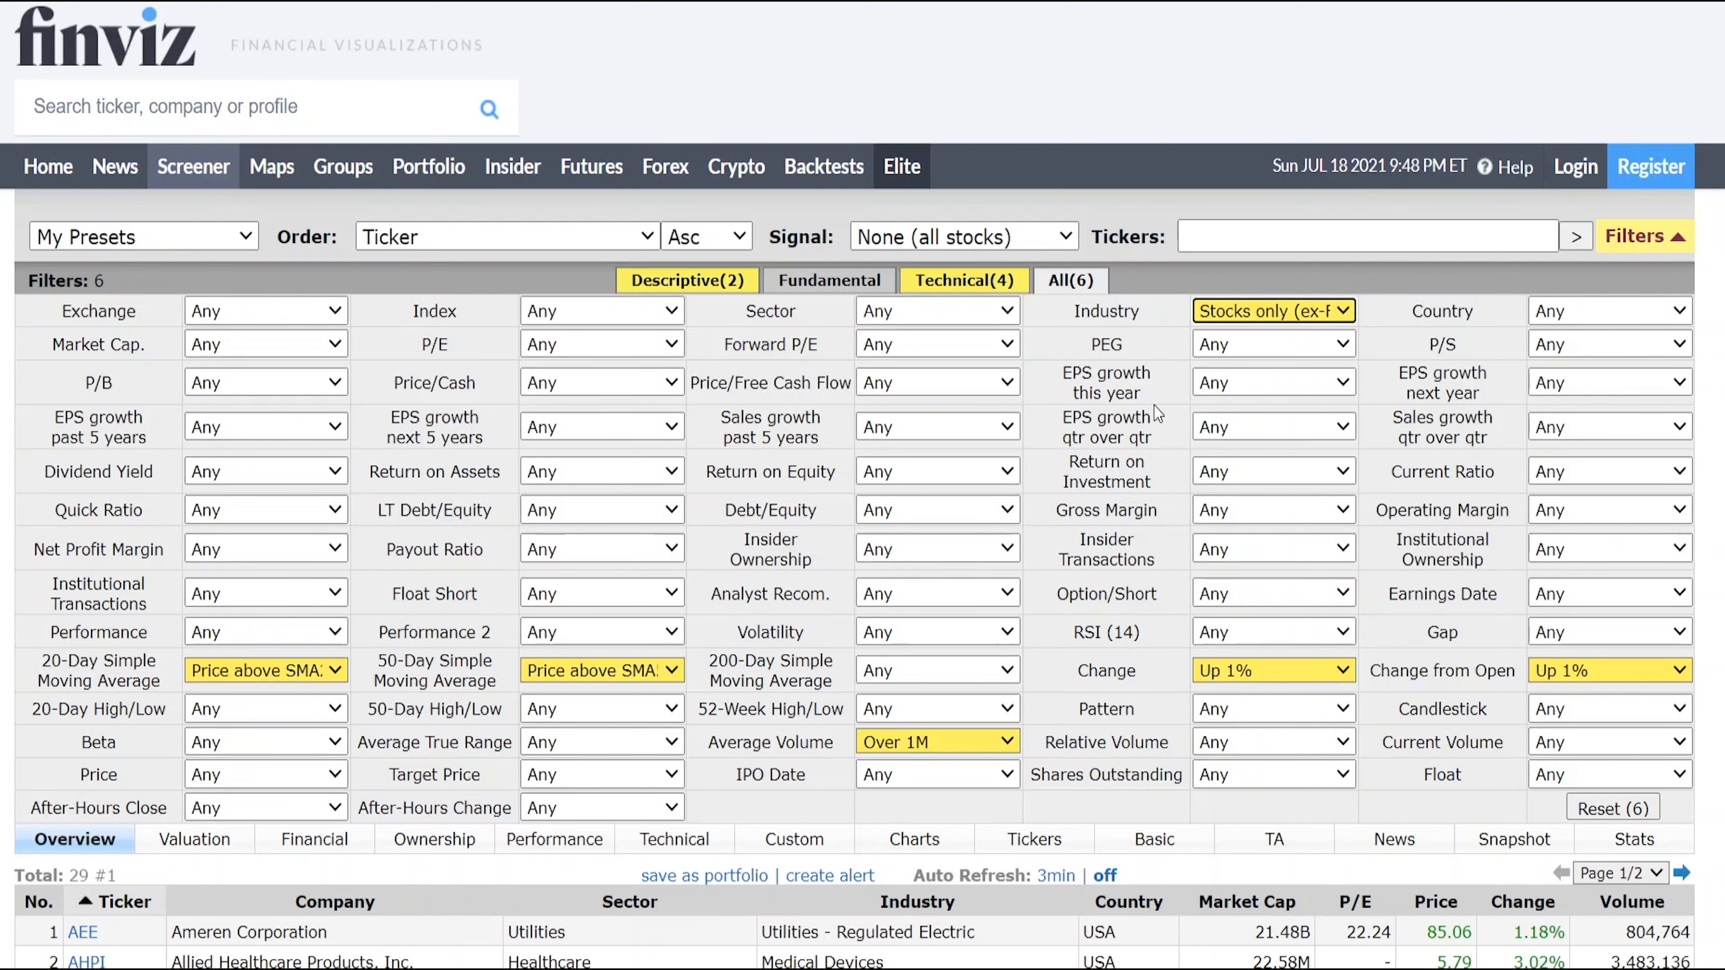
Review the 29-stock results table and show the second page, results 21 onward
scroll(down, 3)
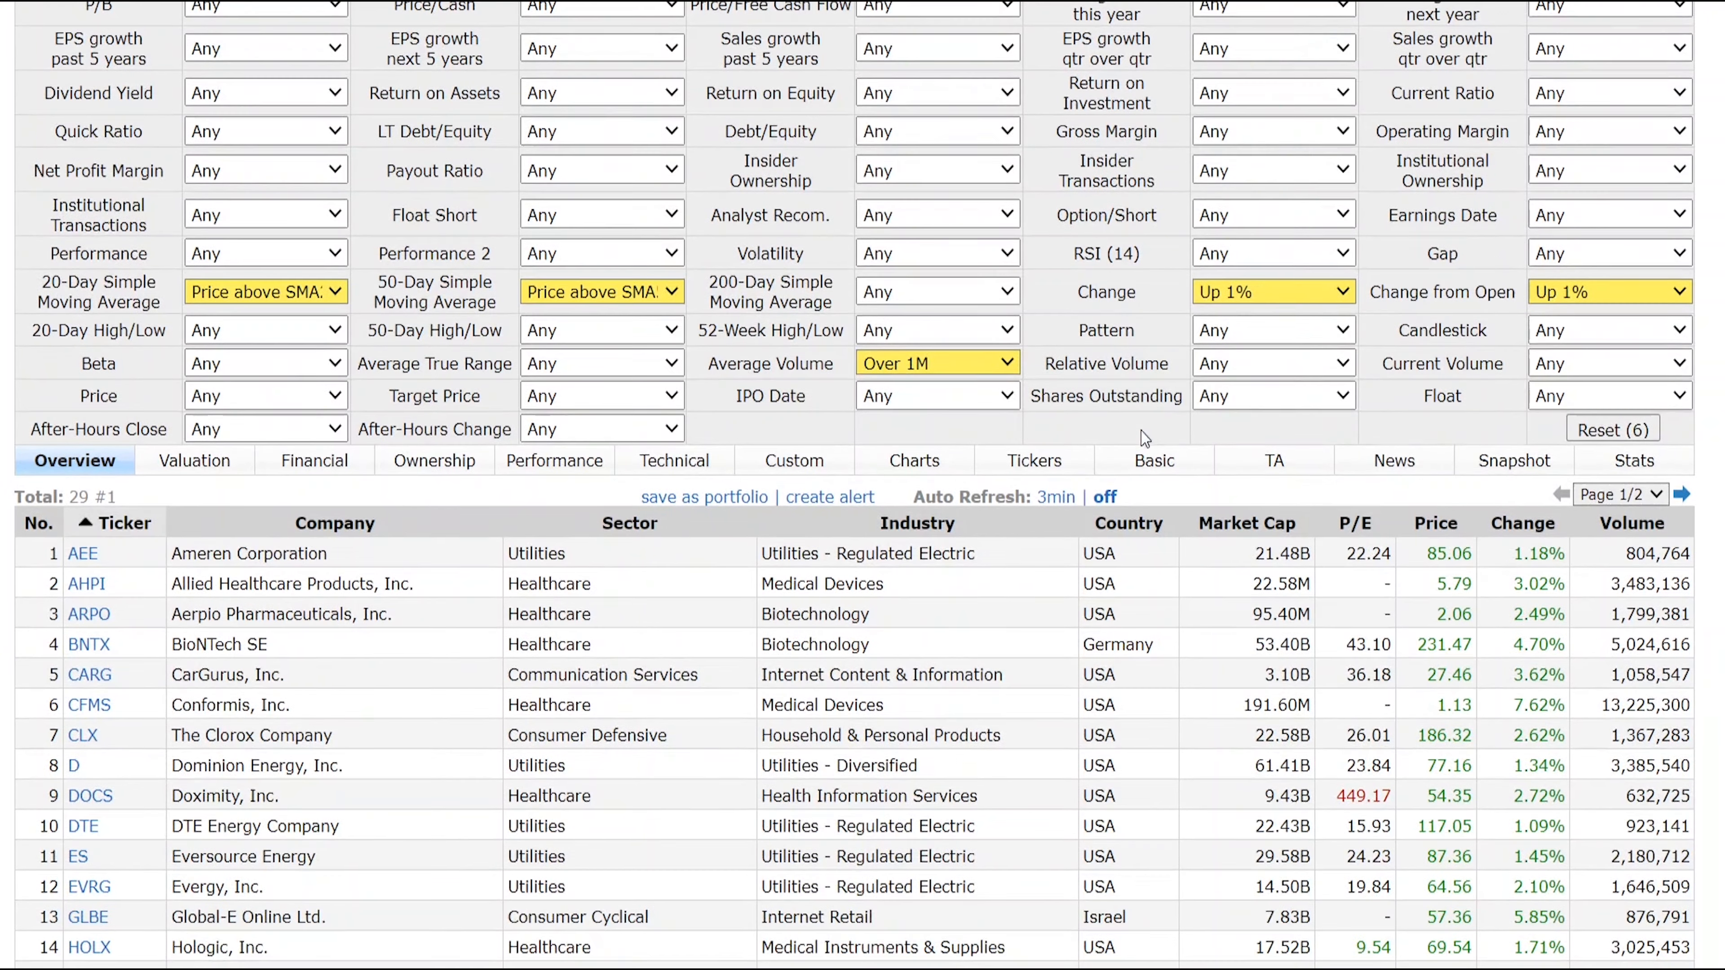
scroll(down, 3)
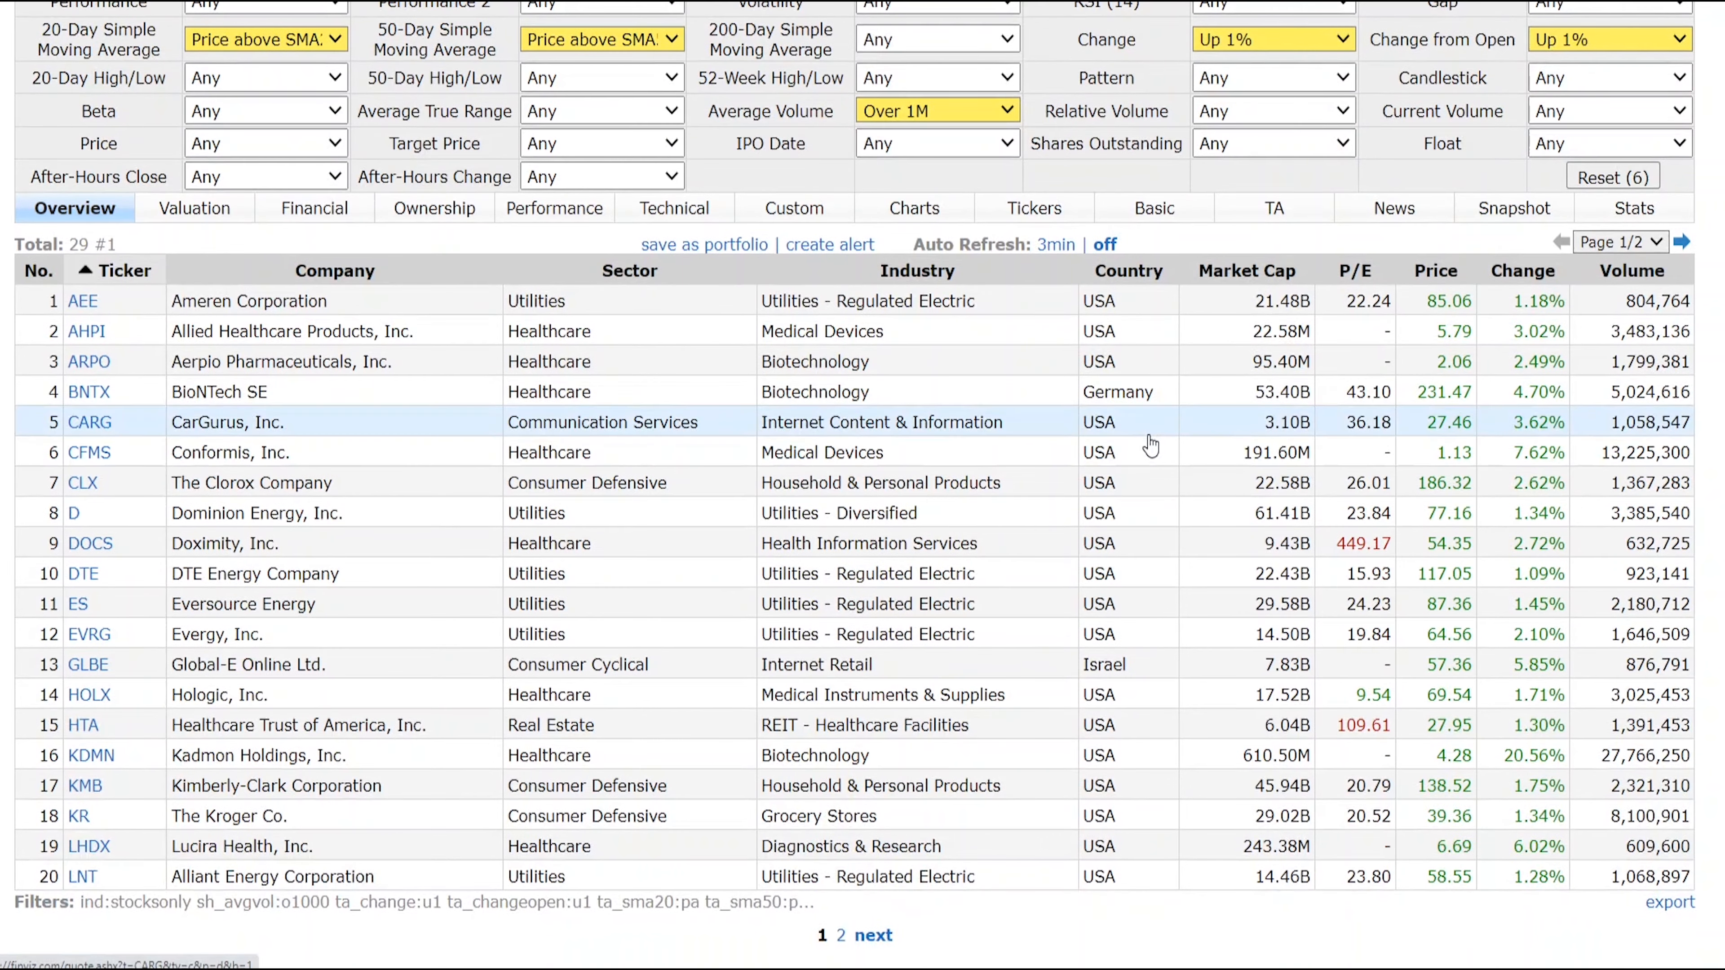
scroll(up, 3)
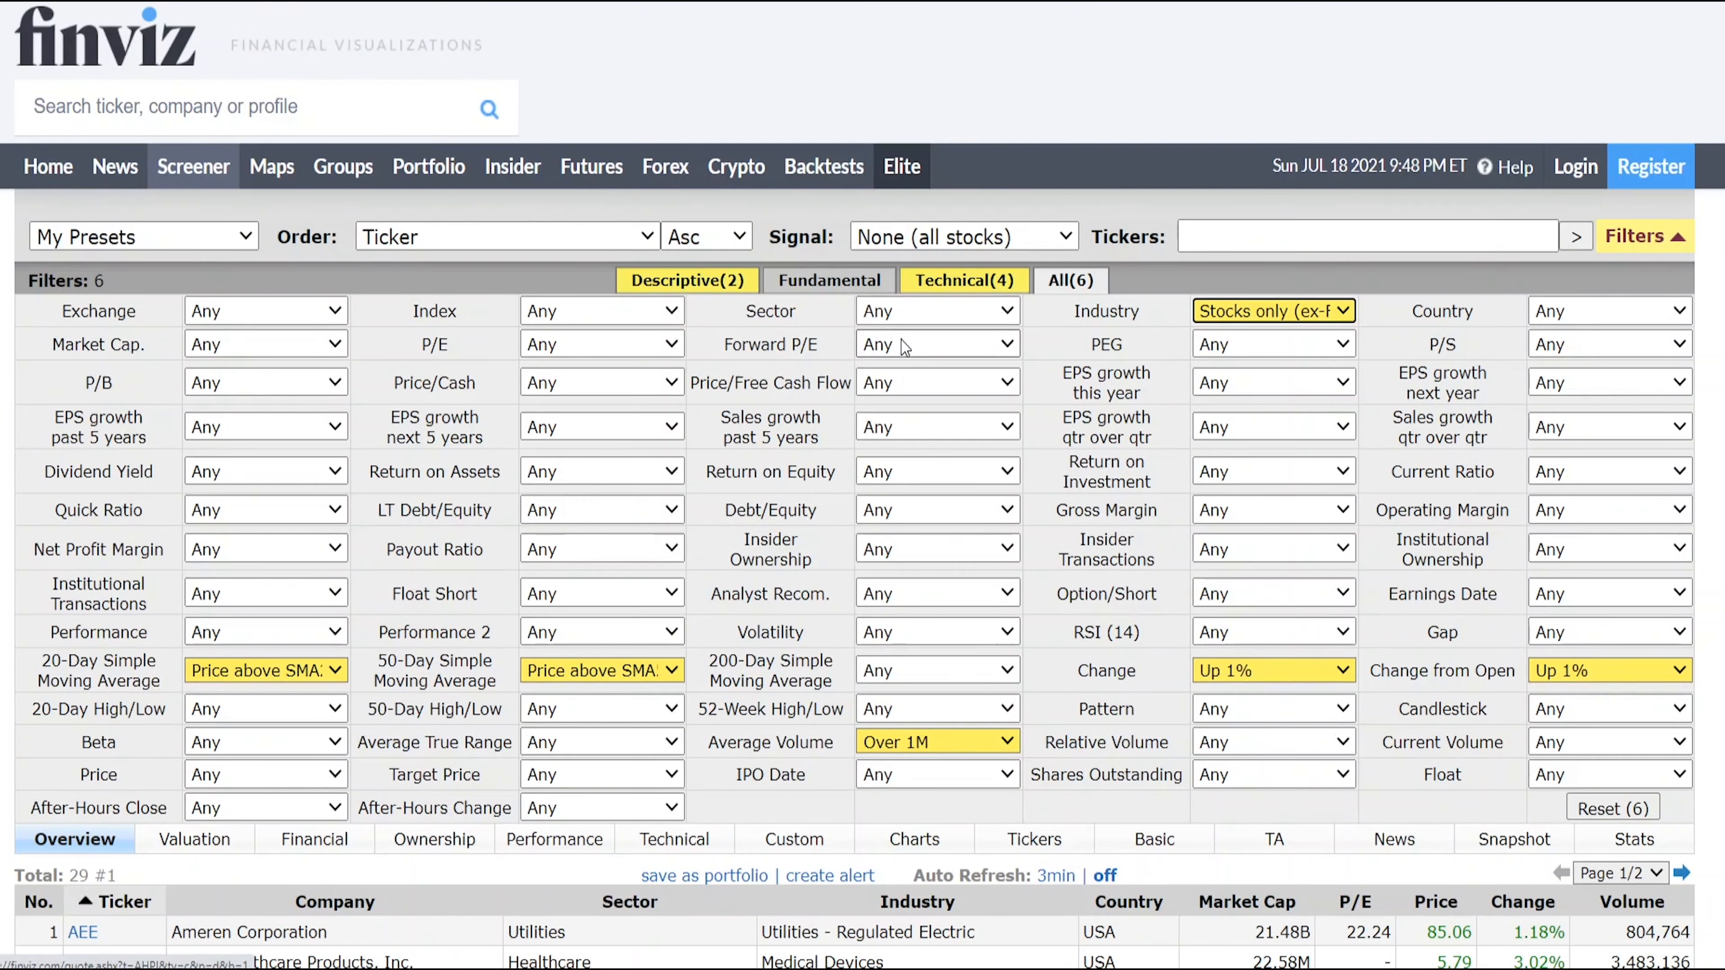
scroll(down, 3)
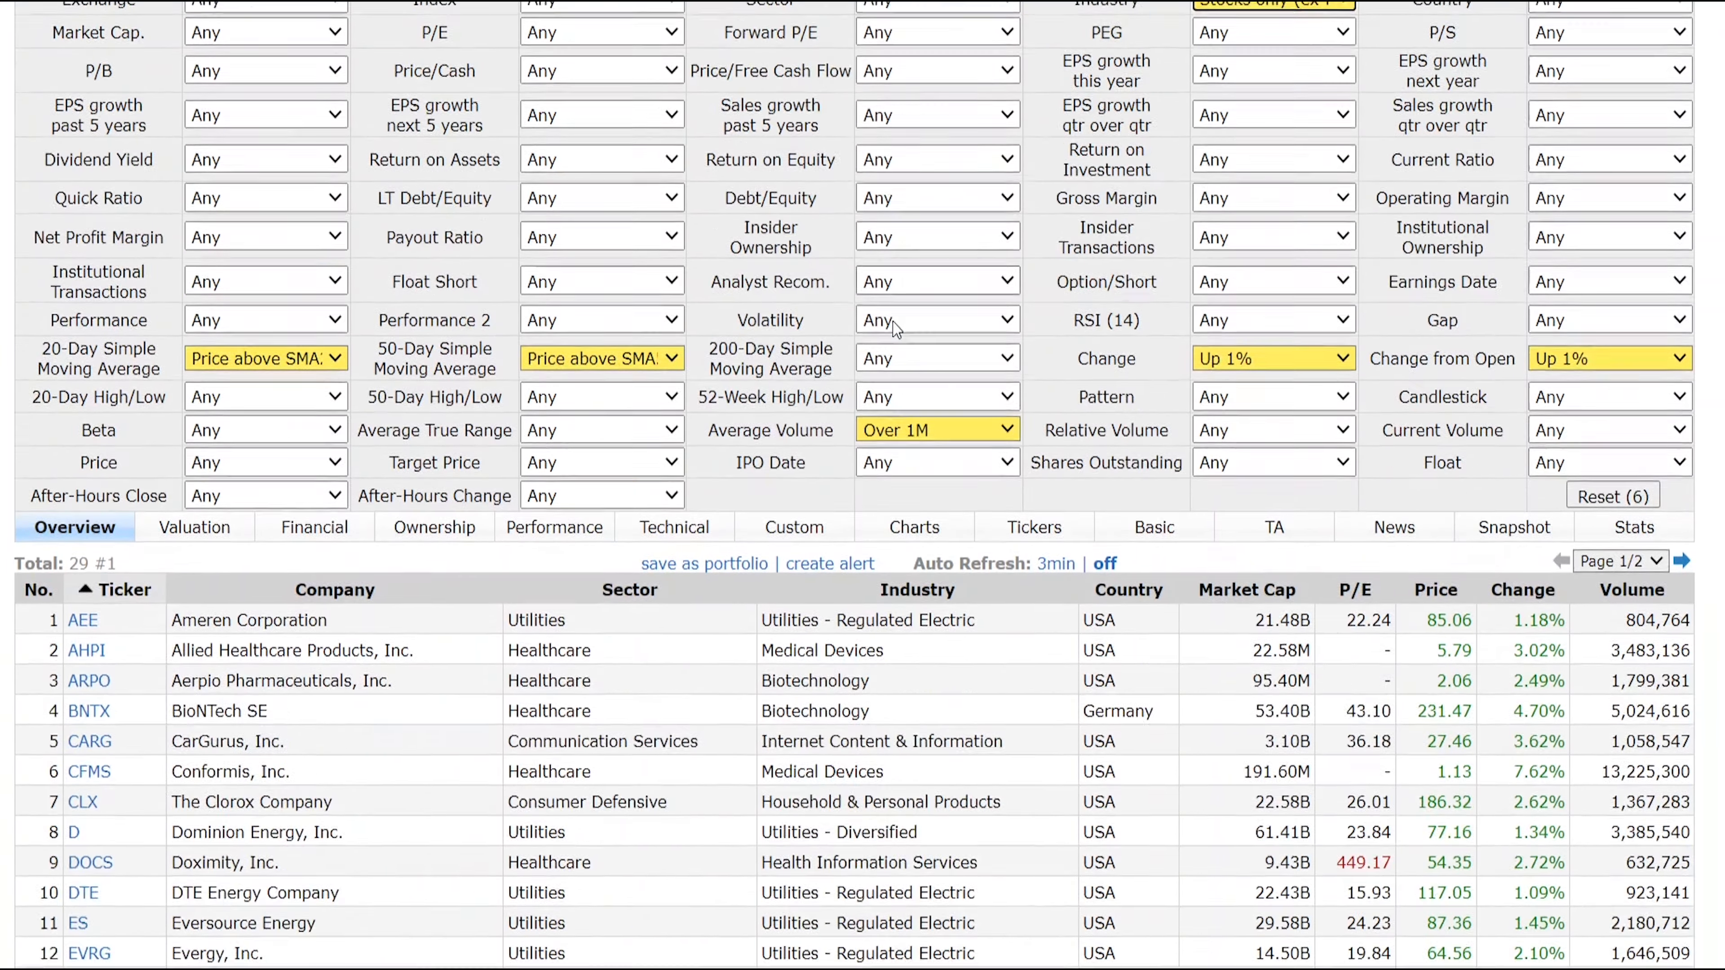
scroll(down, 3)
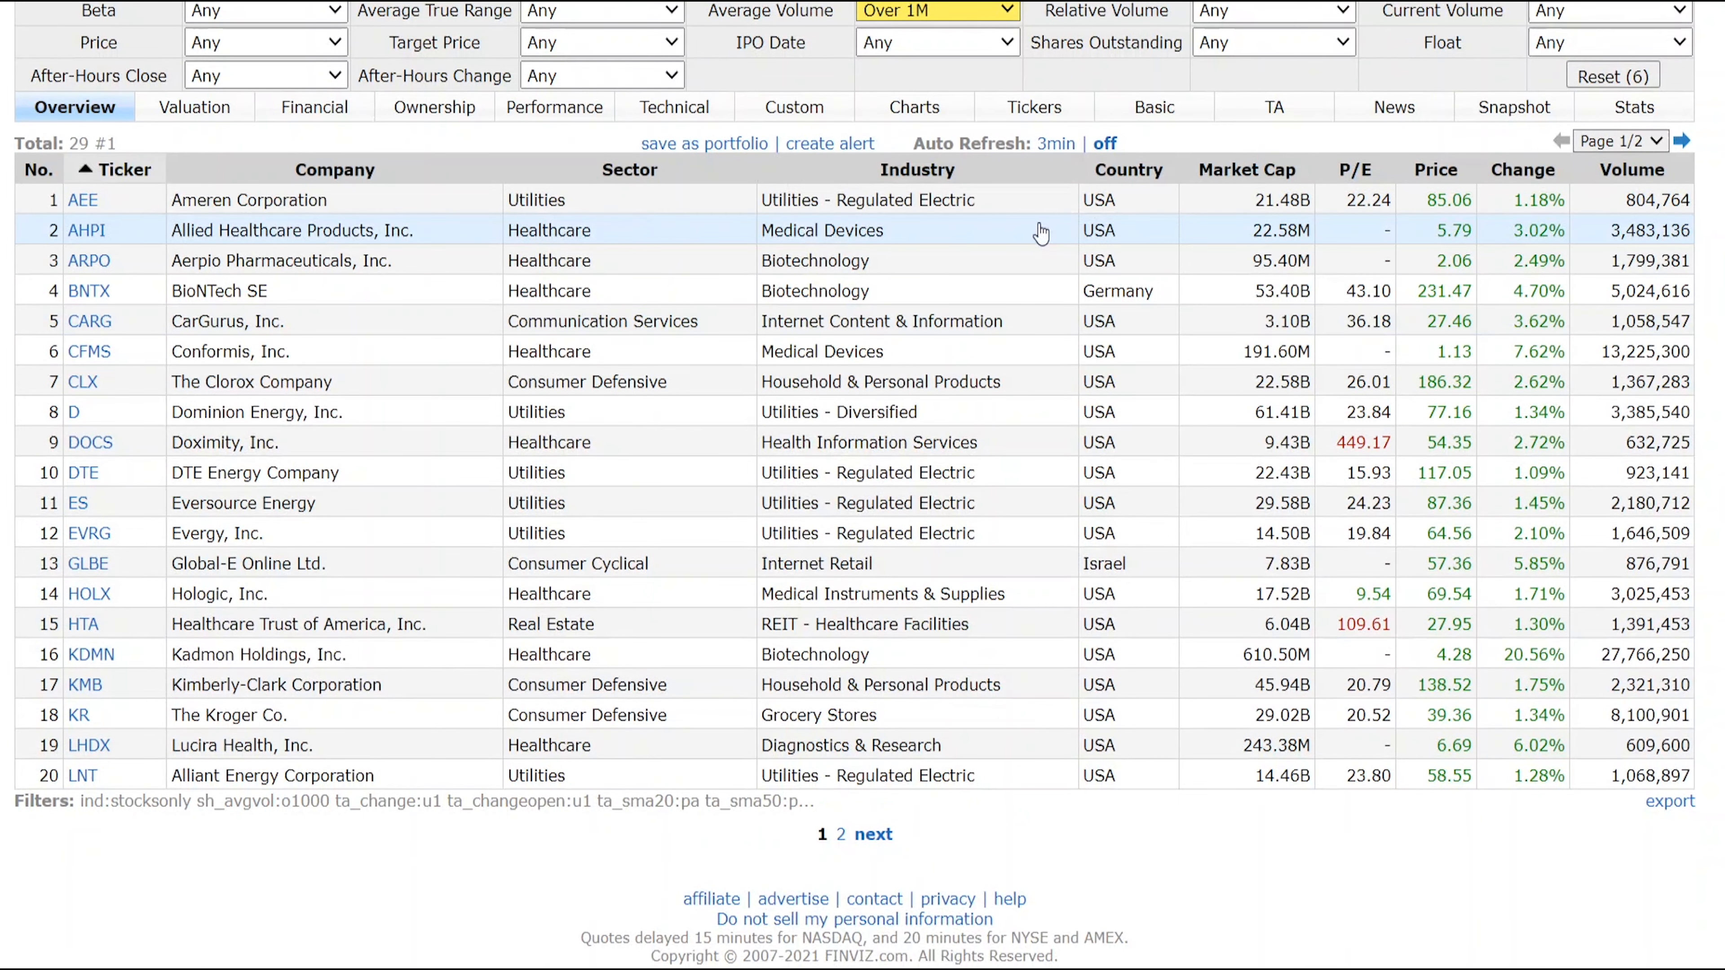
mouse_move(1168, 839)
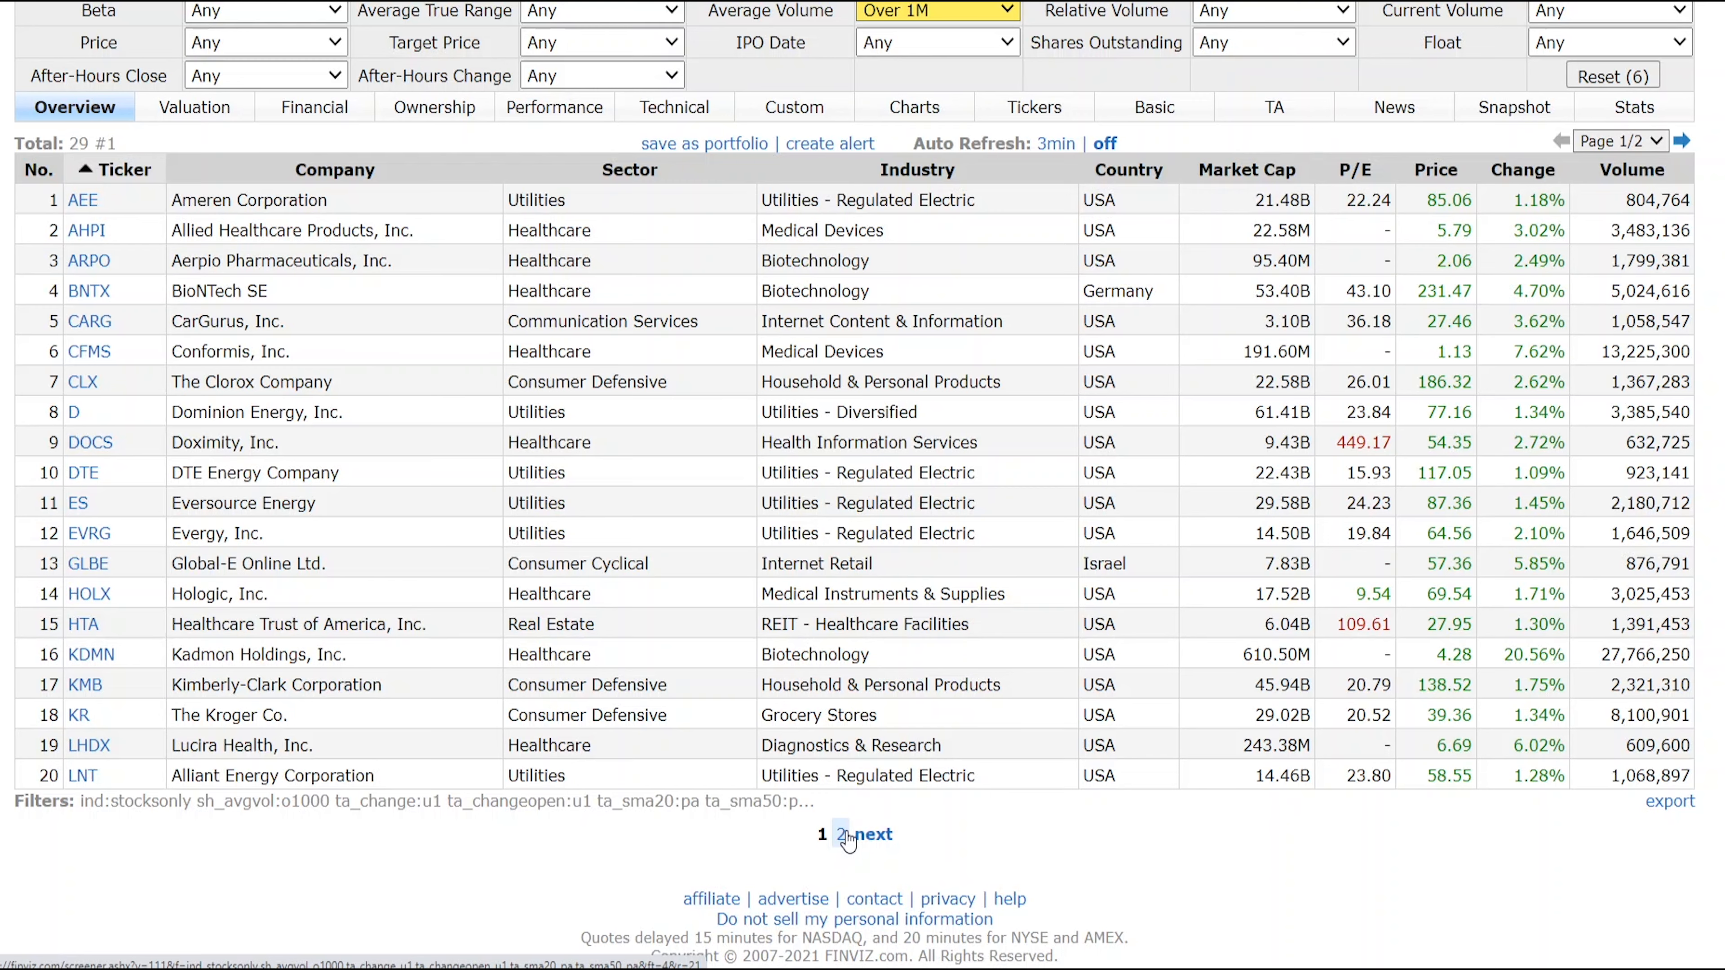
scroll(up, 3)
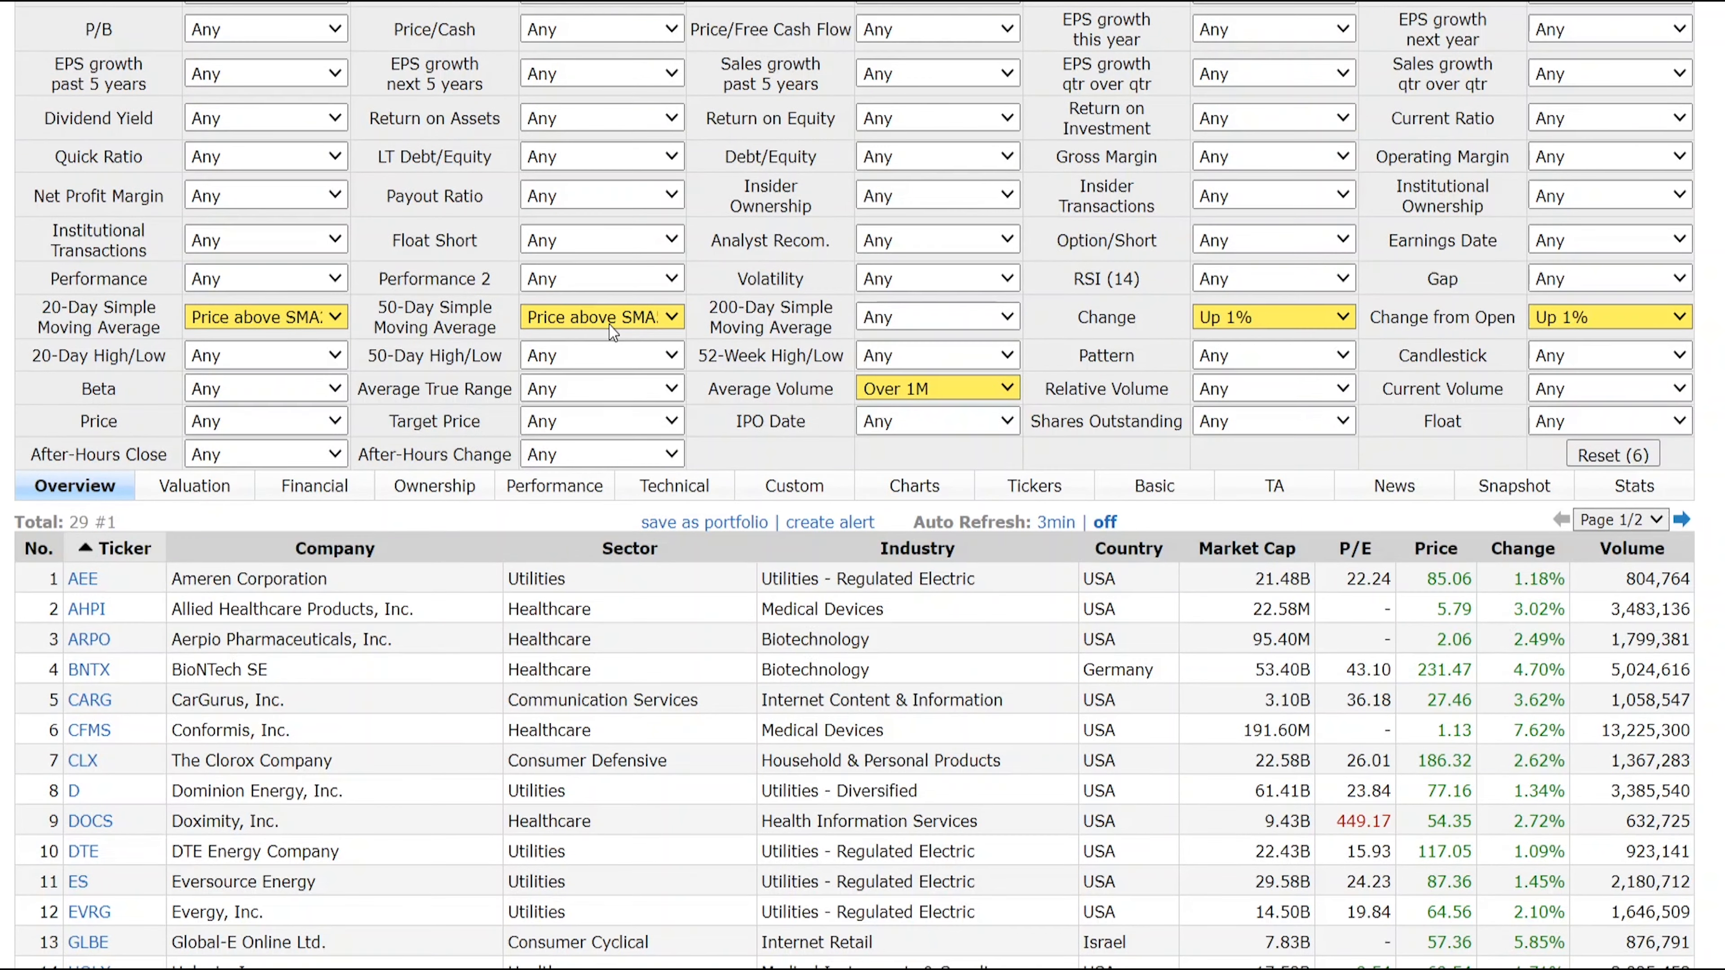
mouse_move(871, 392)
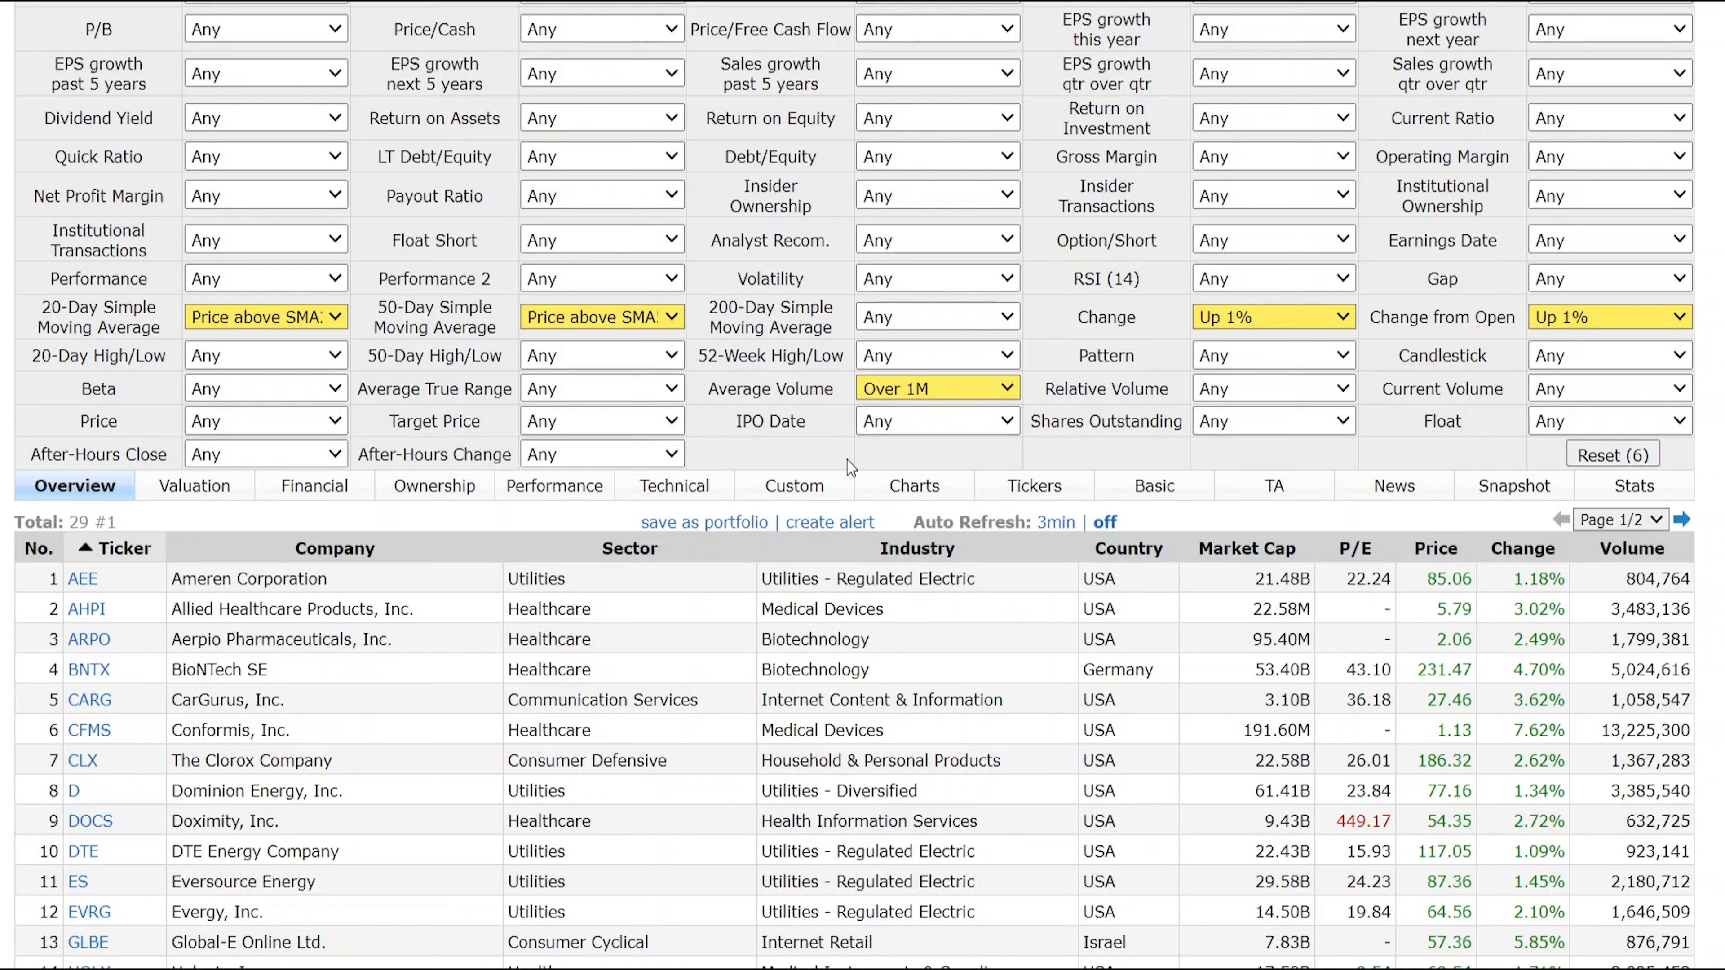
mouse_move(828, 588)
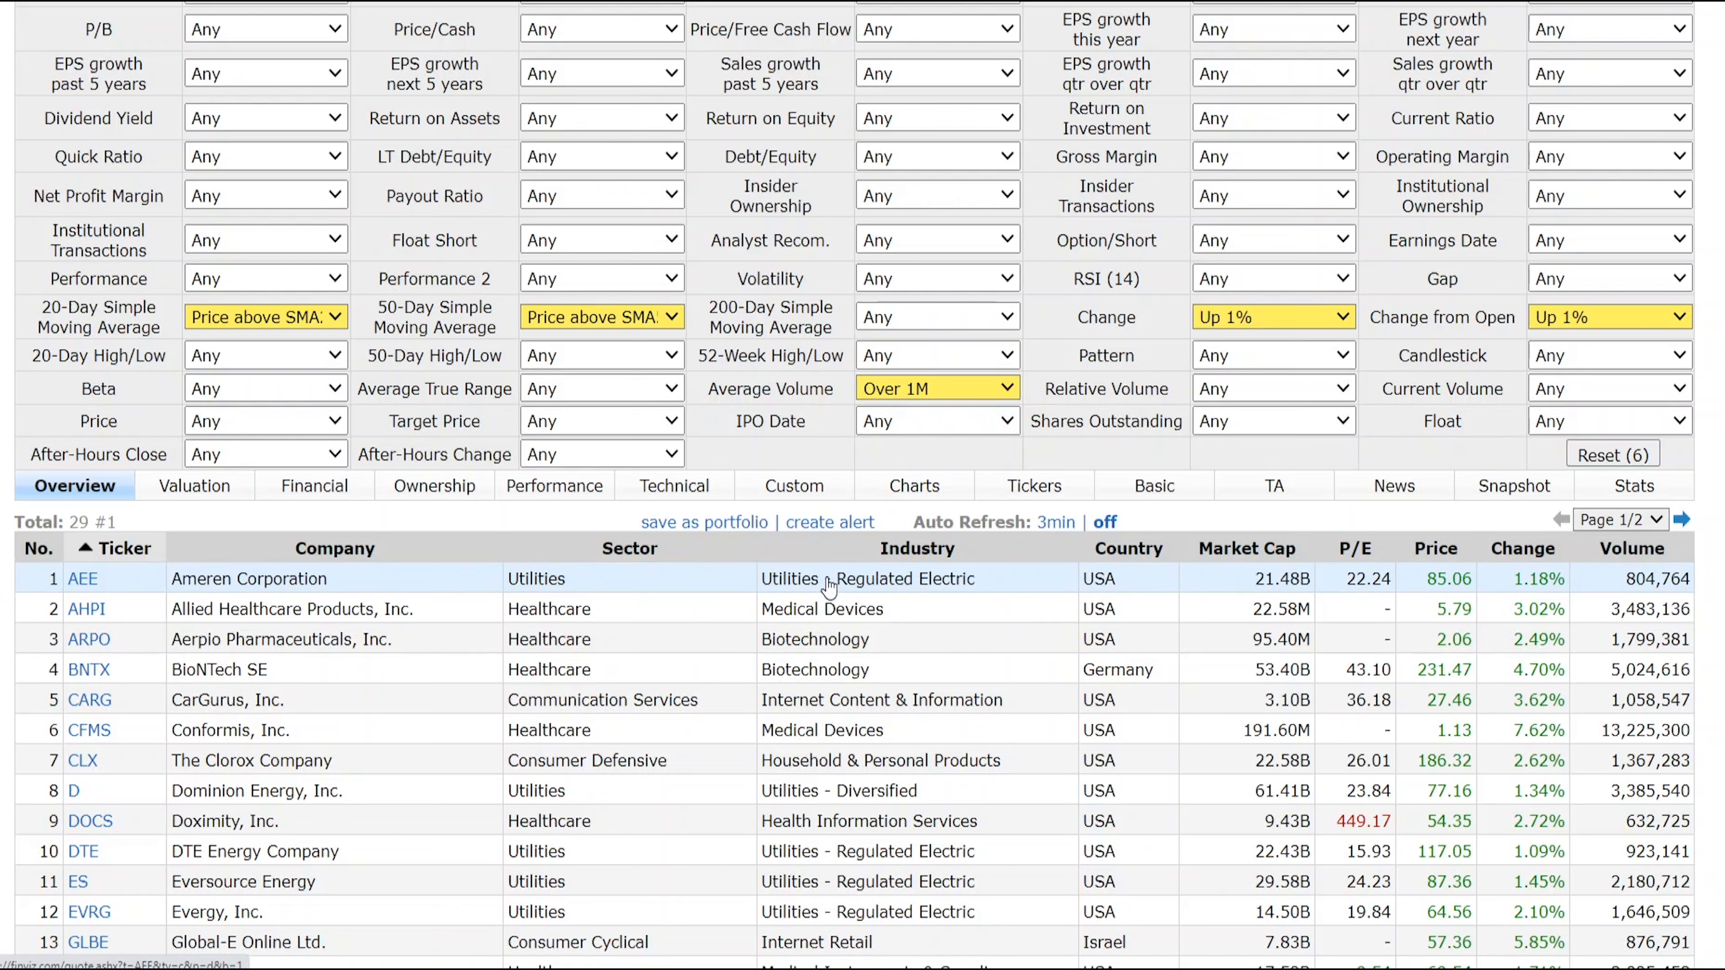
scroll(down, 3)
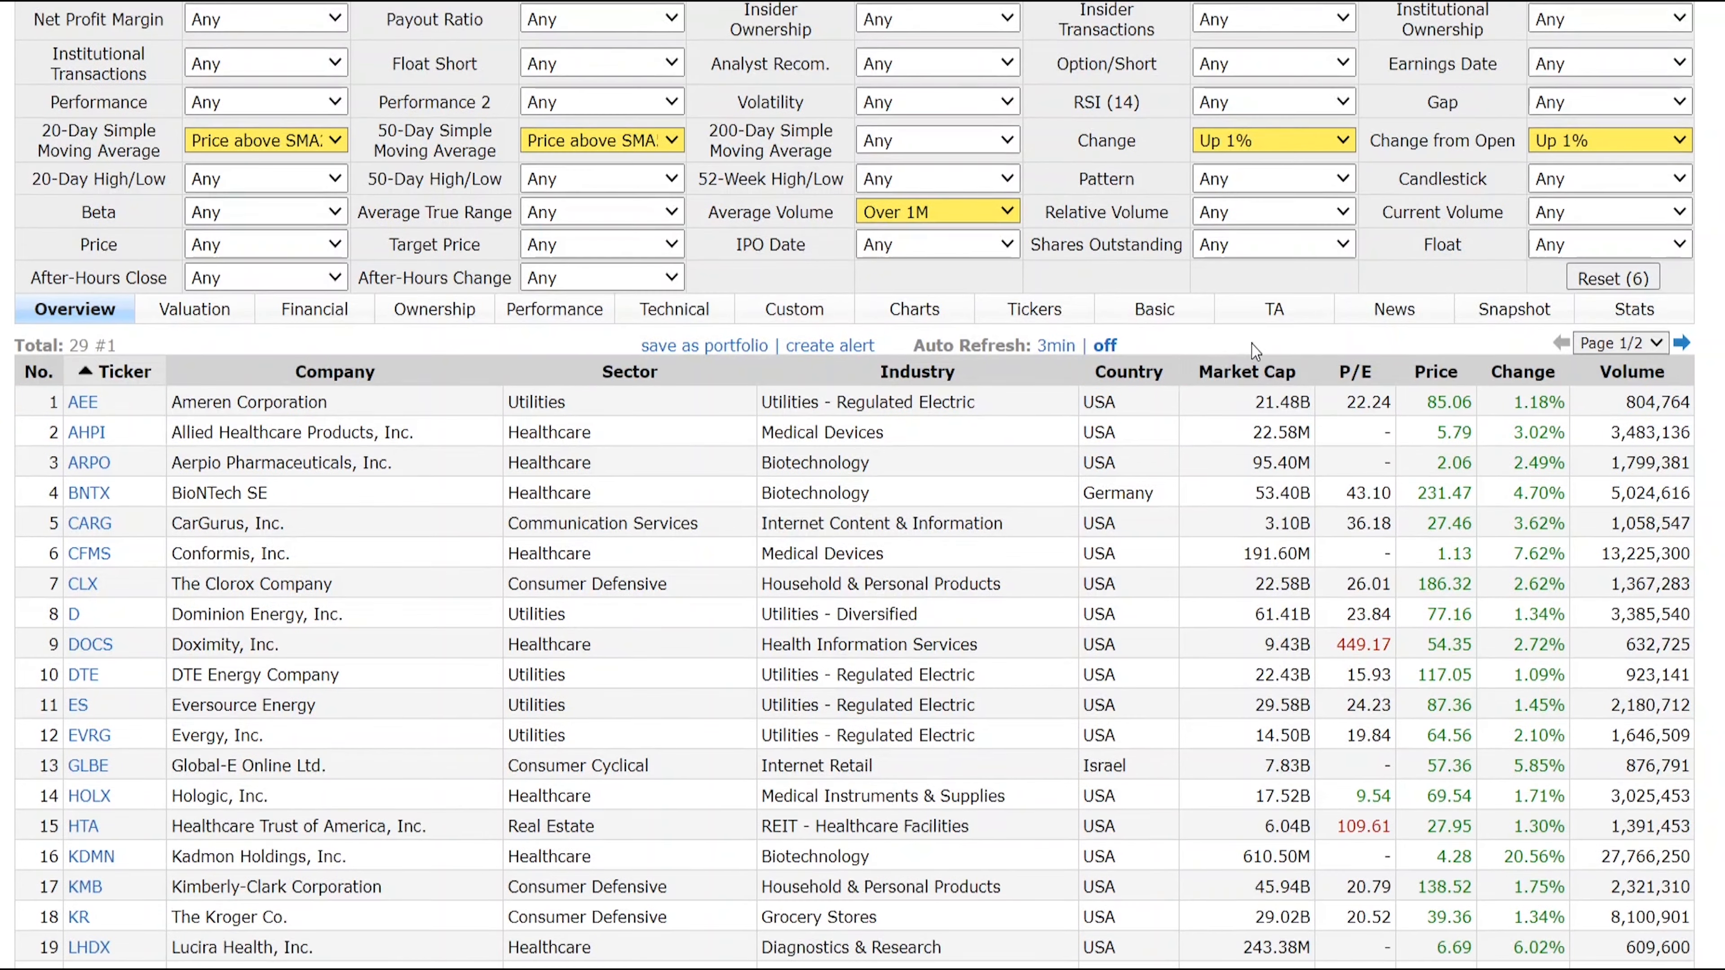
scroll(down, 3)
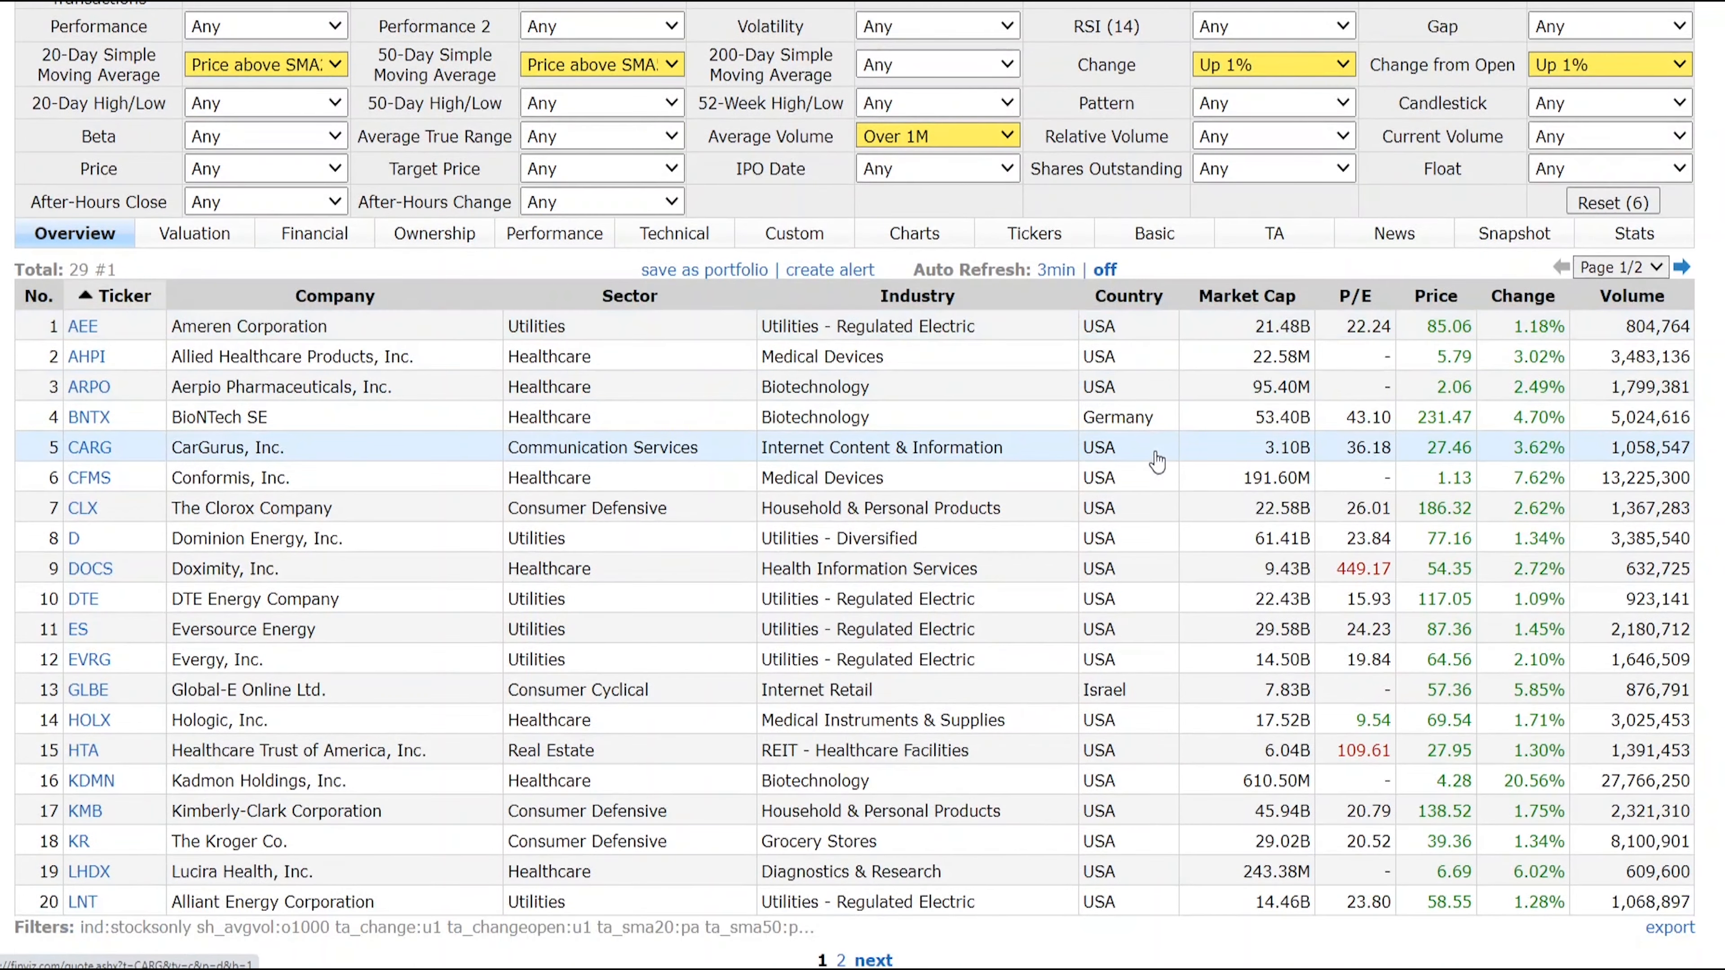
scroll(down, 3)
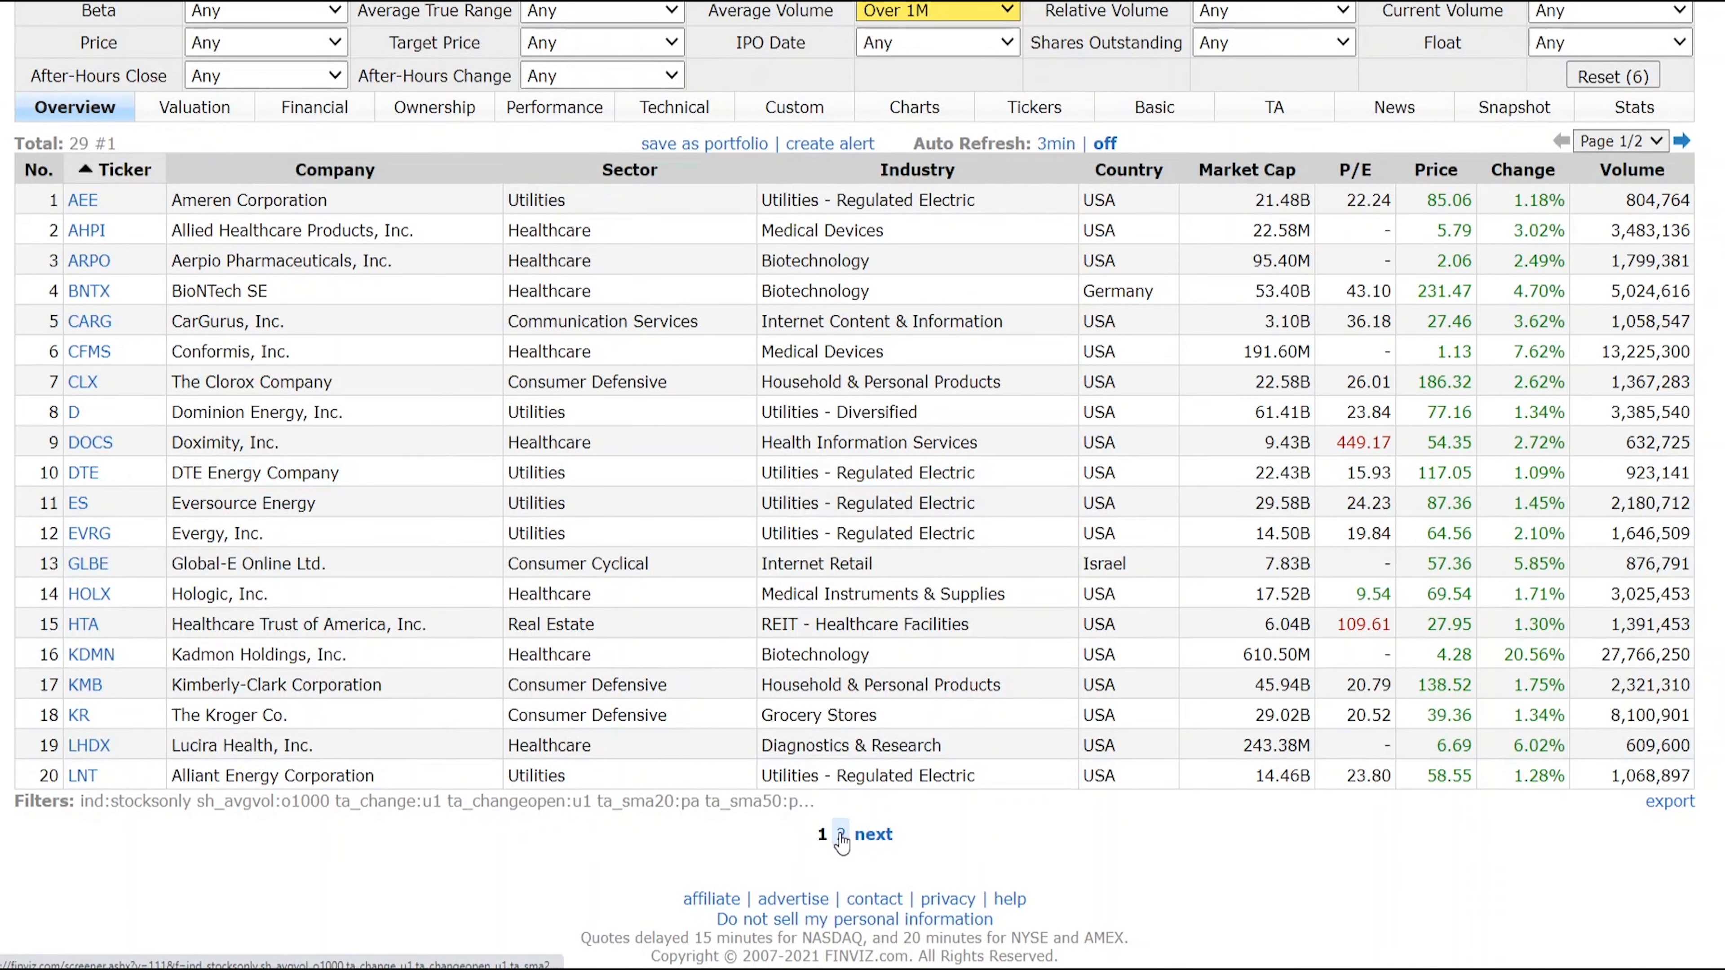
click(872, 834)
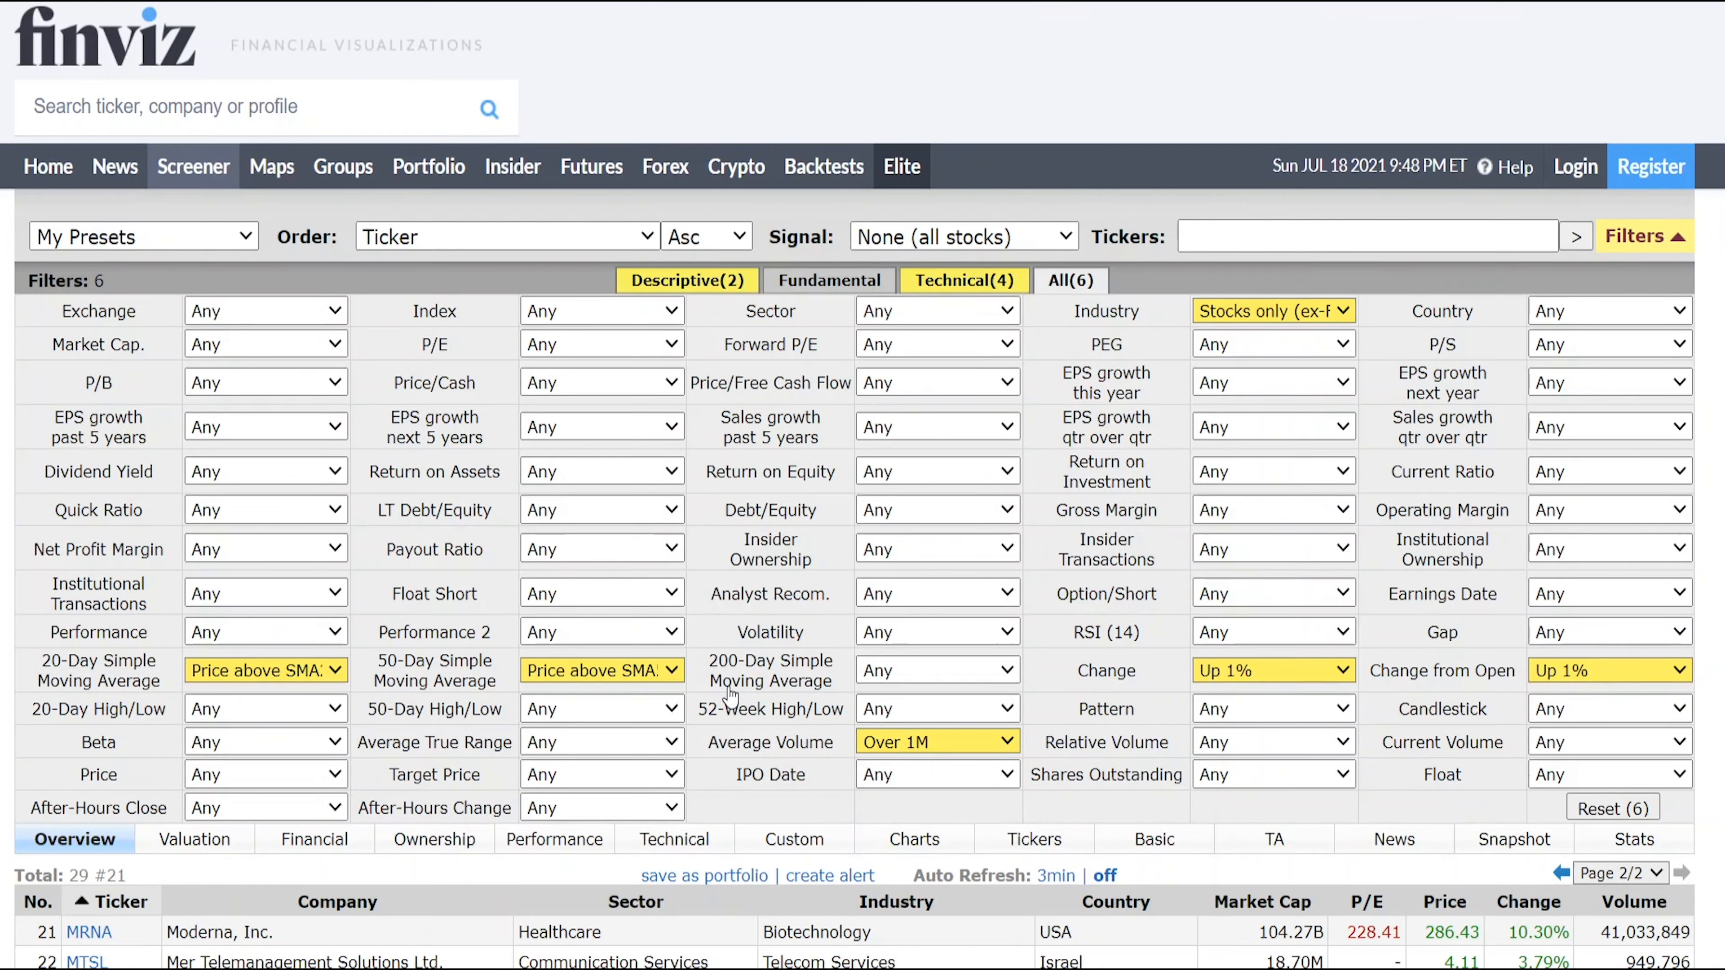
scroll(down, 3)
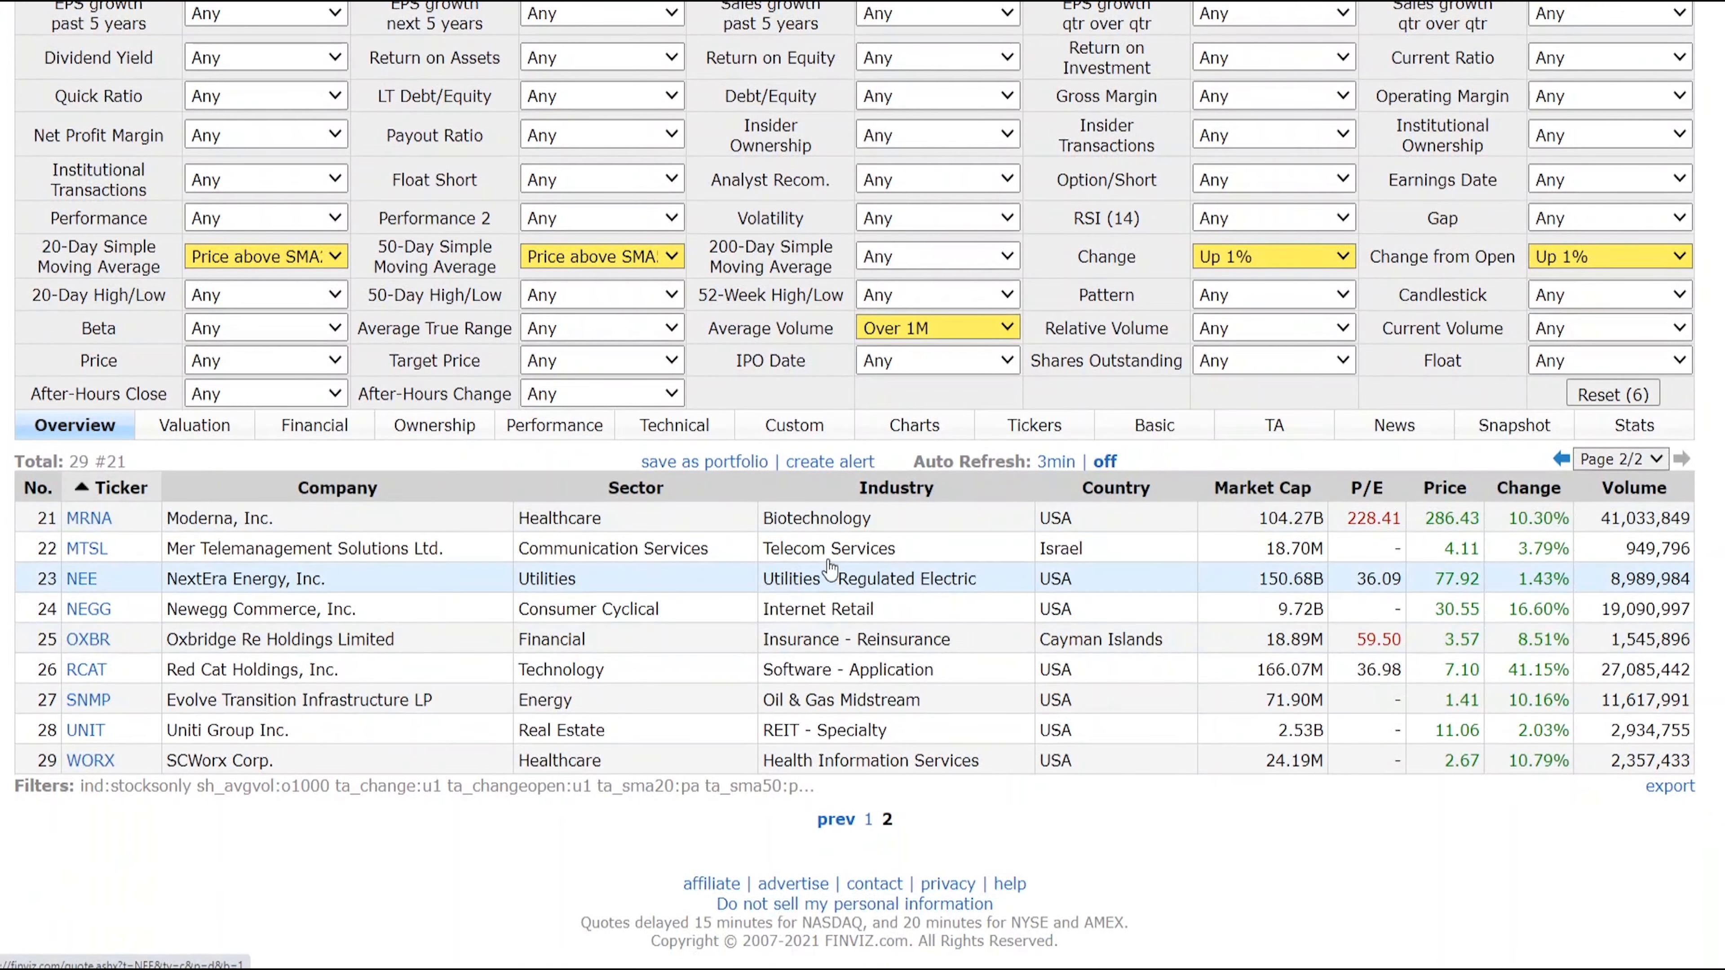
mouse_move(210, 518)
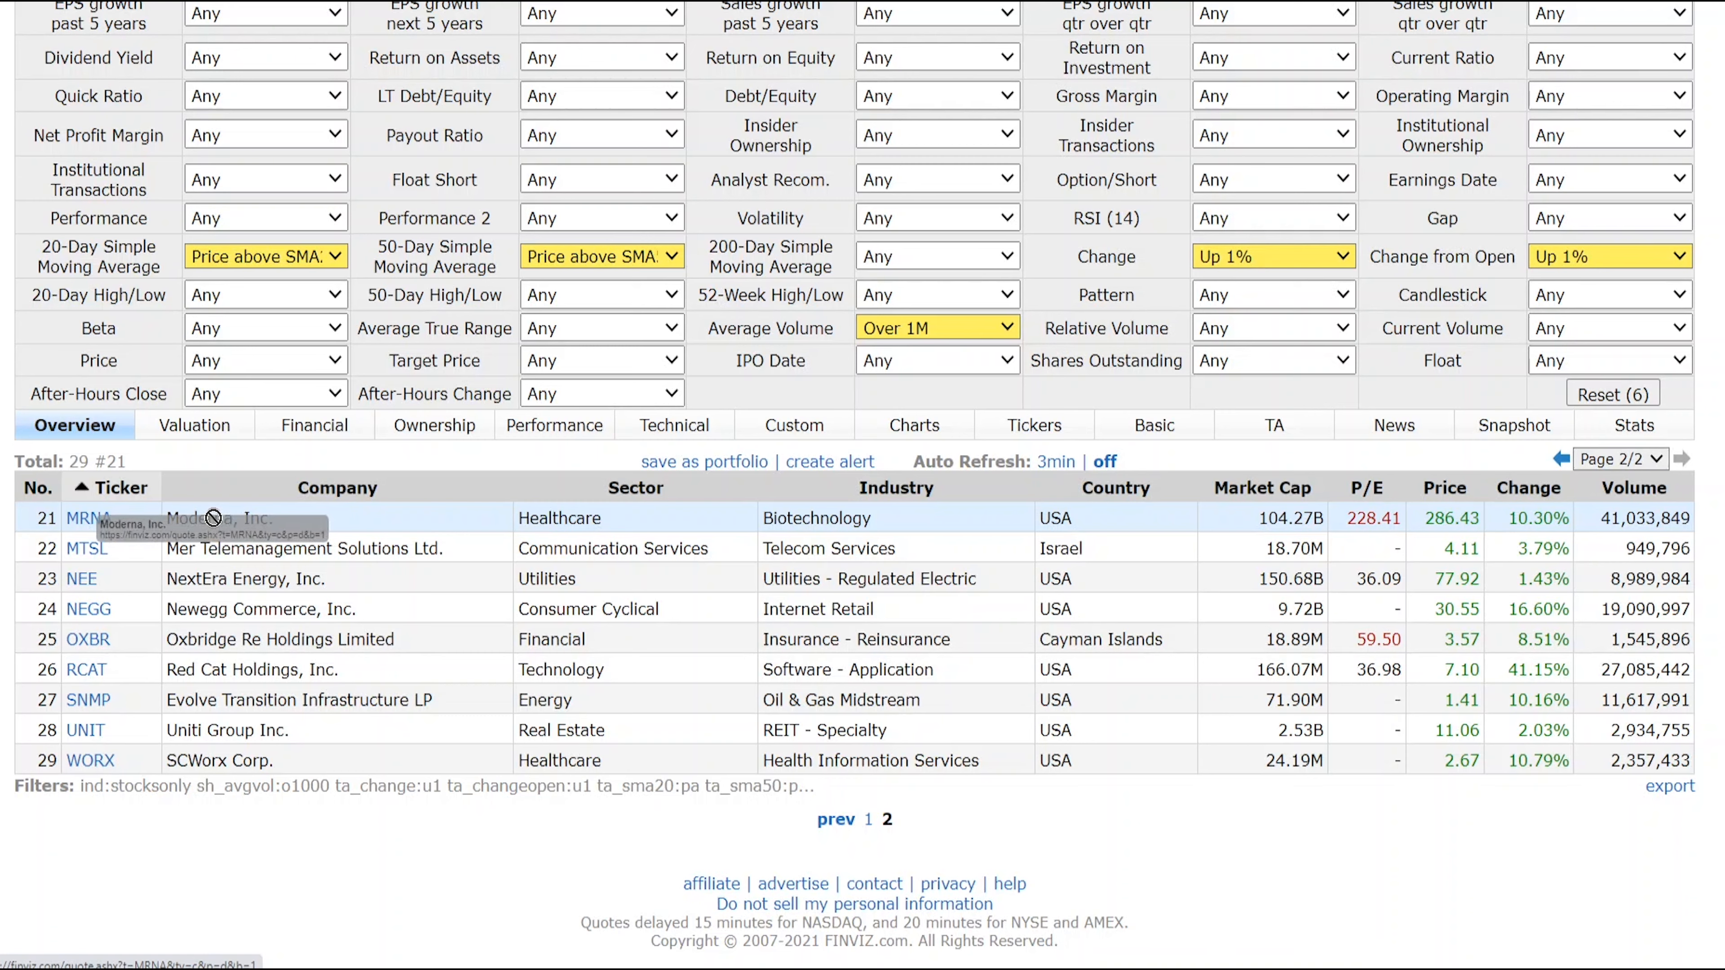
mouse_move(273, 531)
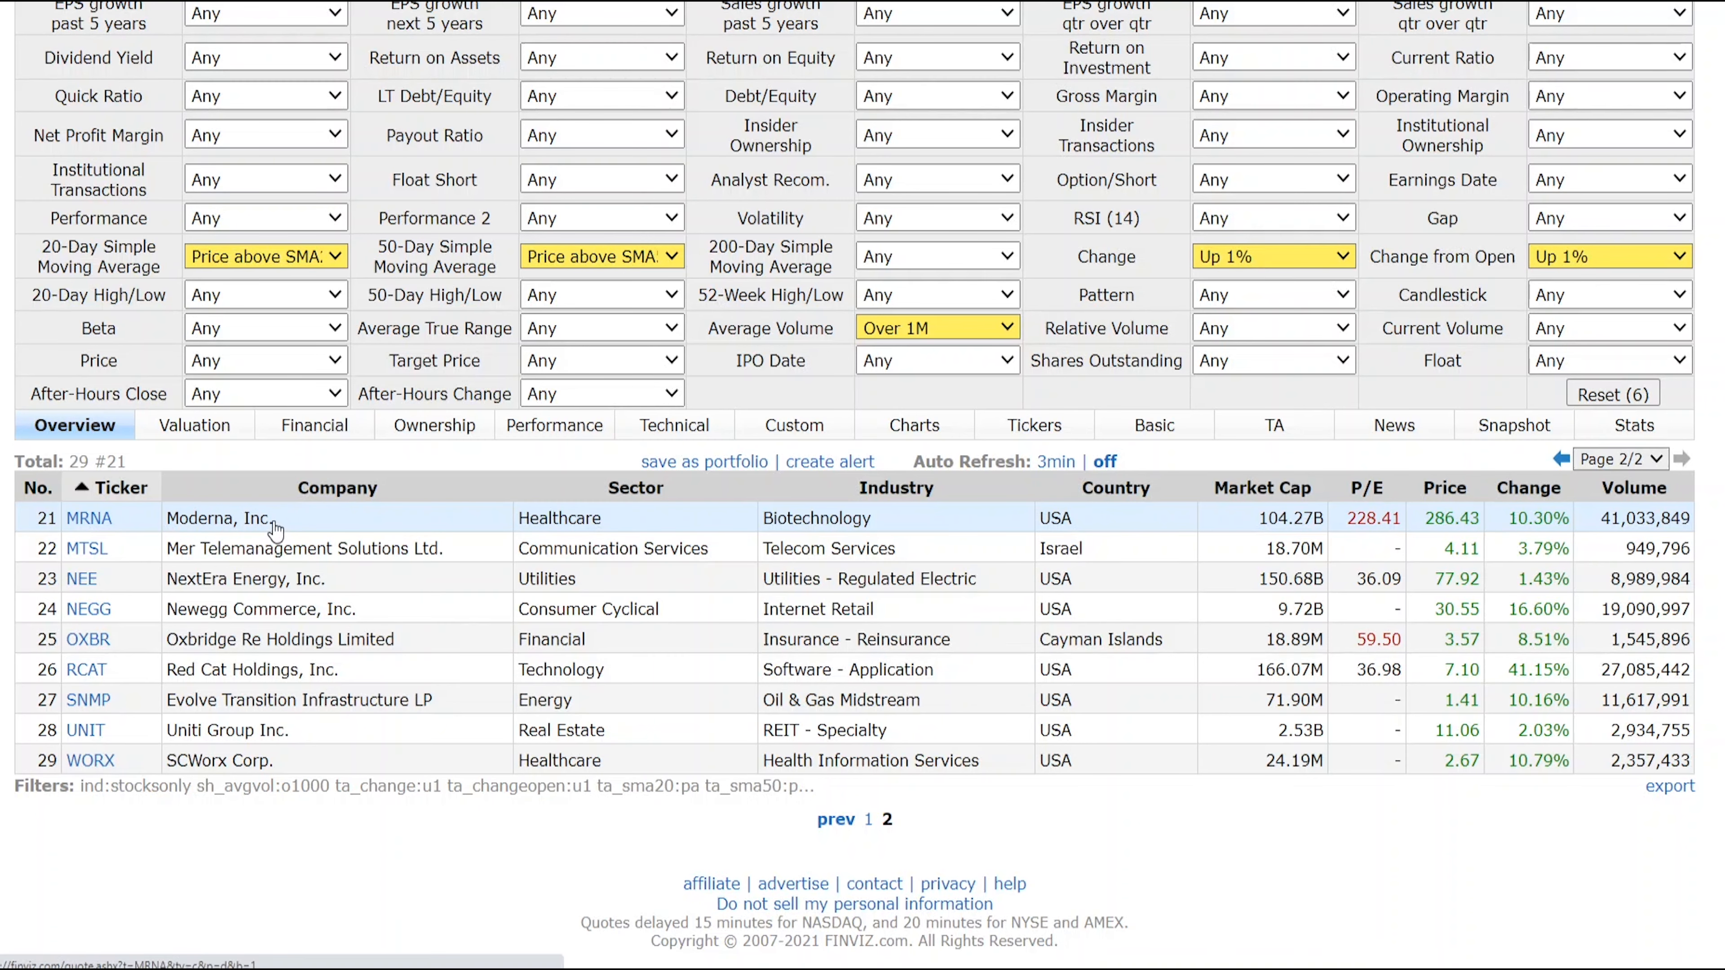
mouse_move(653, 795)
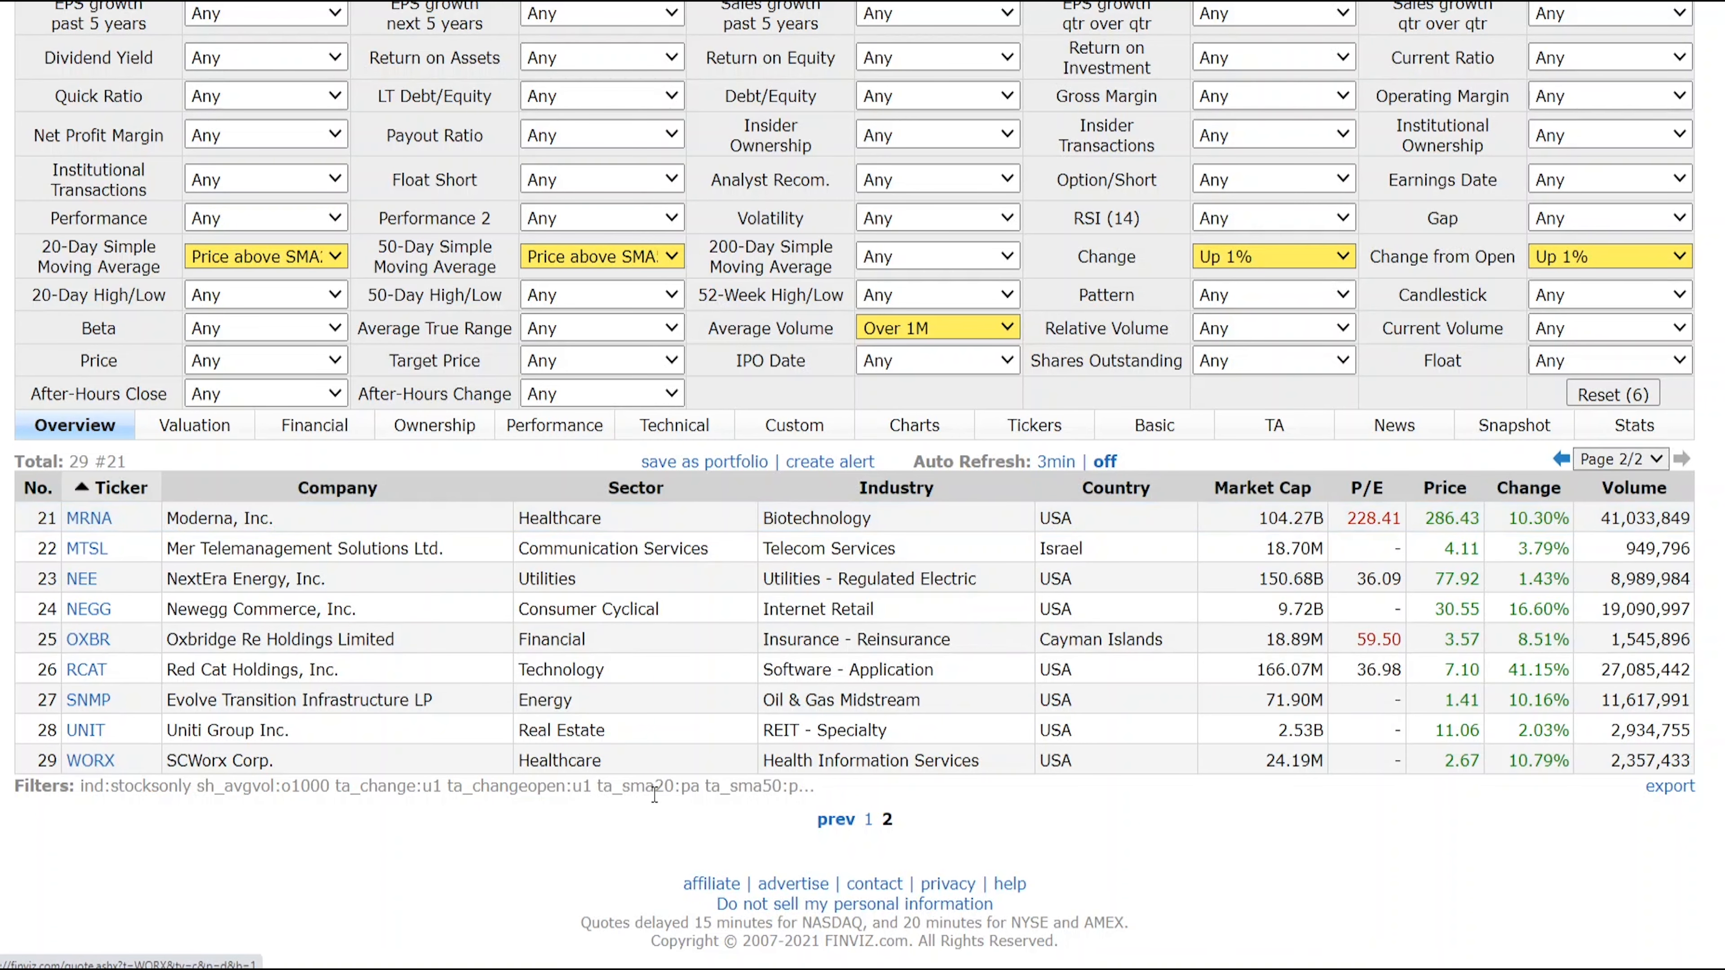
mouse_move(292, 592)
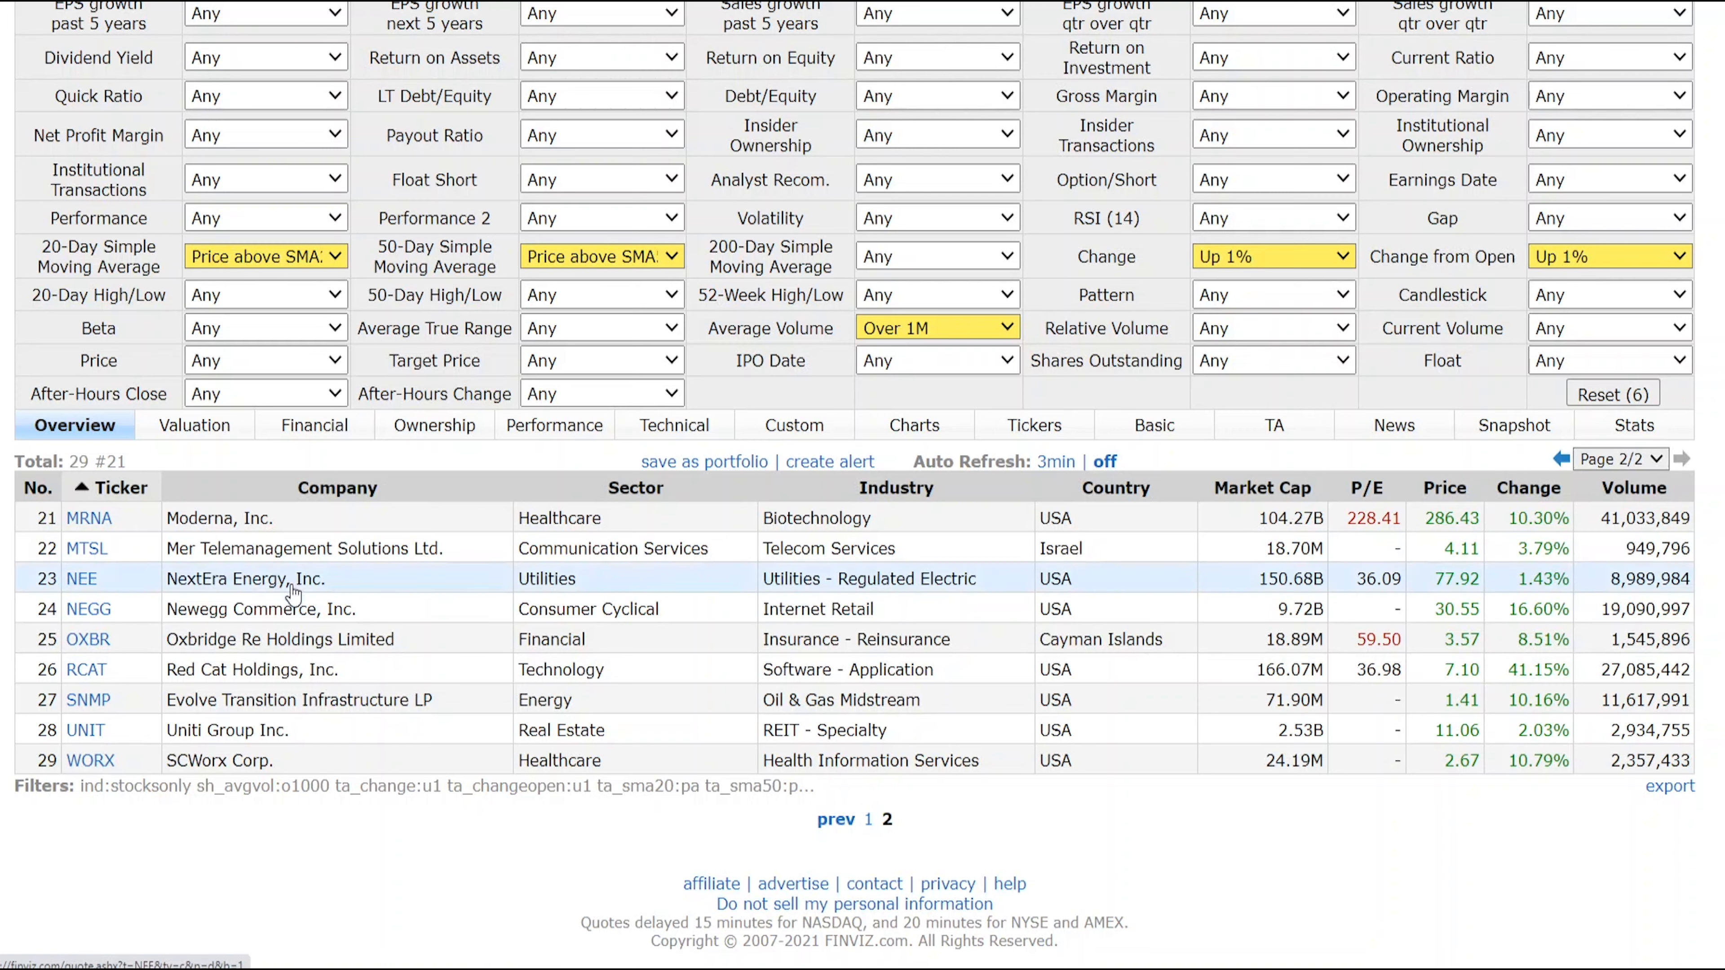
mouse_move(88, 518)
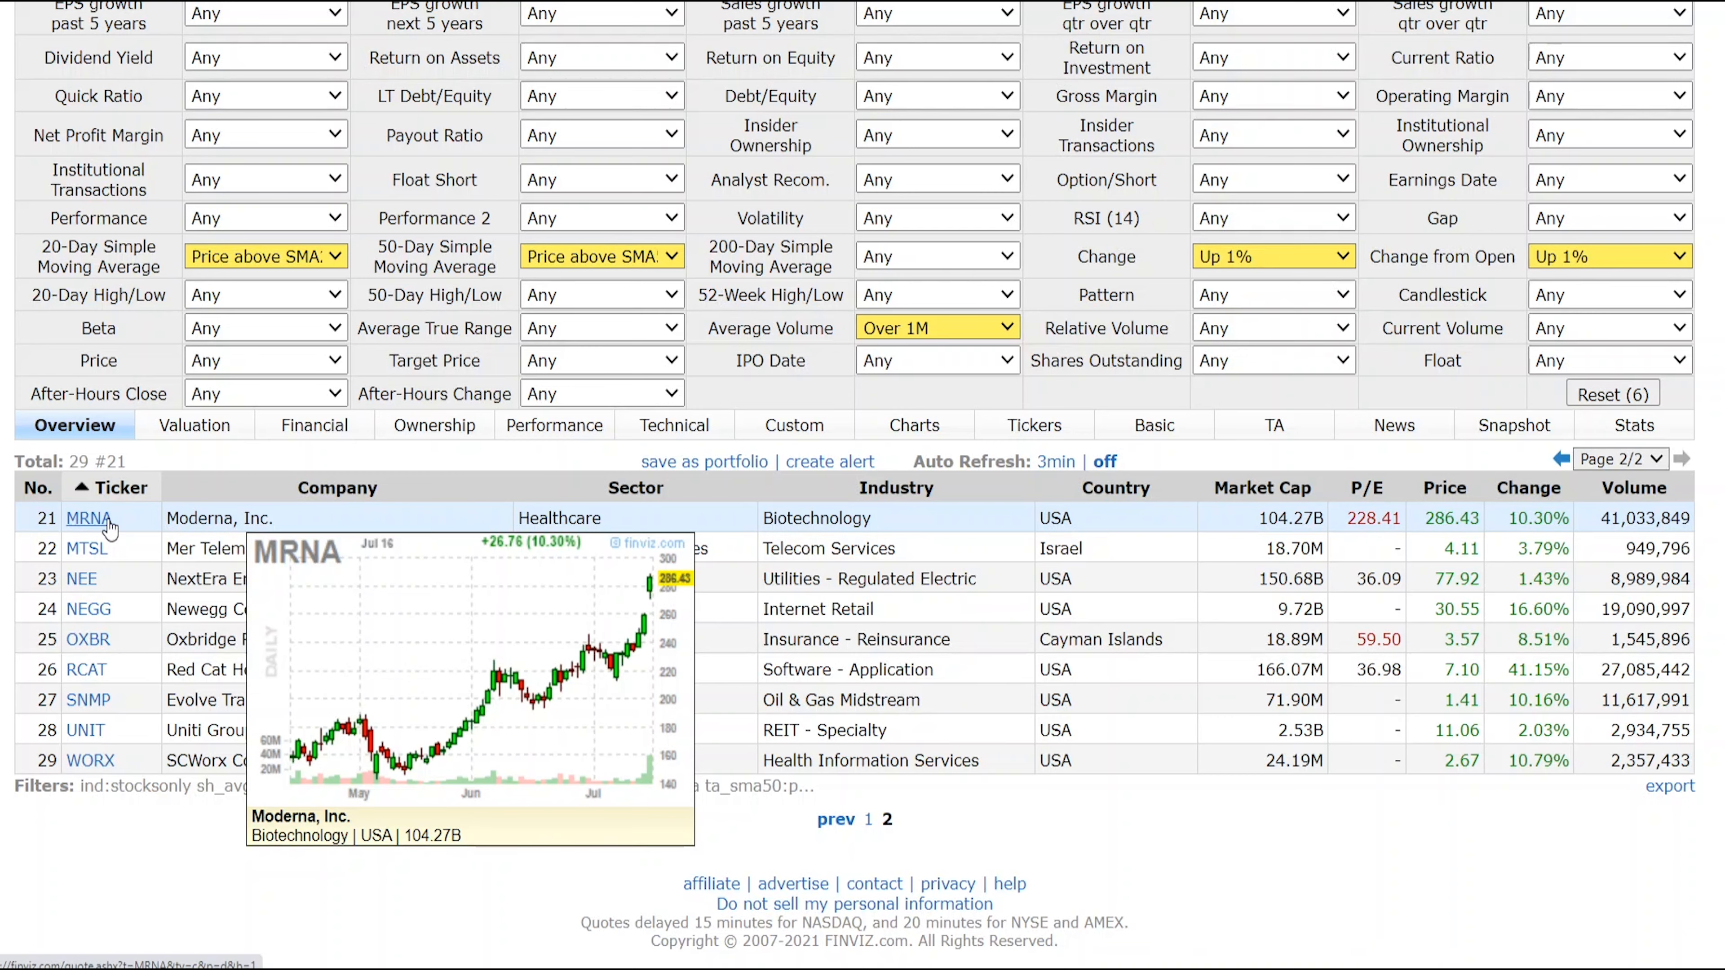
scroll(up, 3)
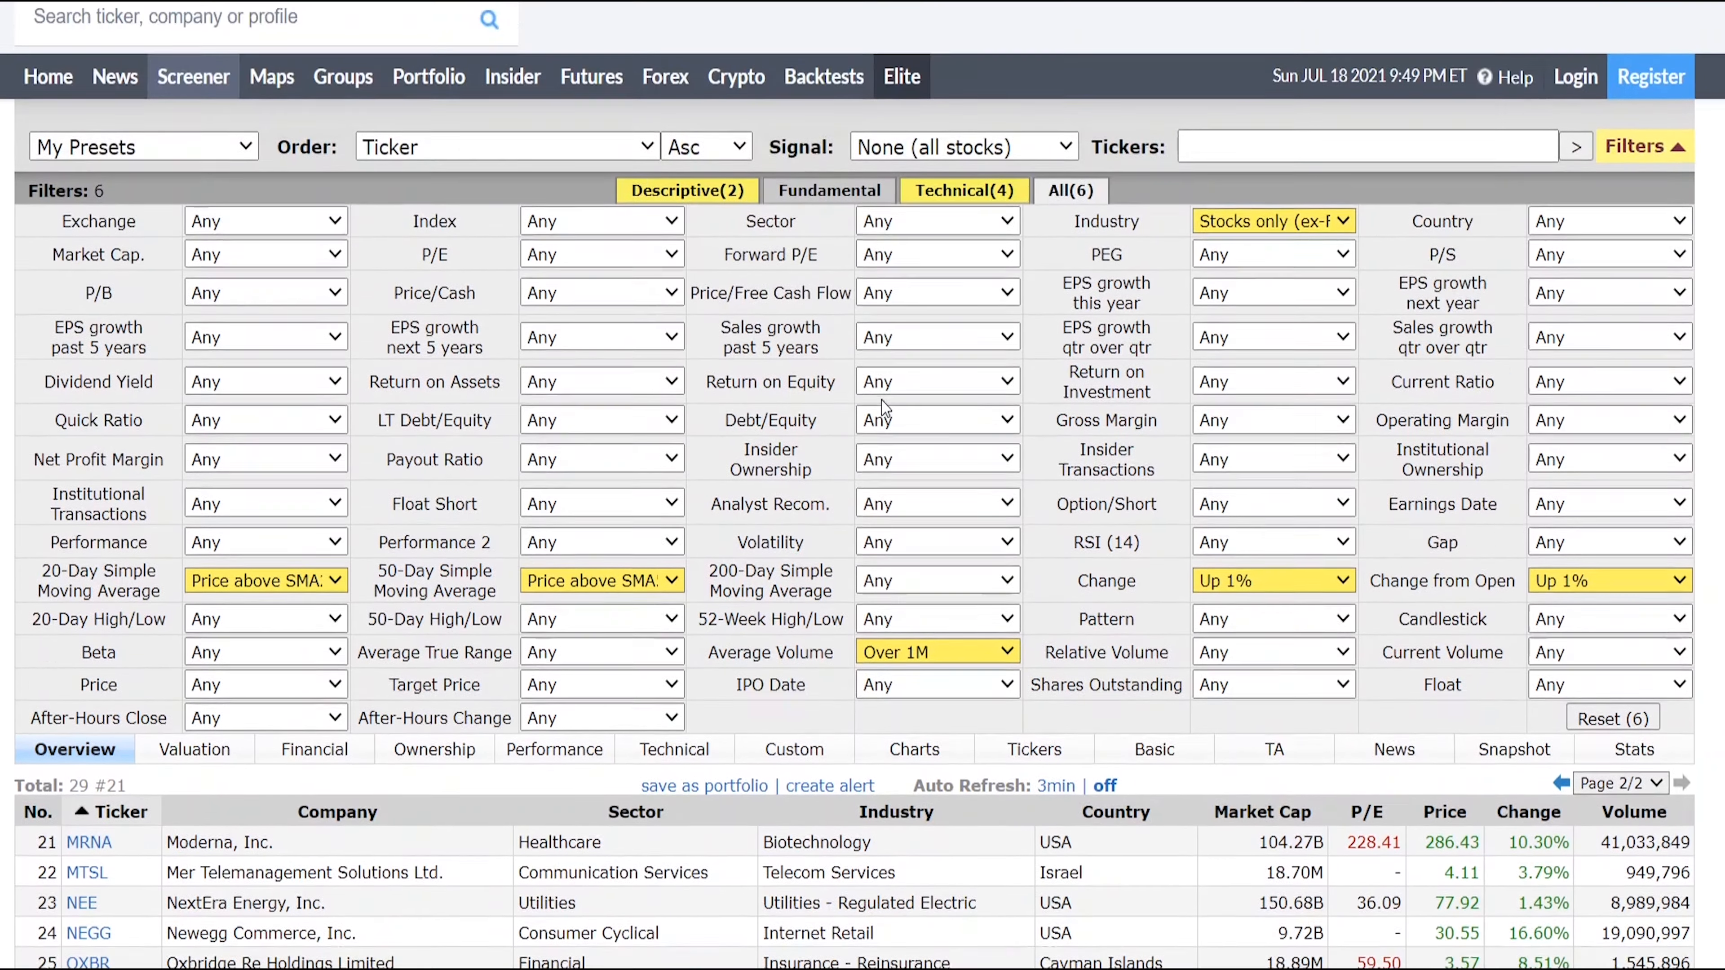
scroll(up, 3)
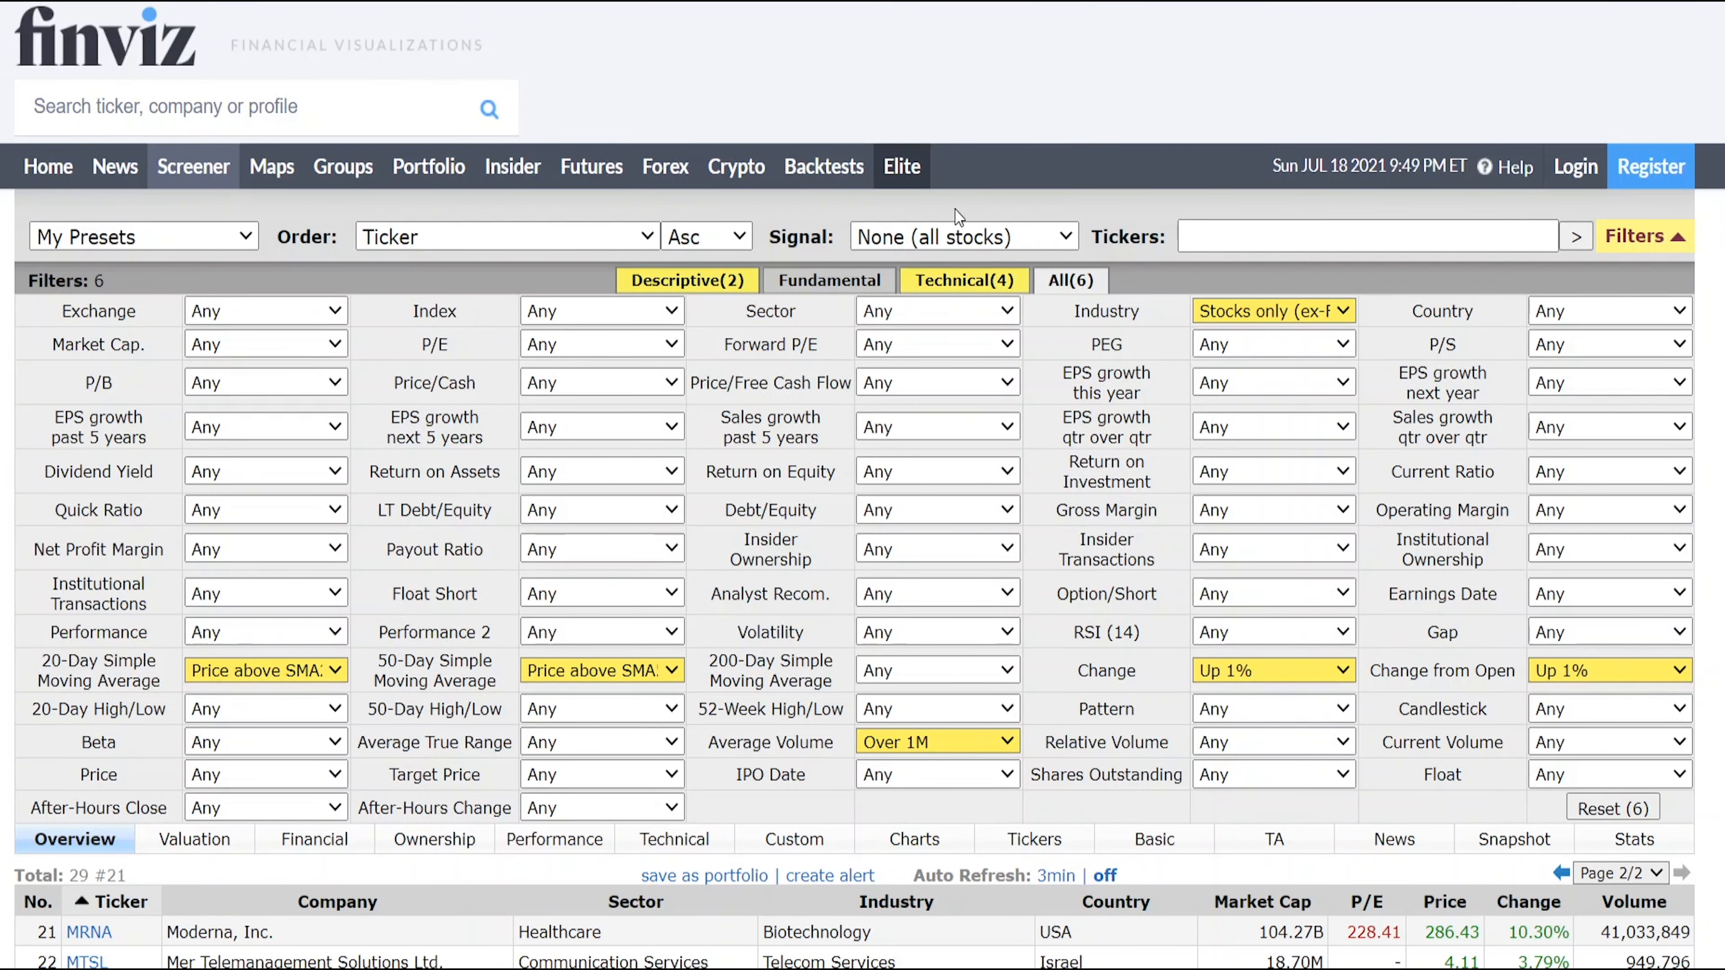